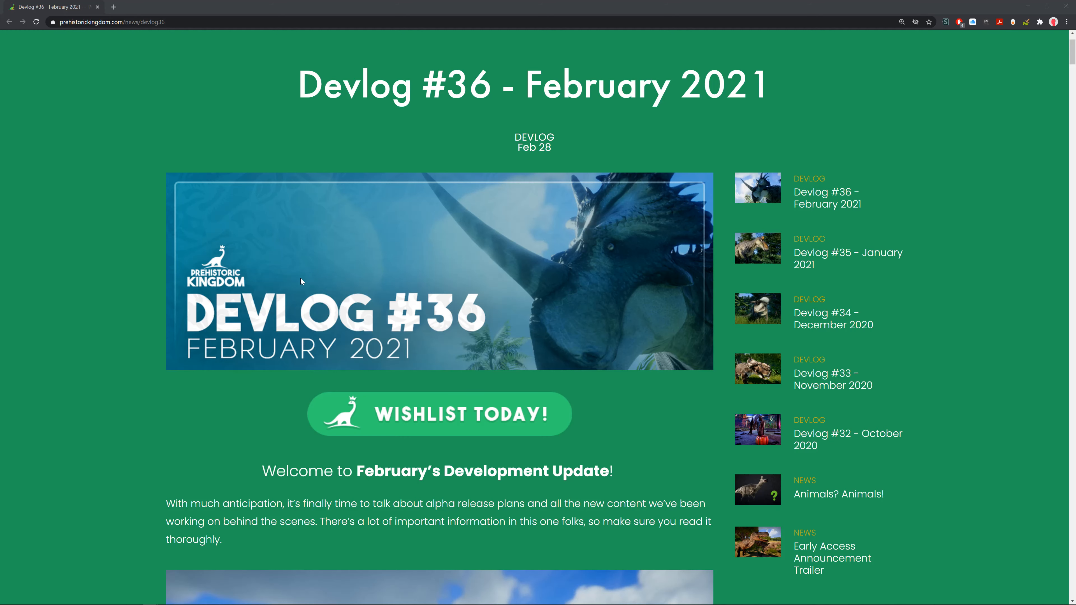
# Step: Scroll past the banner to the welcome paragraph and first dinosaur screenshot
pyautogui.scroll(-3)
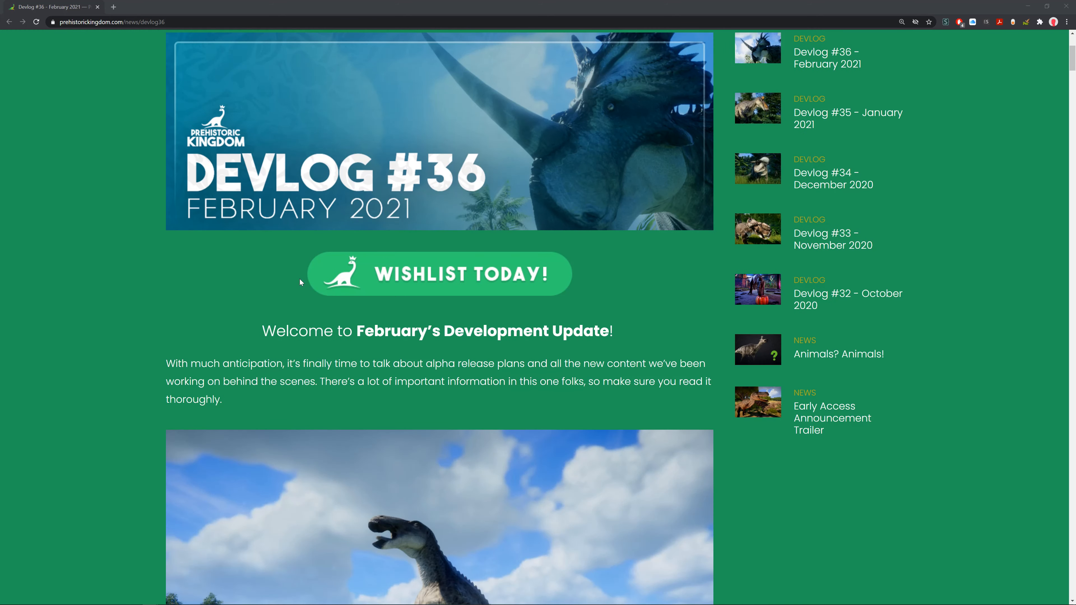
pyautogui.scroll(-3)
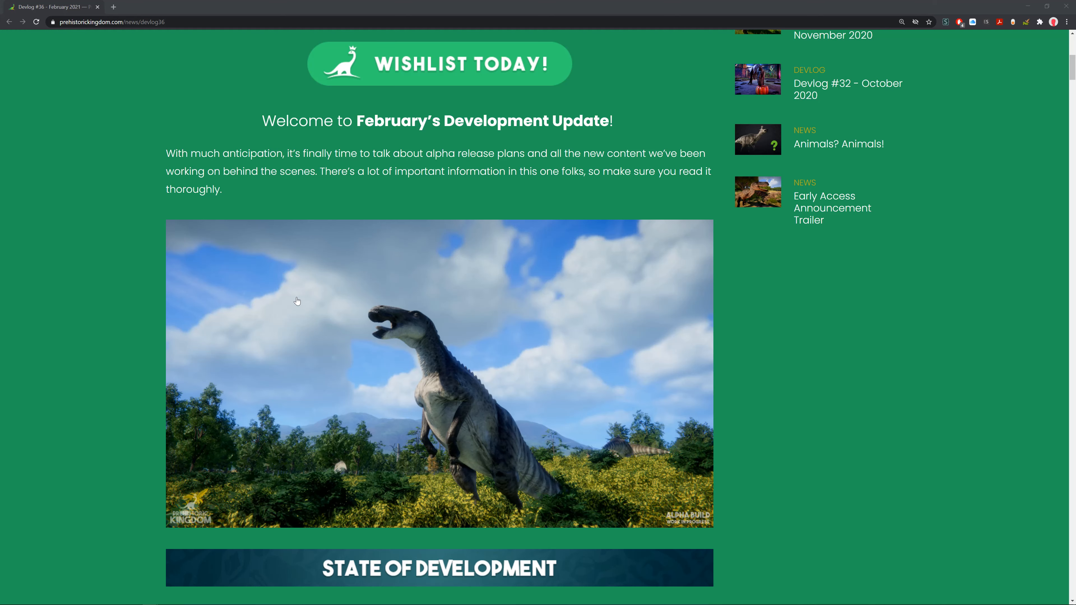
# Step: Scroll to the State of Development header and March 19th alpha banner
pyautogui.scroll(-3)
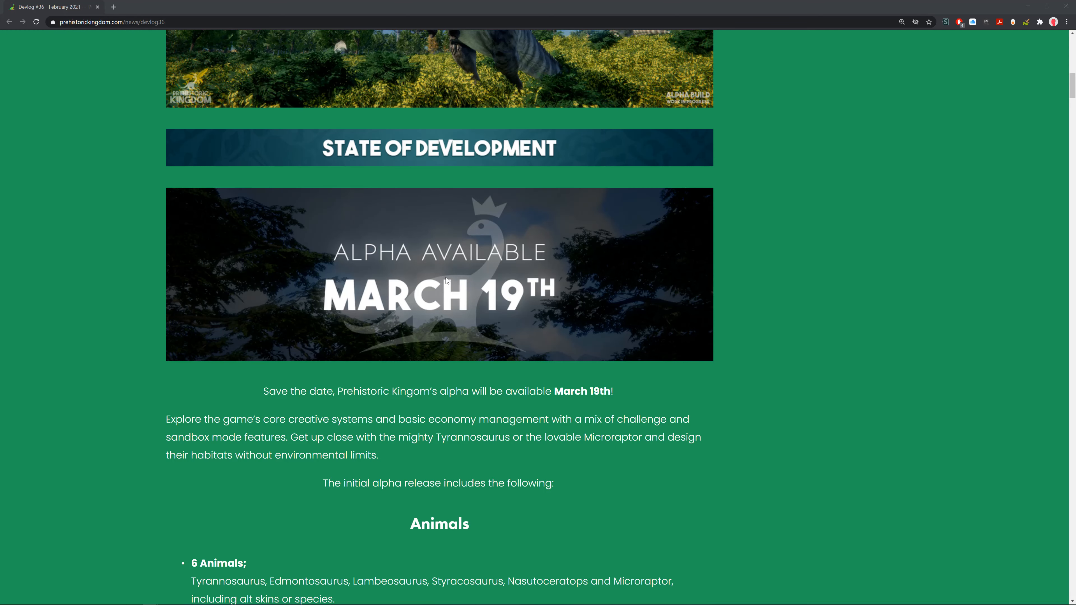
# Step: Scroll through the Animals feature list toward the two-dinosaur screenshot
pyautogui.scroll(-3)
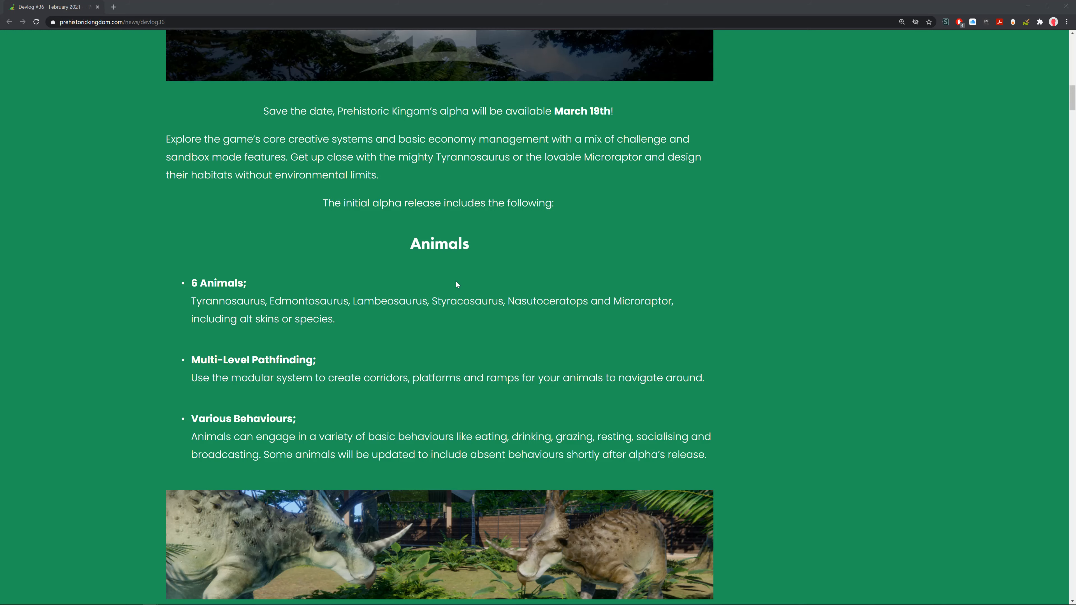
pyautogui.moveTo(470, 523)
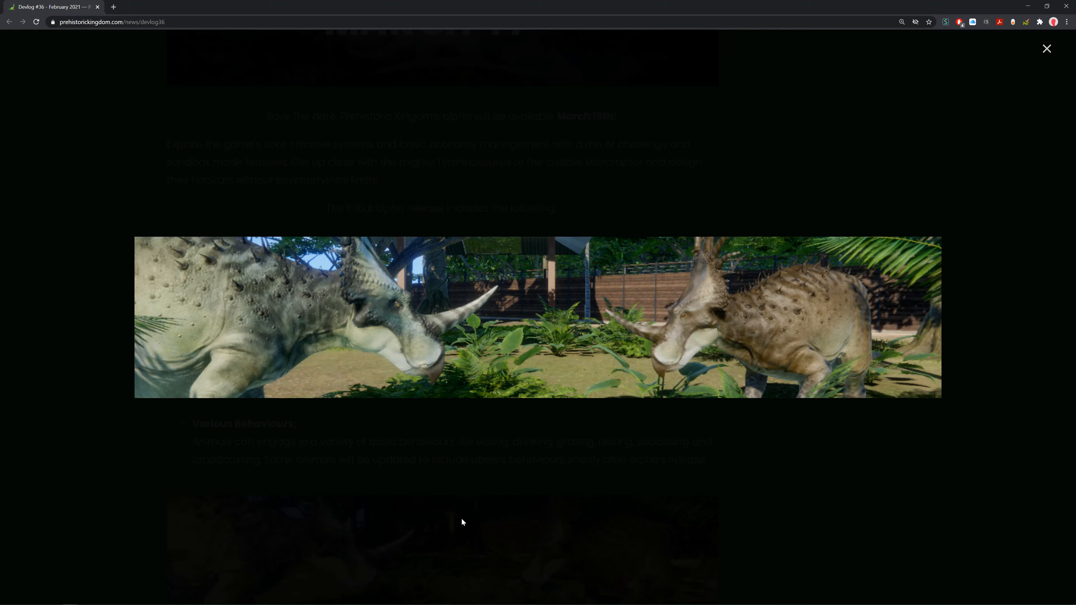
# Step: Close the two-dinosaur lightbox, enlarge the tall dinosaur screenshot, then close it
pyautogui.click(1046, 49)
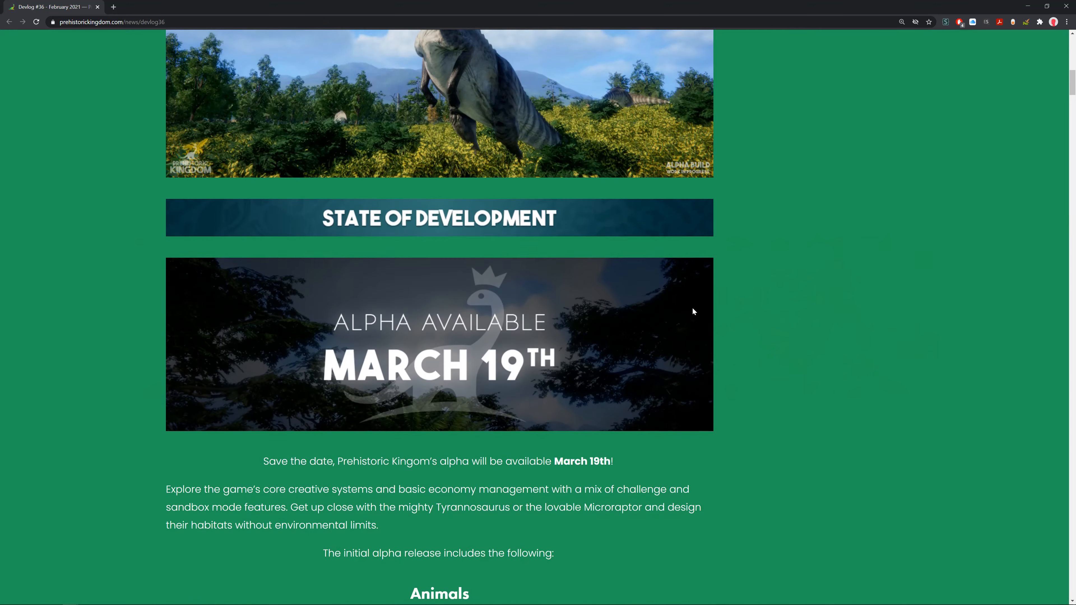
pyautogui.click(439, 104)
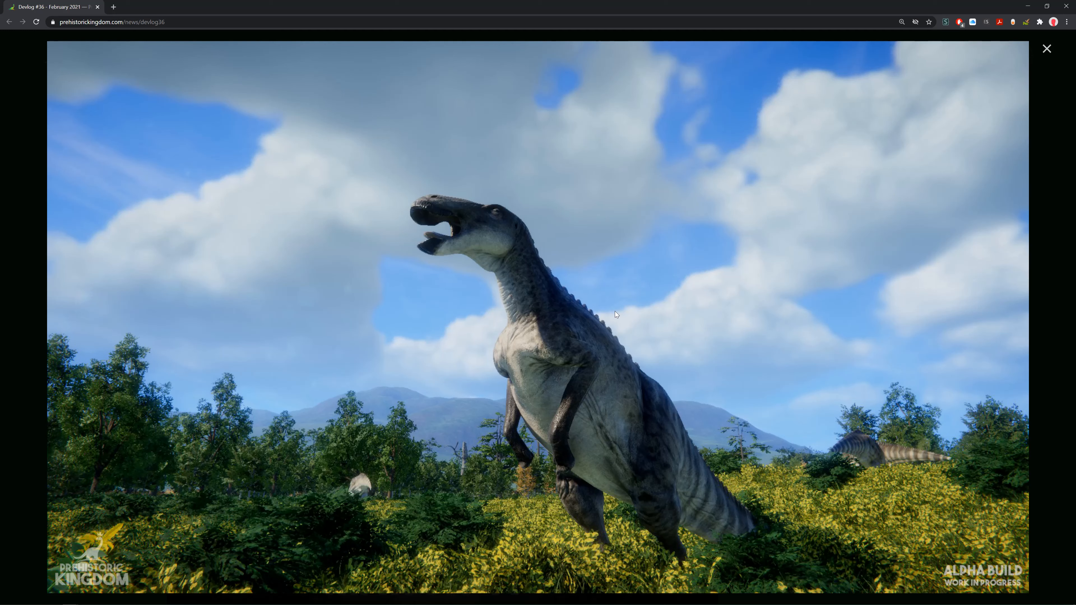
pyautogui.moveTo(601, 339)
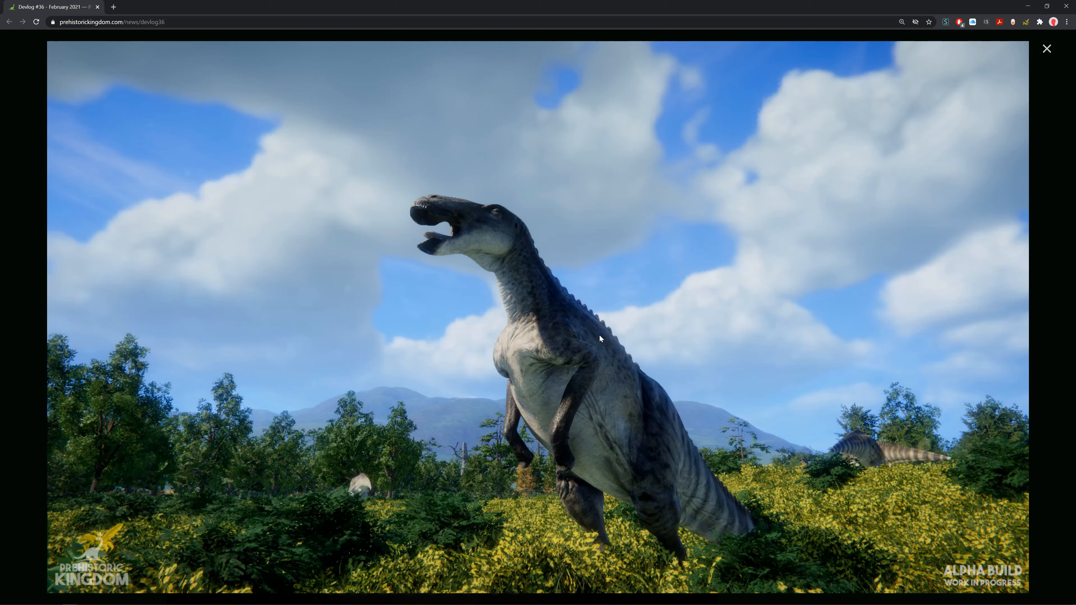
pyautogui.moveTo(446, 214)
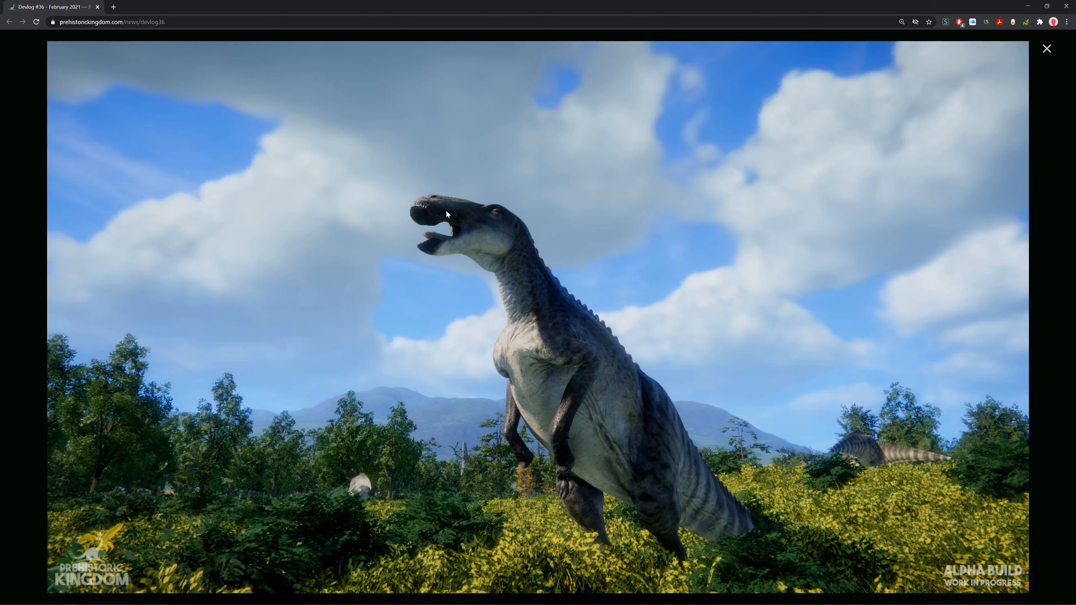
pyautogui.moveTo(1049, 58)
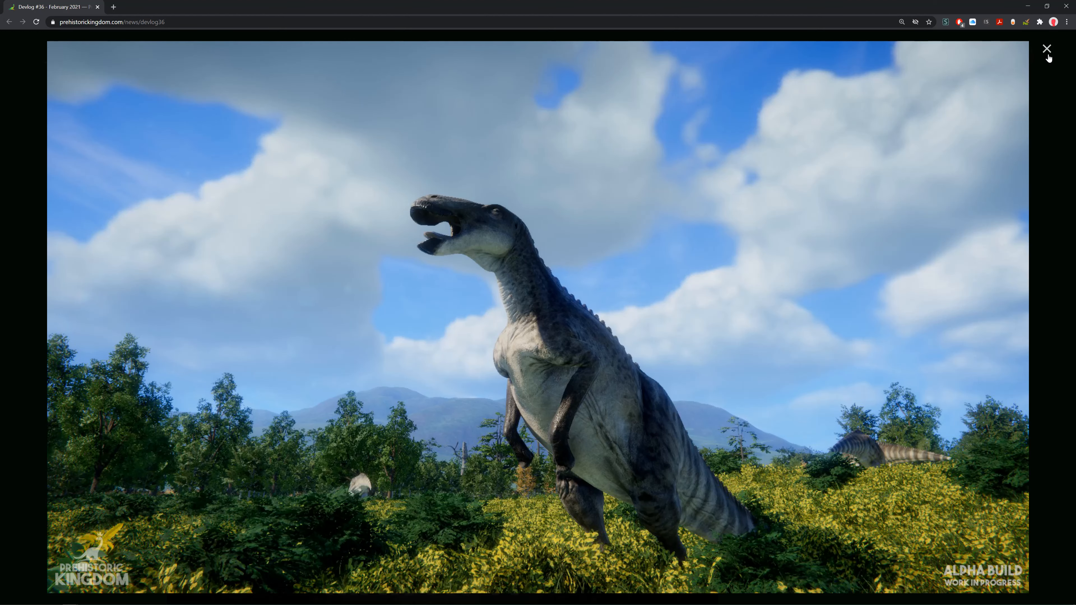
pyautogui.click(1046, 49)
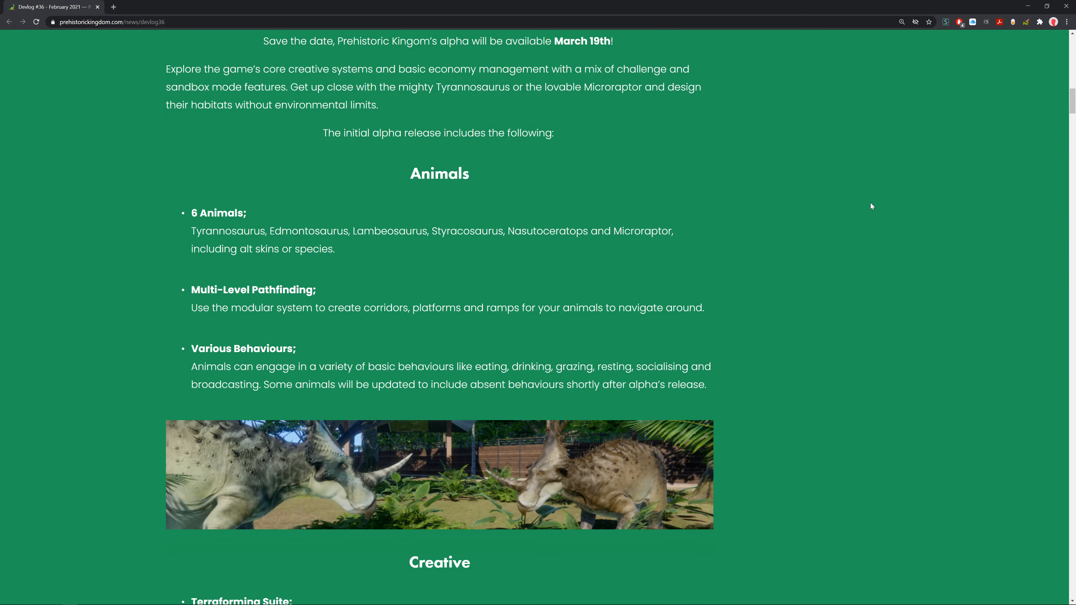
# Step: Scroll through the Creative bullet list down to the Management heading
pyautogui.scroll(-3)
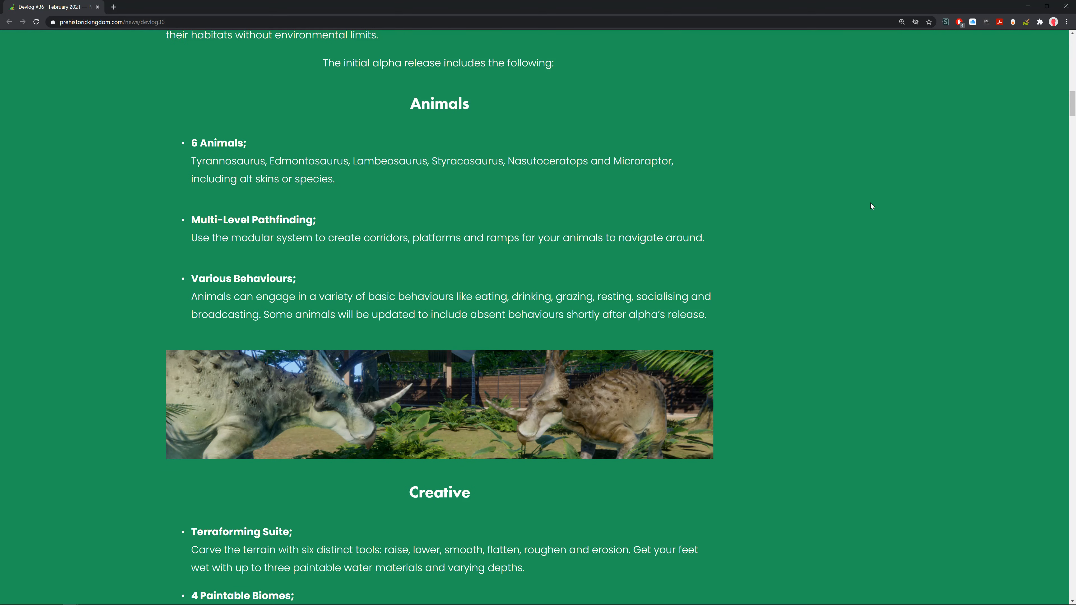
pyautogui.scroll(-3)
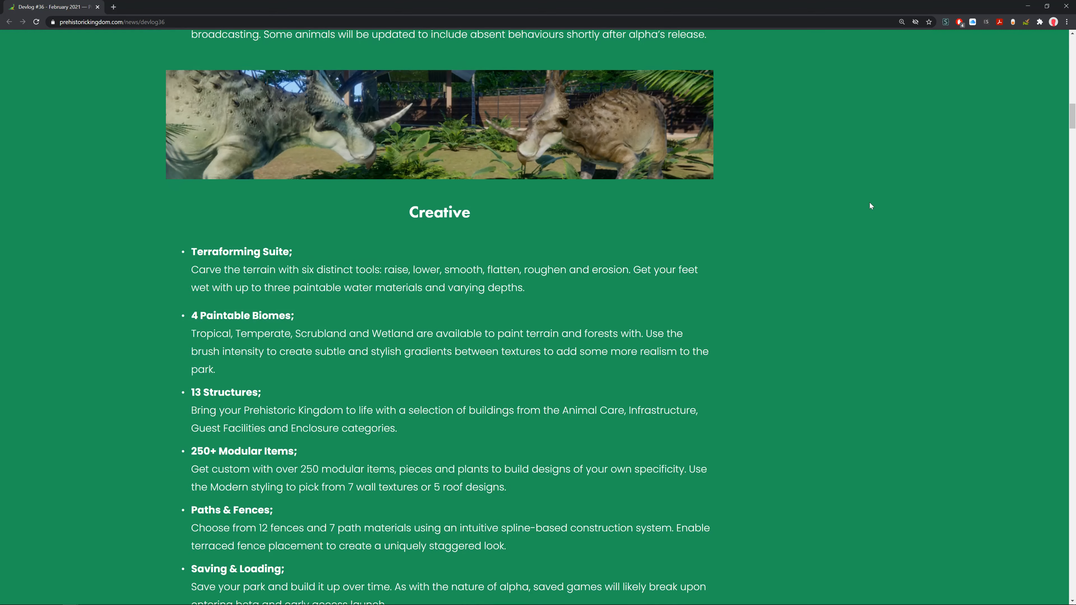
pyautogui.scroll(-3)
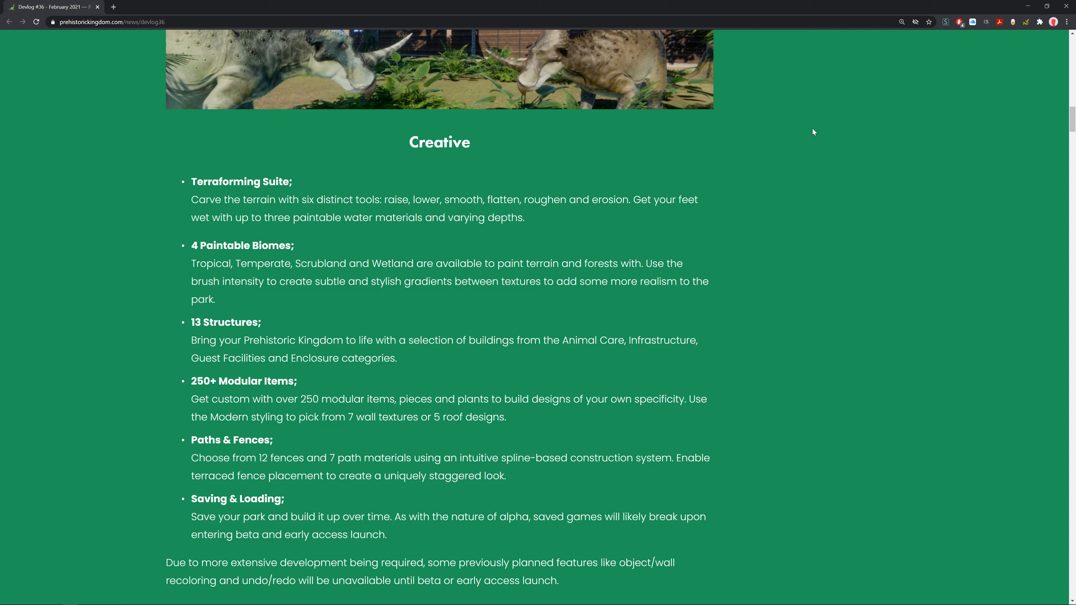
pyautogui.scroll(-3)
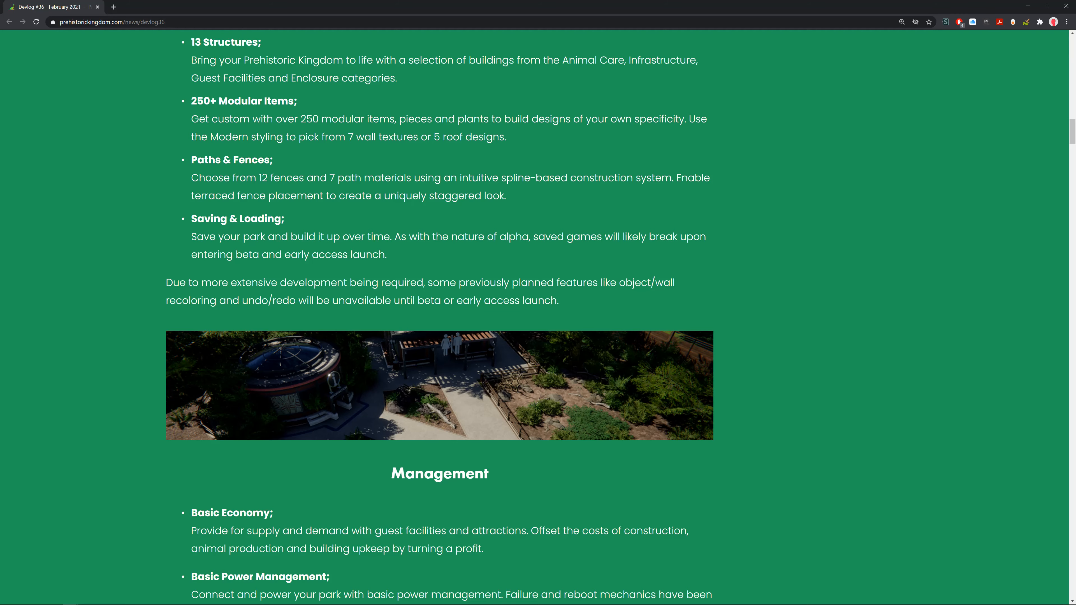
pyautogui.click(440, 386)
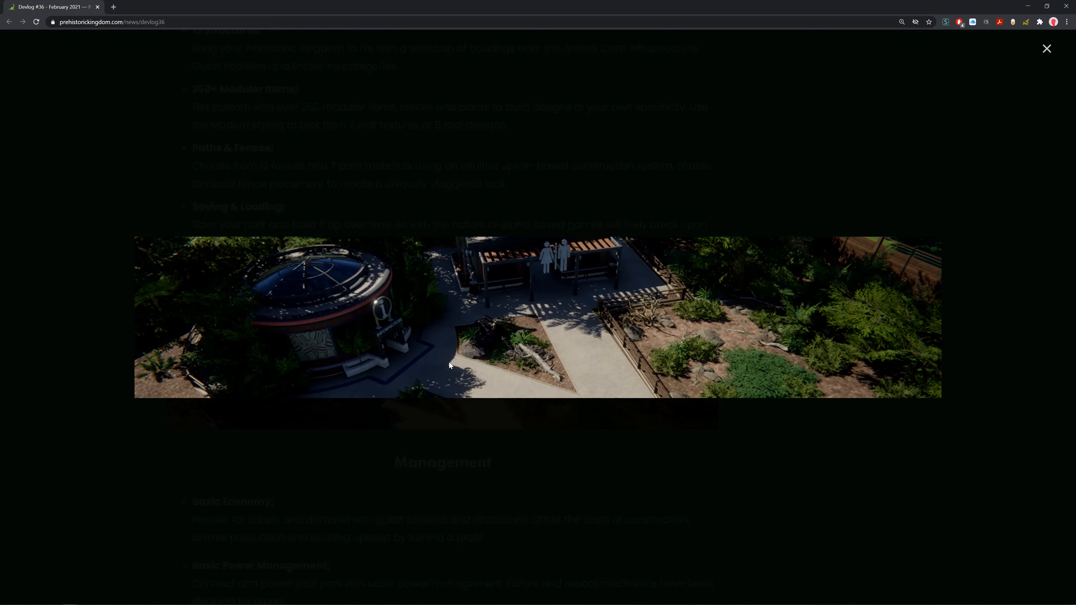
pyautogui.moveTo(774, 180)
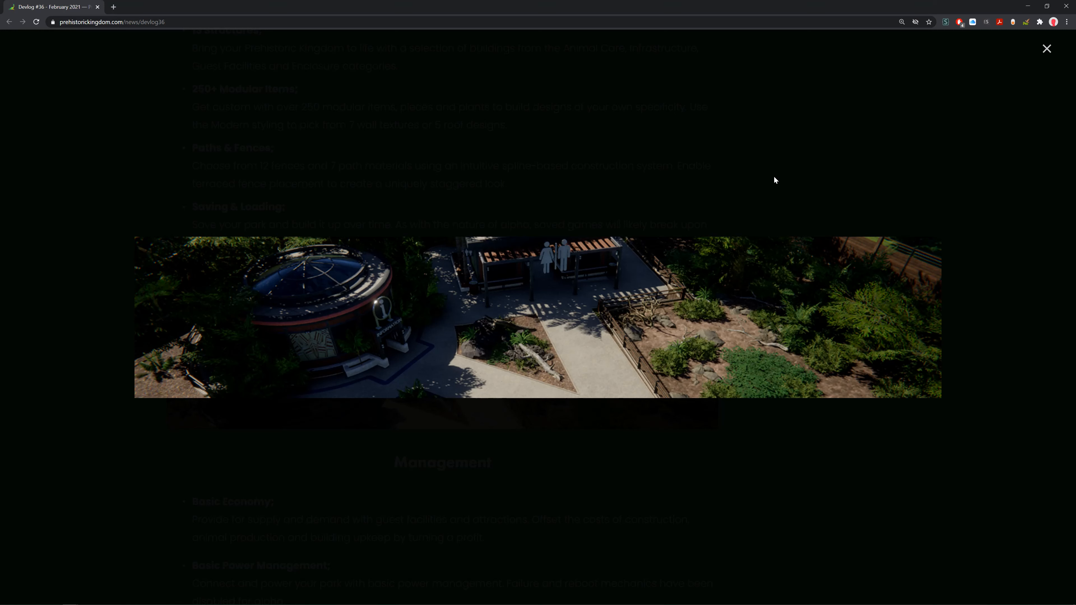
pyautogui.moveTo(767, 205)
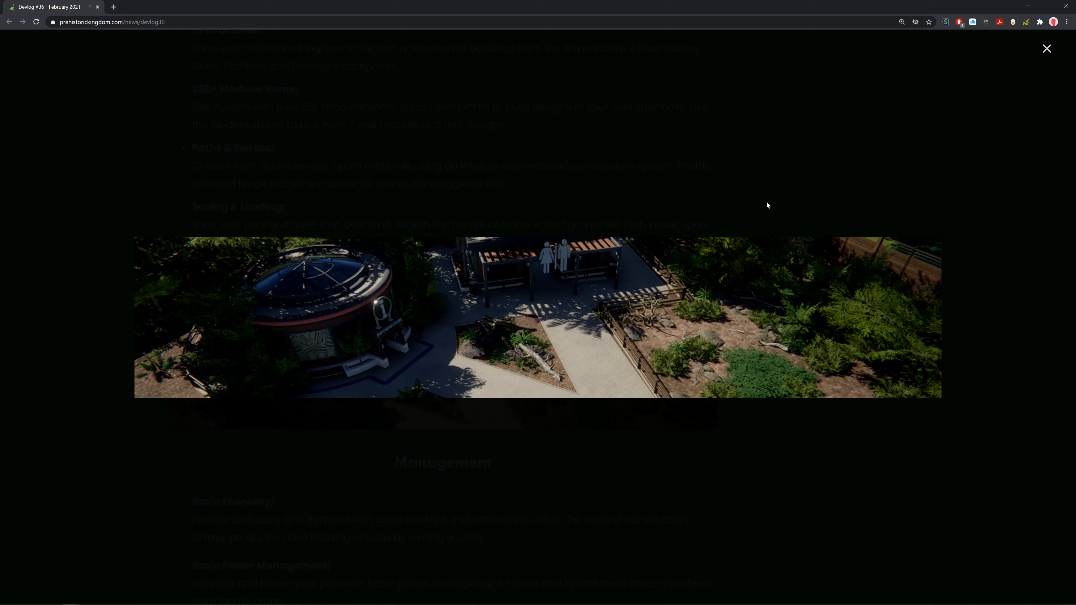
pyautogui.click(1047, 48)
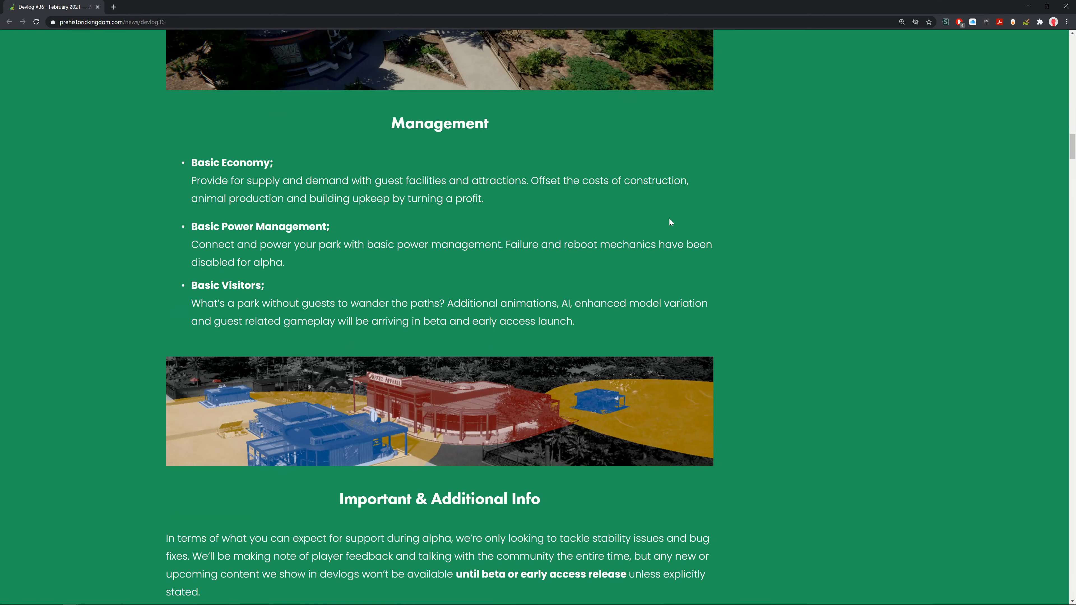
# Step: Read the Management bullets on economy, power and visitors down to Important & Additional Info
pyautogui.scroll(3)
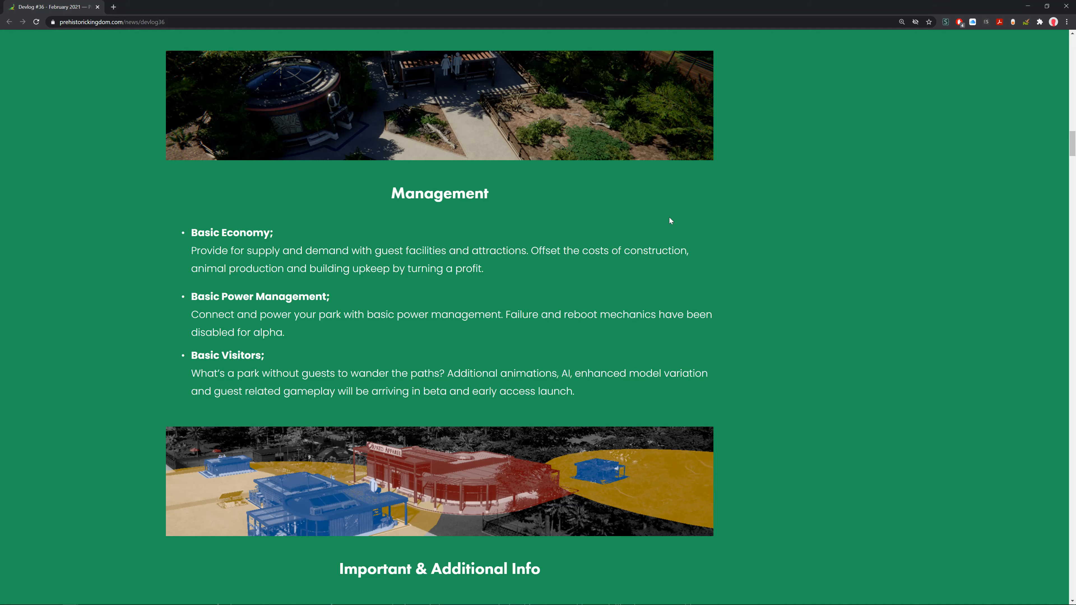
pyautogui.scroll(-3)
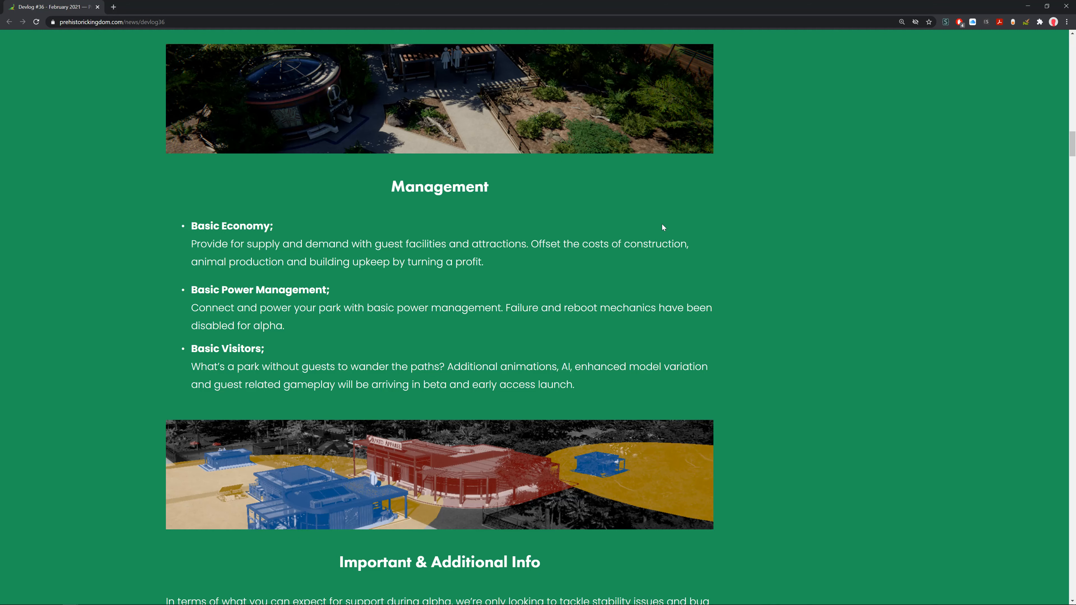
# Step: Scroll to the Important & Additional Info paragraphs on alpha support
pyautogui.scroll(-3)
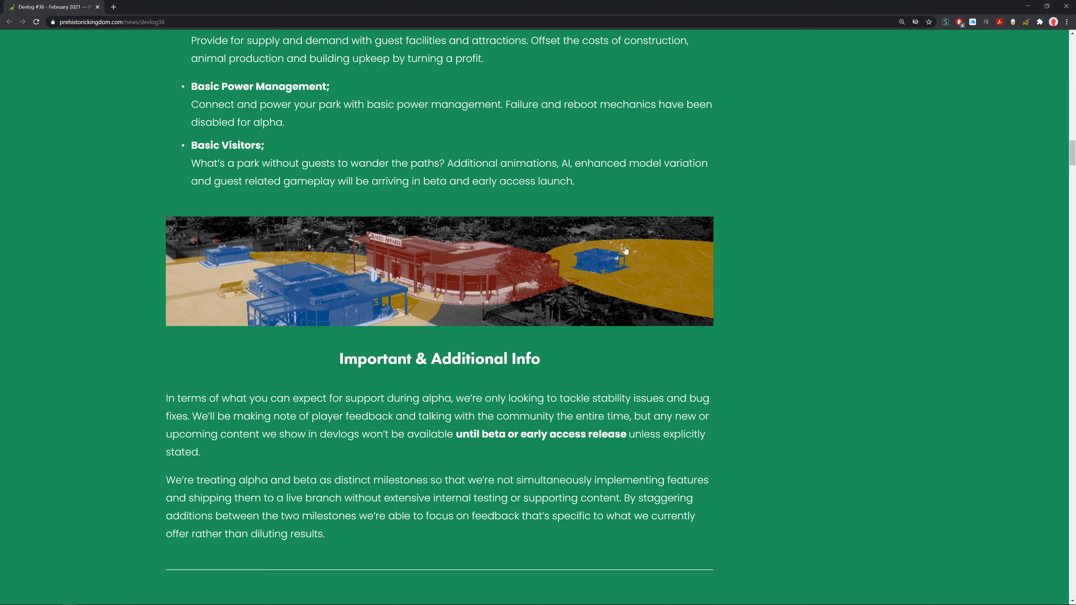
pyautogui.moveTo(626, 236)
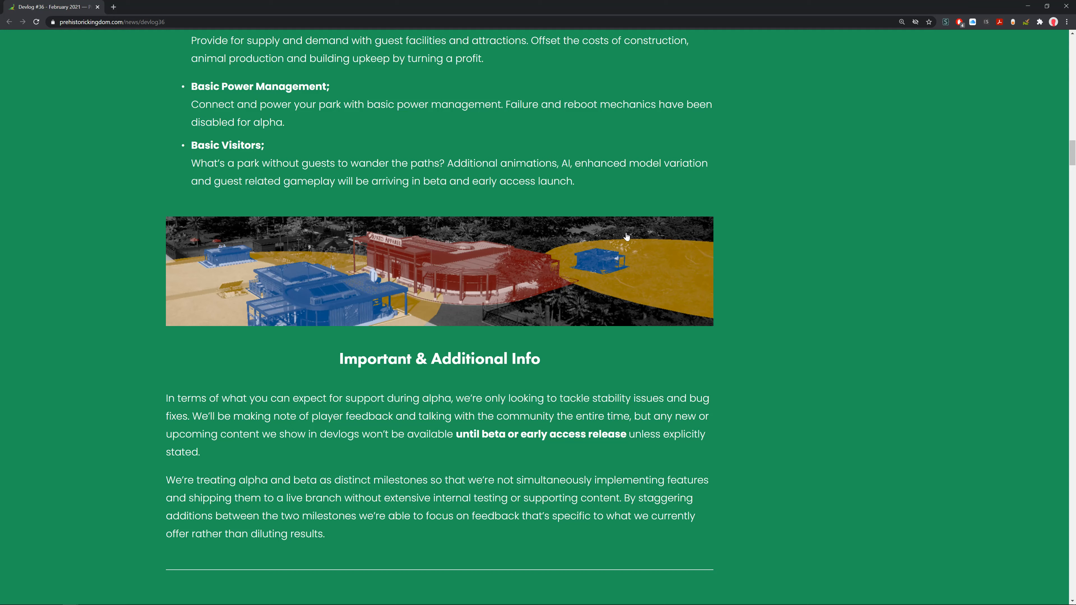
# Step: Scroll past the alpha FAQ bullets to the start of the Development Report
pyautogui.scroll(-3)
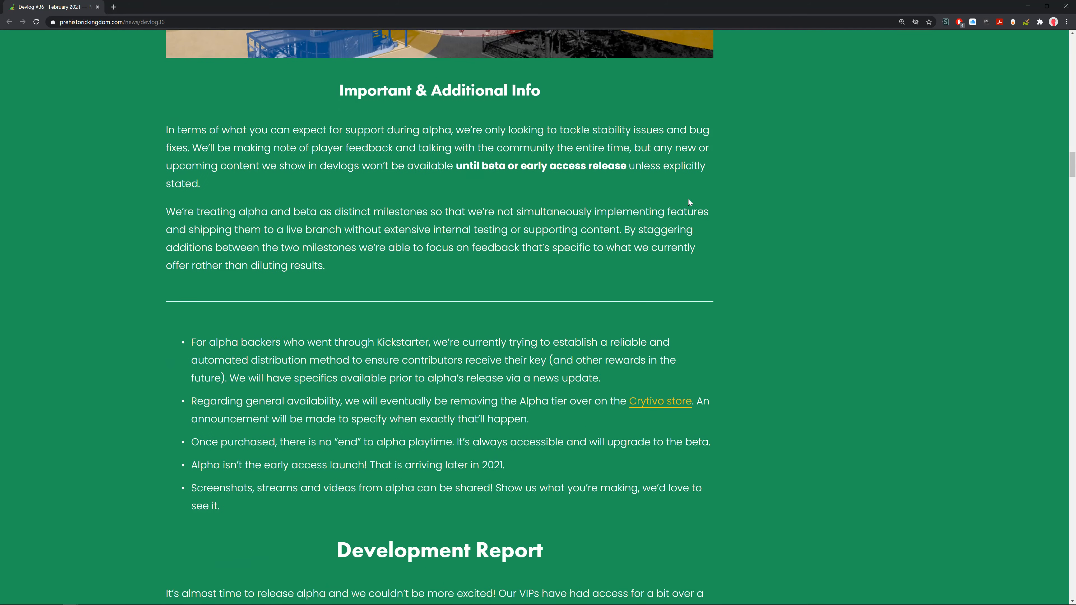
pyautogui.scroll(-3)
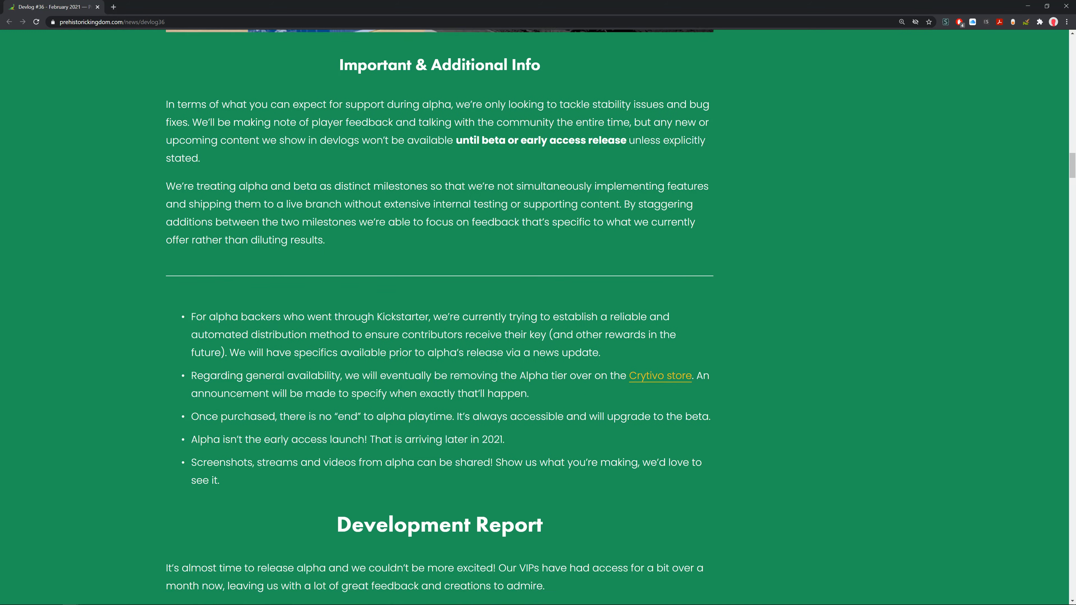
pyautogui.scroll(-3)
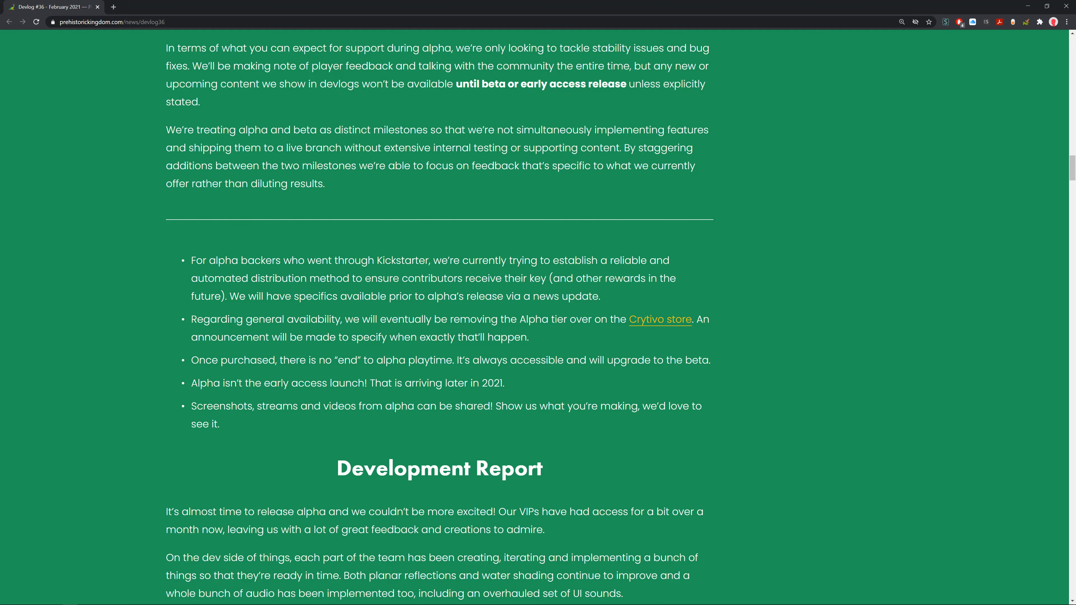
# Step: Scroll to the Apato Apparel building picture and close its enlarged view
pyautogui.scroll(-3)
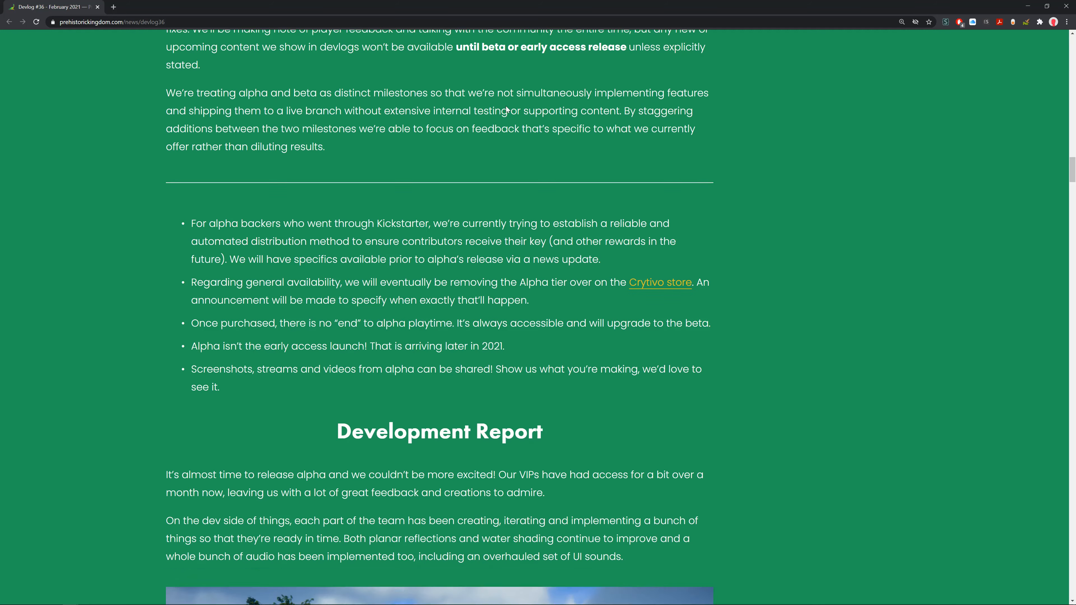
pyautogui.scroll(-3)
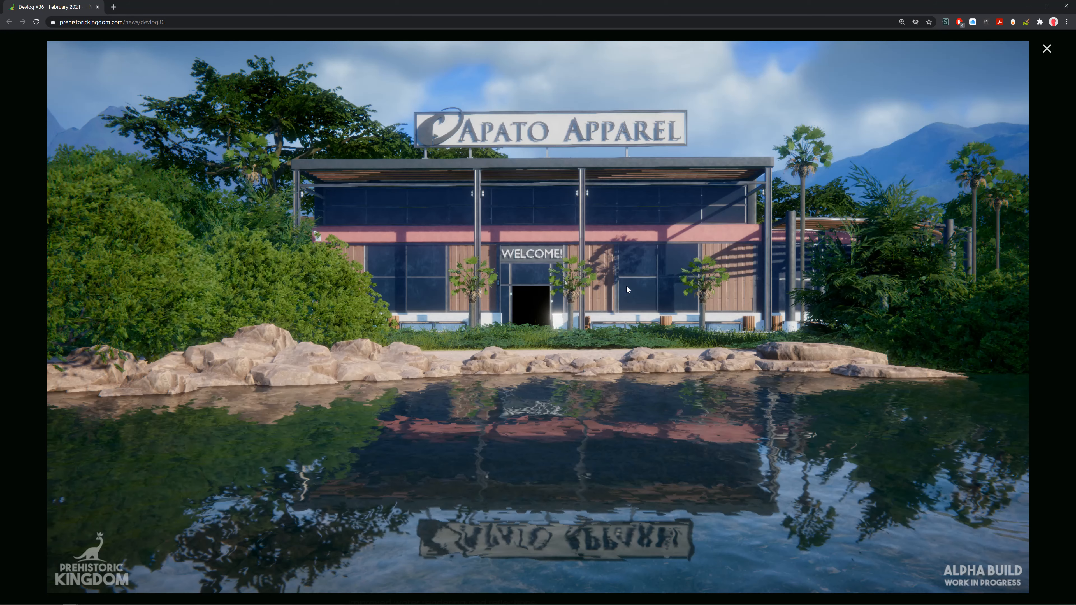
pyautogui.click(1046, 49)
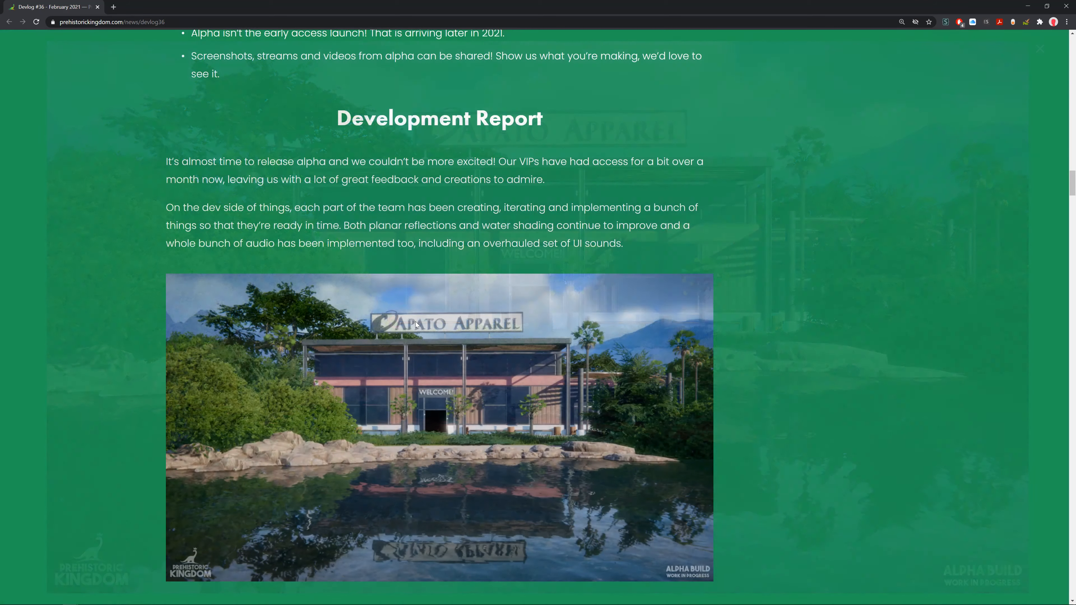
# Step: Scroll past the Microraptor wing paragraph to the February 2021 Development Report graphic
pyautogui.scroll(-3)
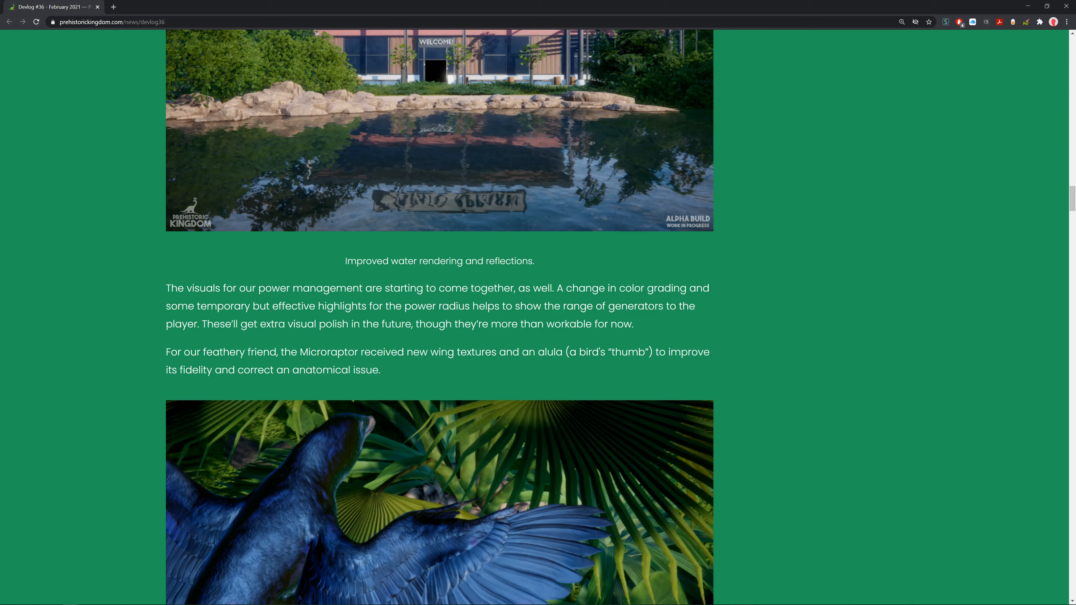
pyautogui.moveTo(462, 228)
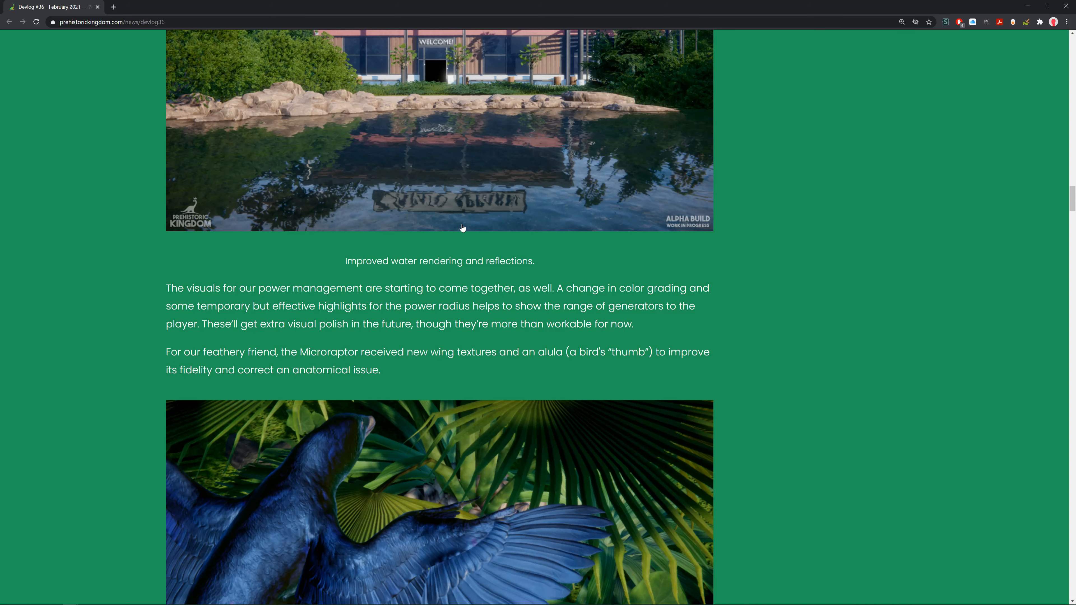
pyautogui.scroll(-3)
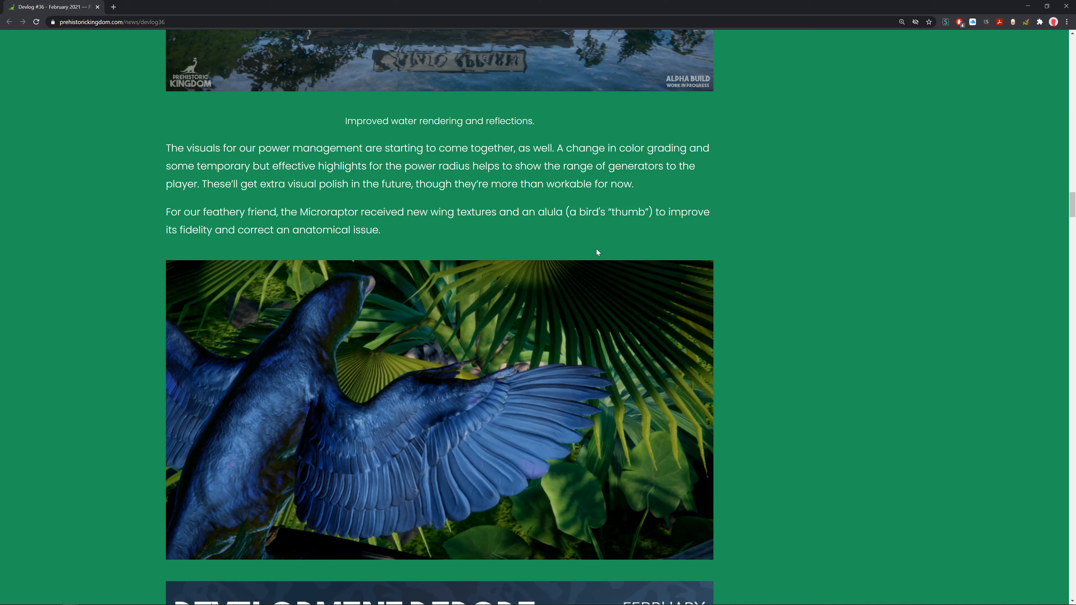
pyautogui.moveTo(578, 243)
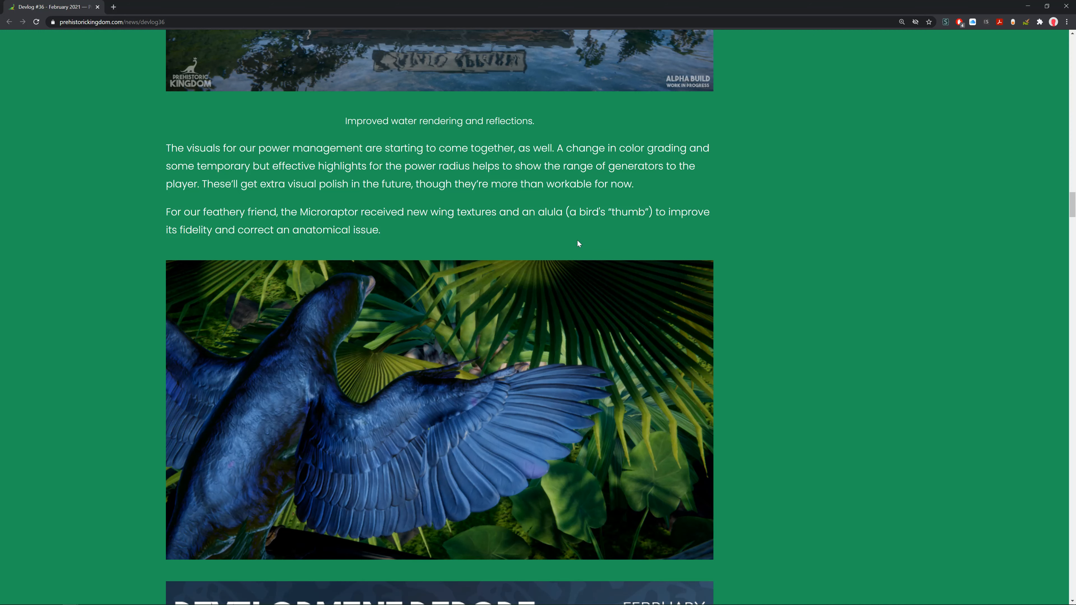
pyautogui.scroll(-3)
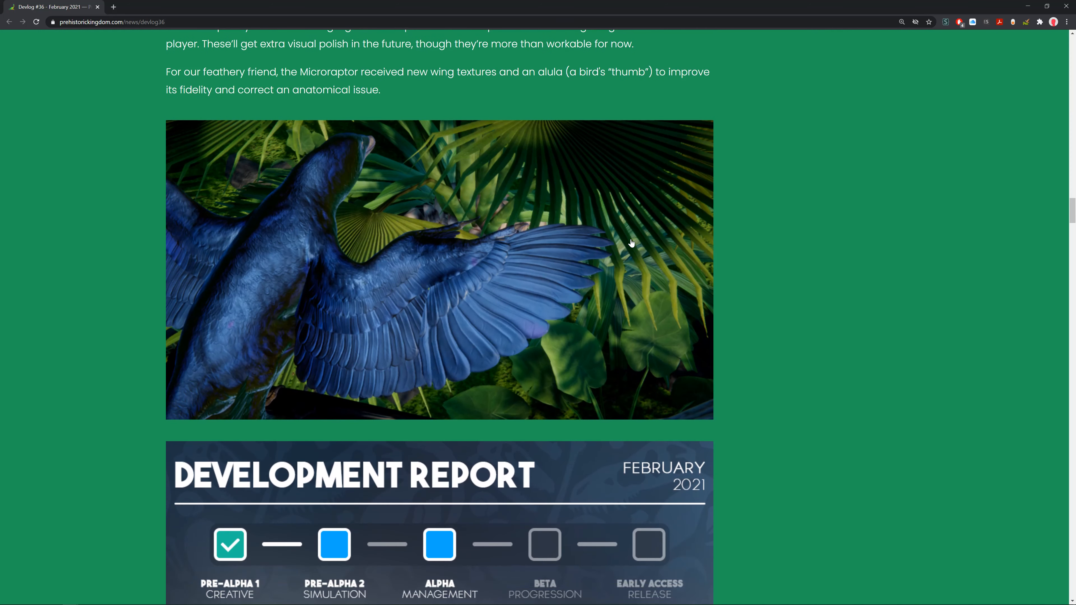
pyautogui.moveTo(491, 219)
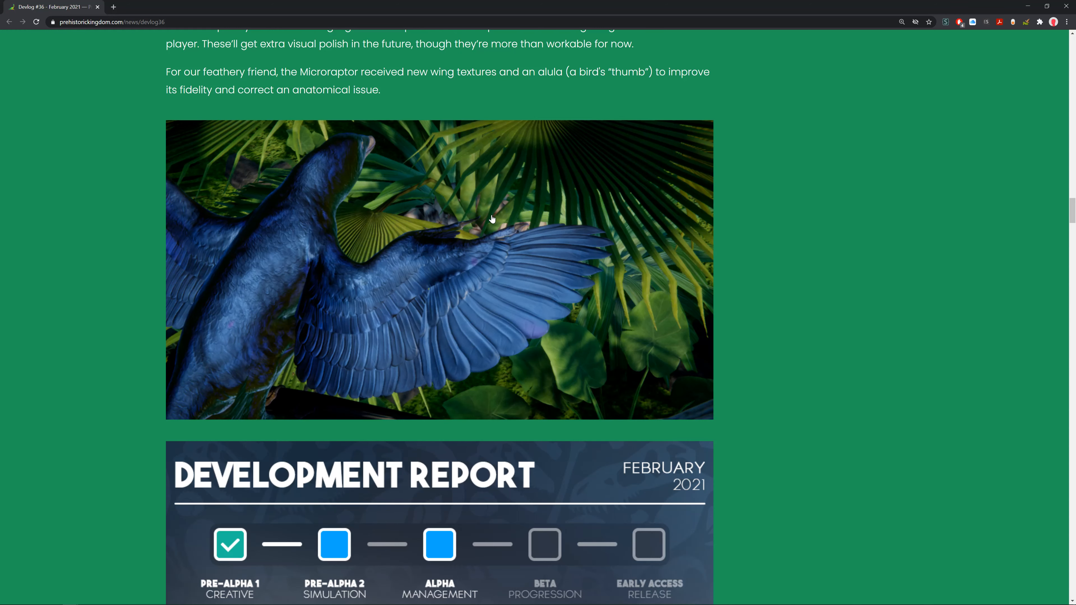
# Step: Scroll through the Development Report graphic down to the Modular Pathfinding ramp screenshot
pyautogui.scroll(-3)
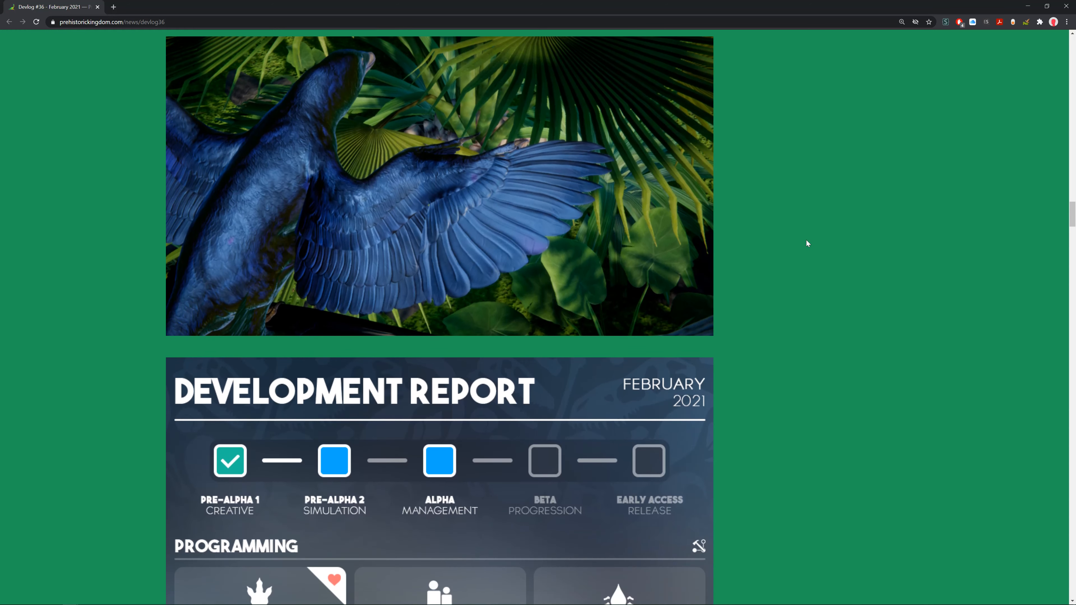
pyautogui.scroll(-3)
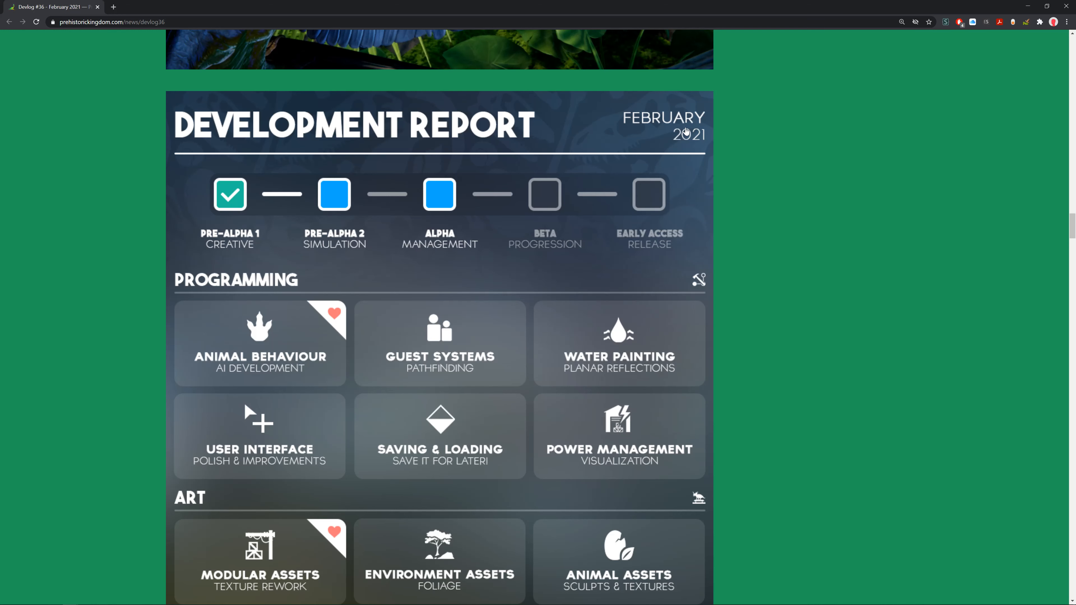
pyautogui.scroll(-3)
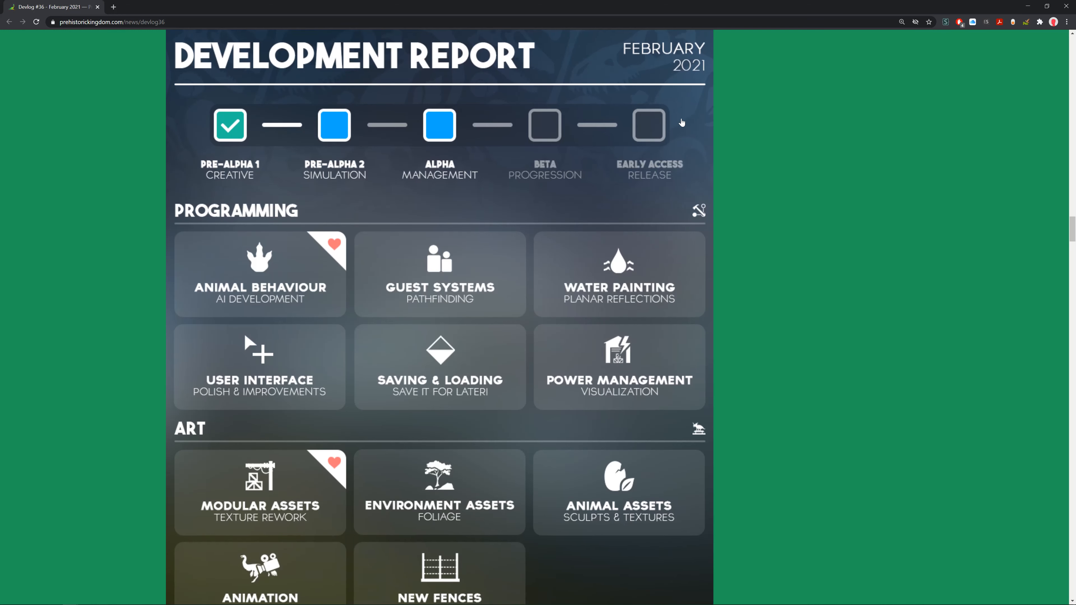
pyautogui.scroll(-3)
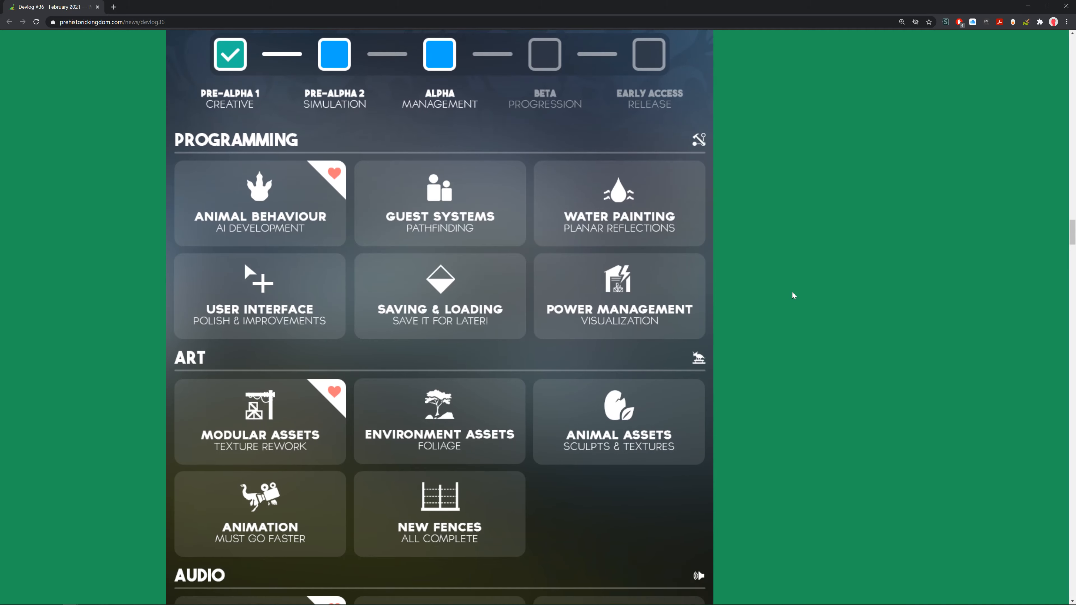
pyautogui.moveTo(774, 321)
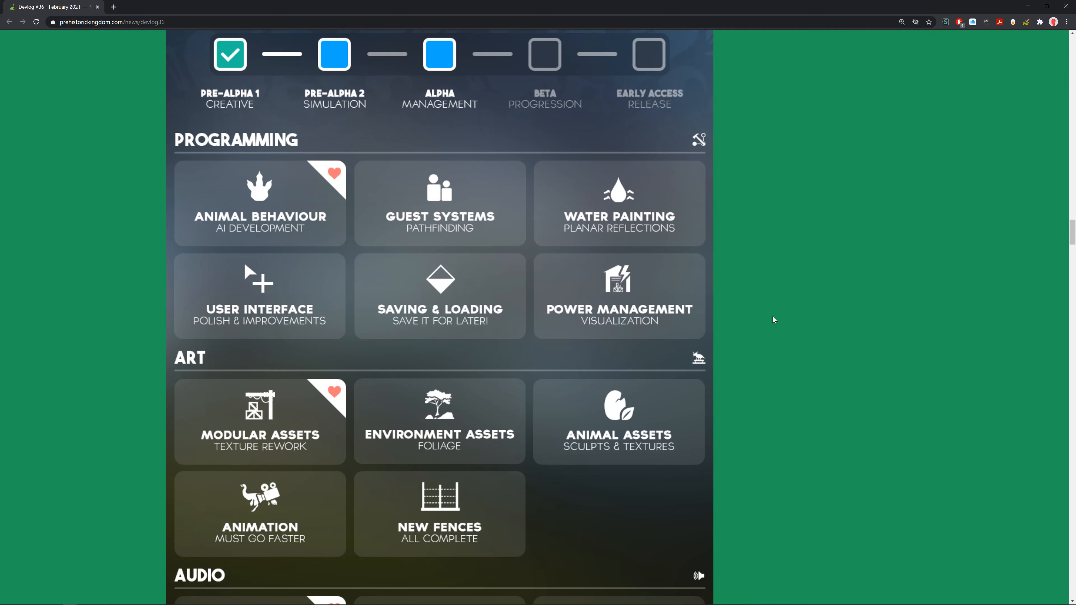
pyautogui.scroll(-3)
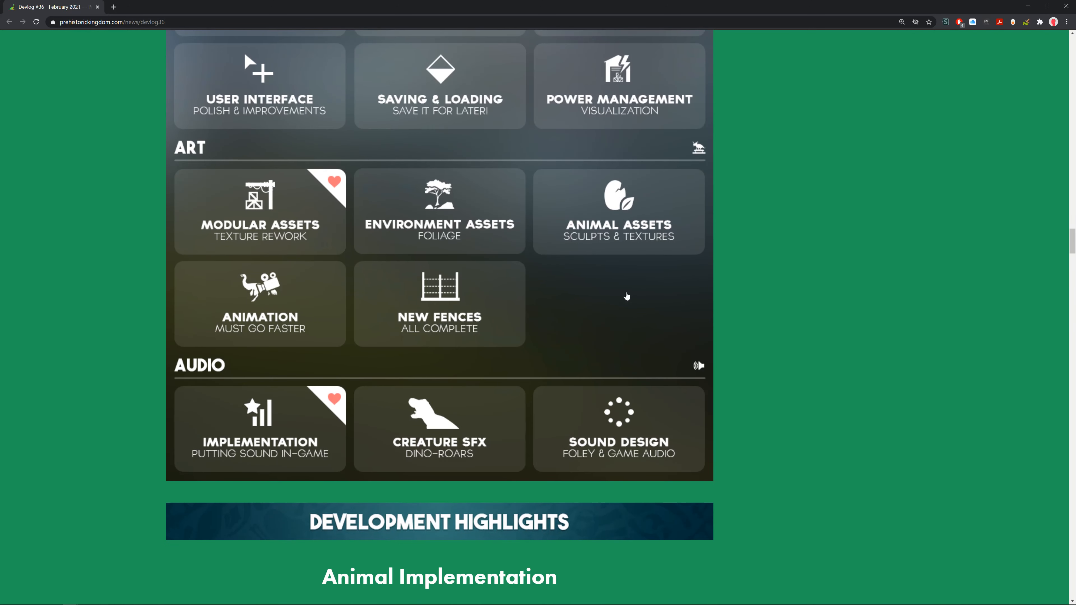
pyautogui.scroll(-3)
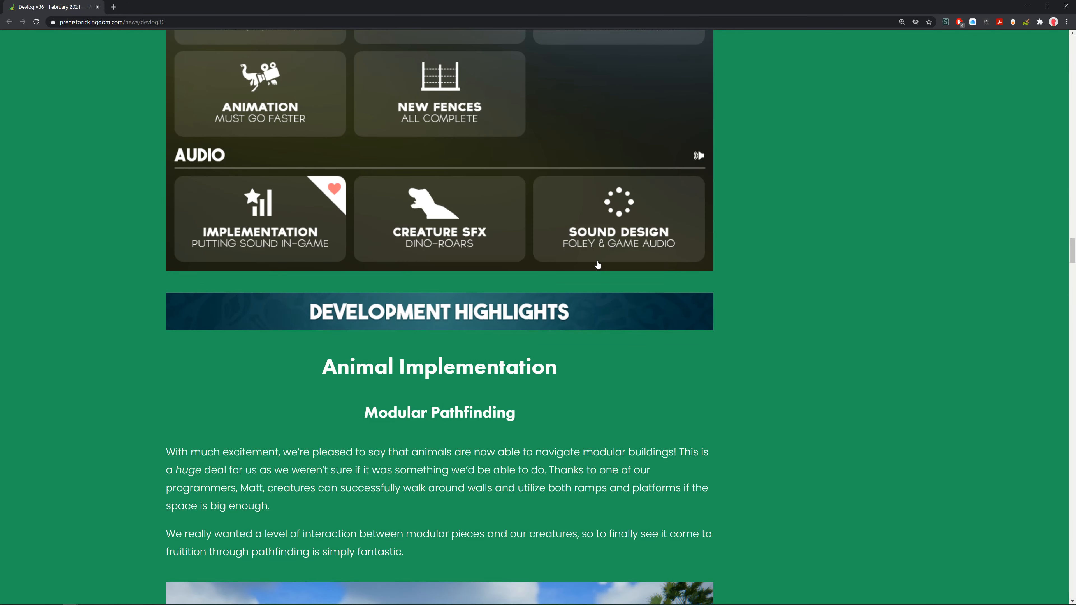
pyautogui.scroll(-3)
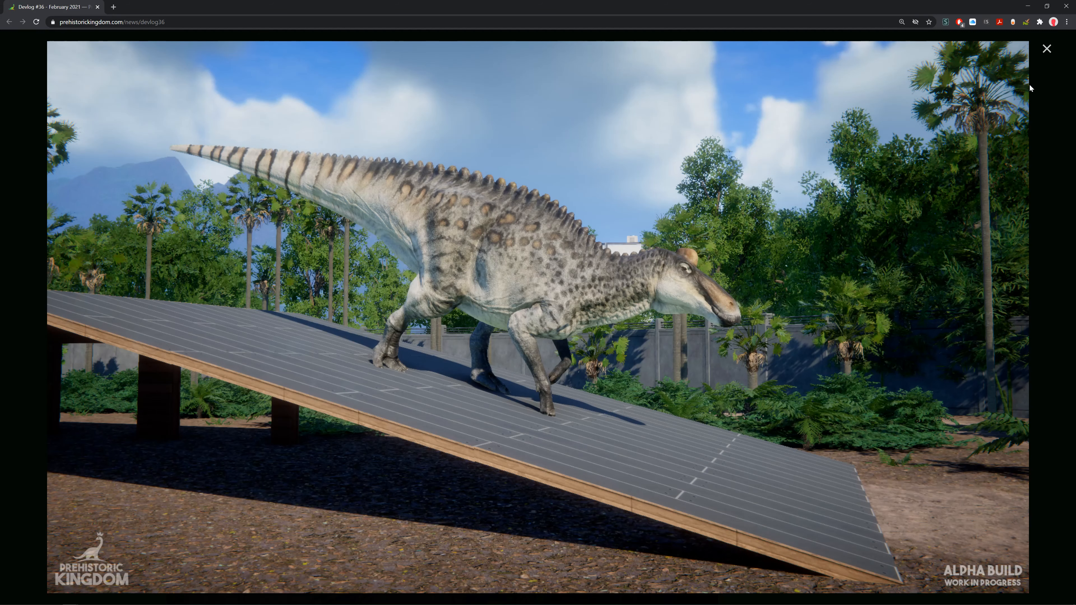
# Step: Close the enlarged dinosaur ramp screenshot to return to the Modular Pathfinding section
pyautogui.click(1046, 49)
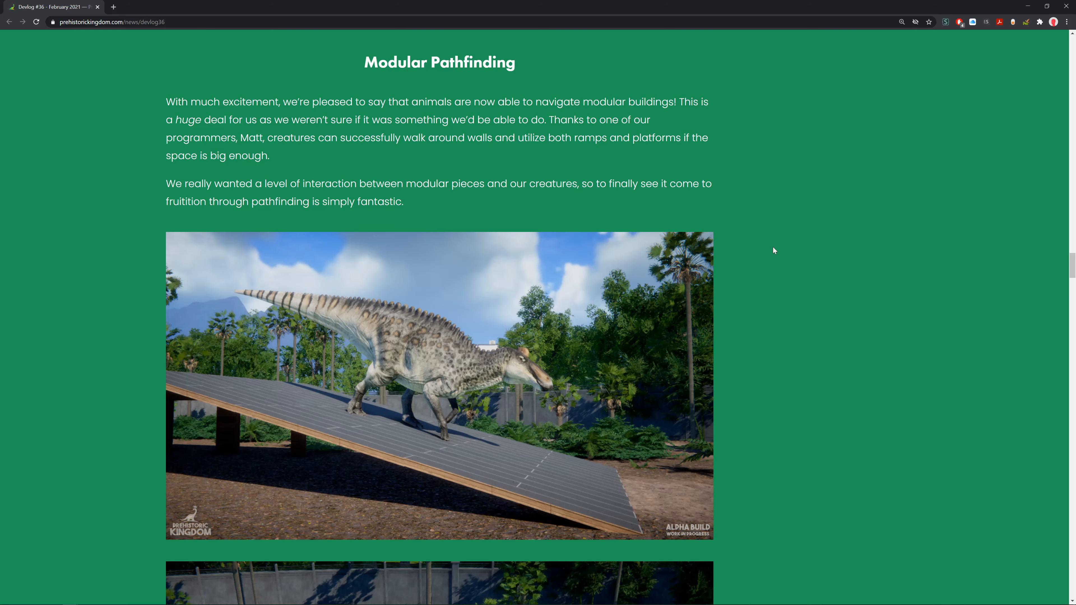
# Step: Advance the lightbox to the screenshot of the Edmontosaurus resting on the raised platform
pyautogui.scroll(-3)
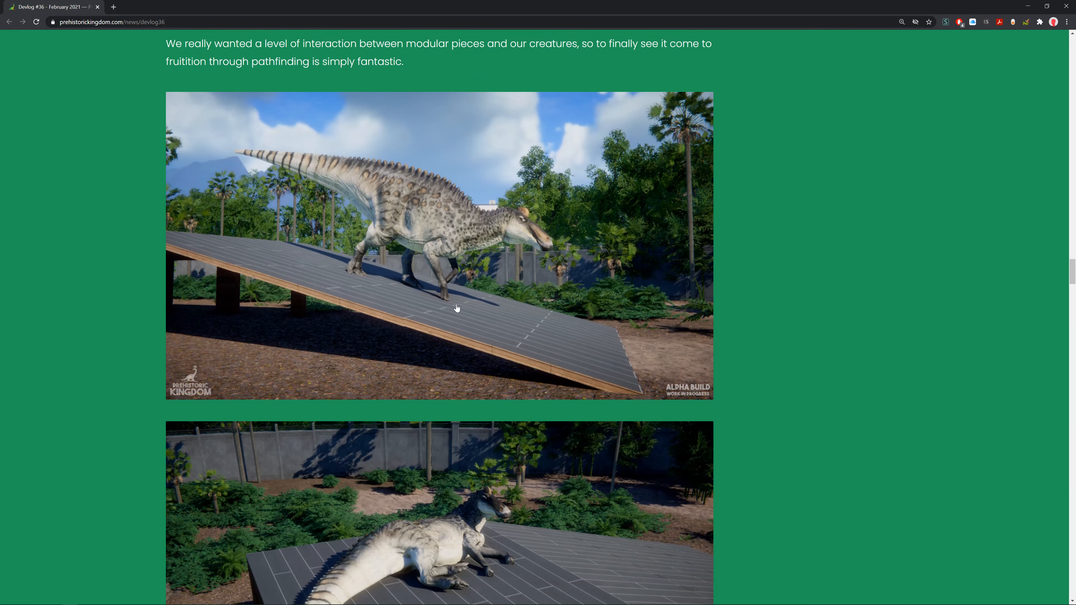
pyautogui.click(457, 308)
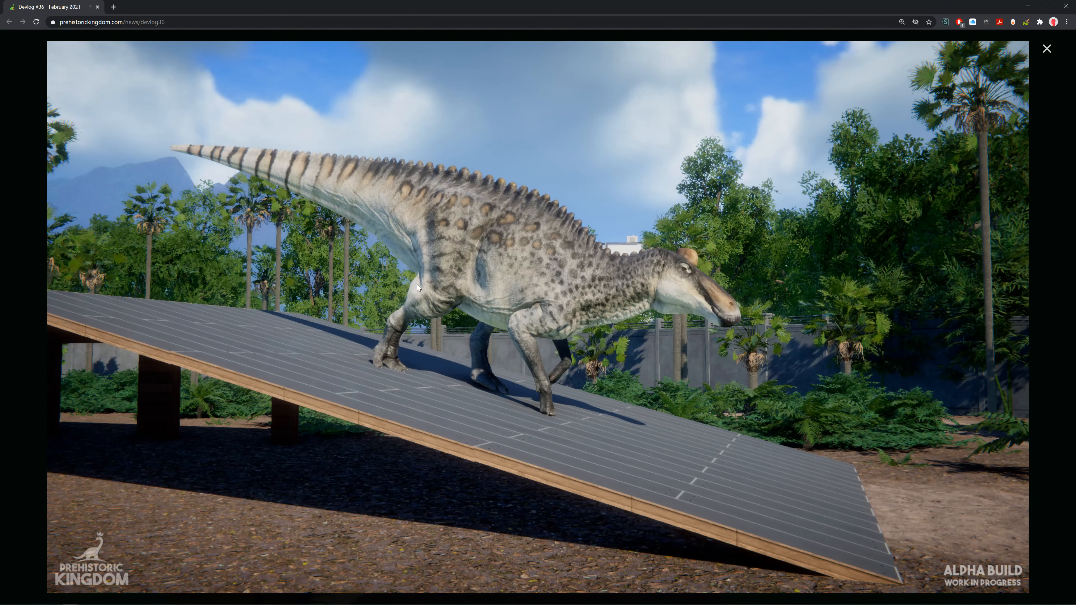
pyautogui.click(1046, 48)
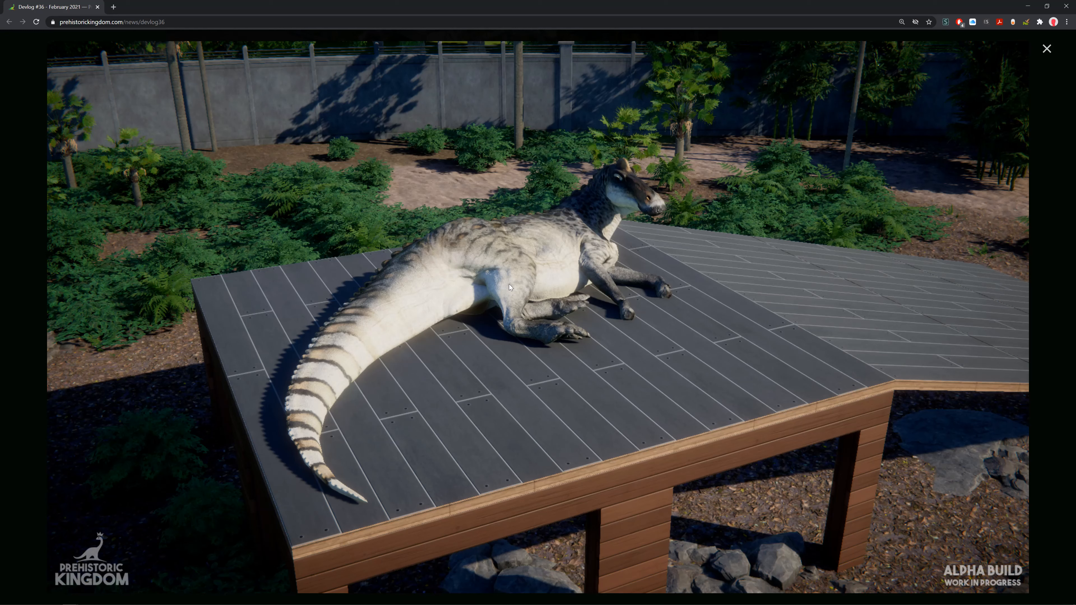
pyautogui.moveTo(836, 9)
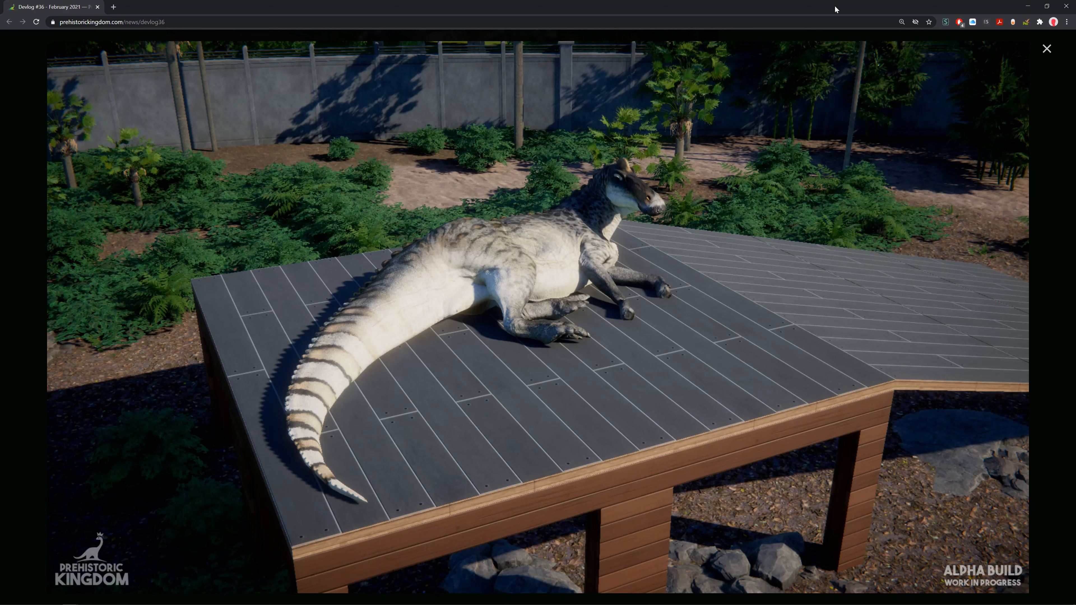
# Step: Close the enlarged screenshot and scroll past the creative-builds paragraph to the Audio heading
pyautogui.click(1046, 48)
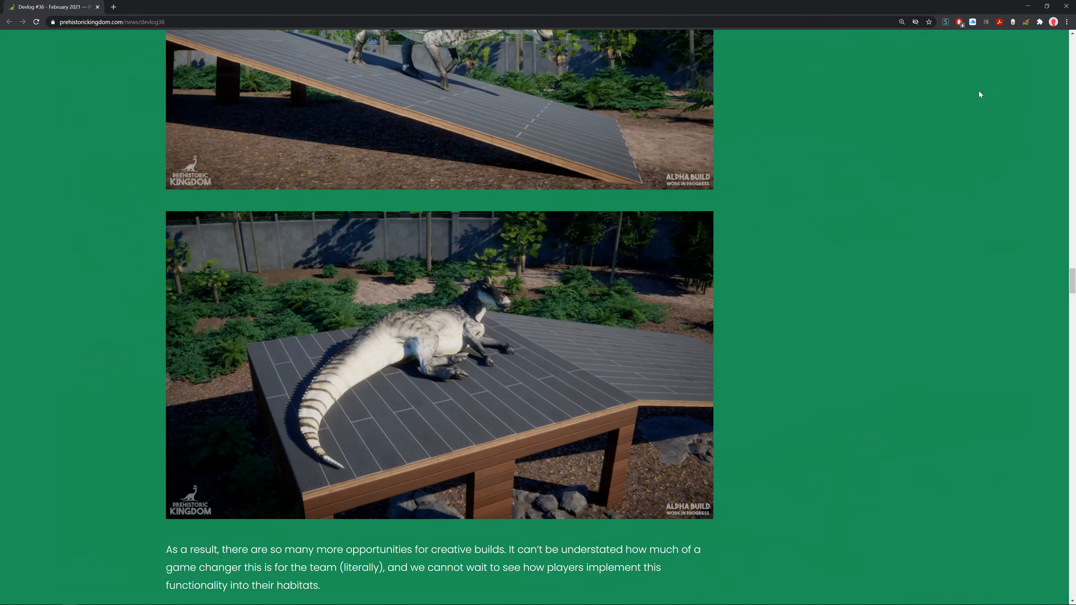
pyautogui.moveTo(970, 127)
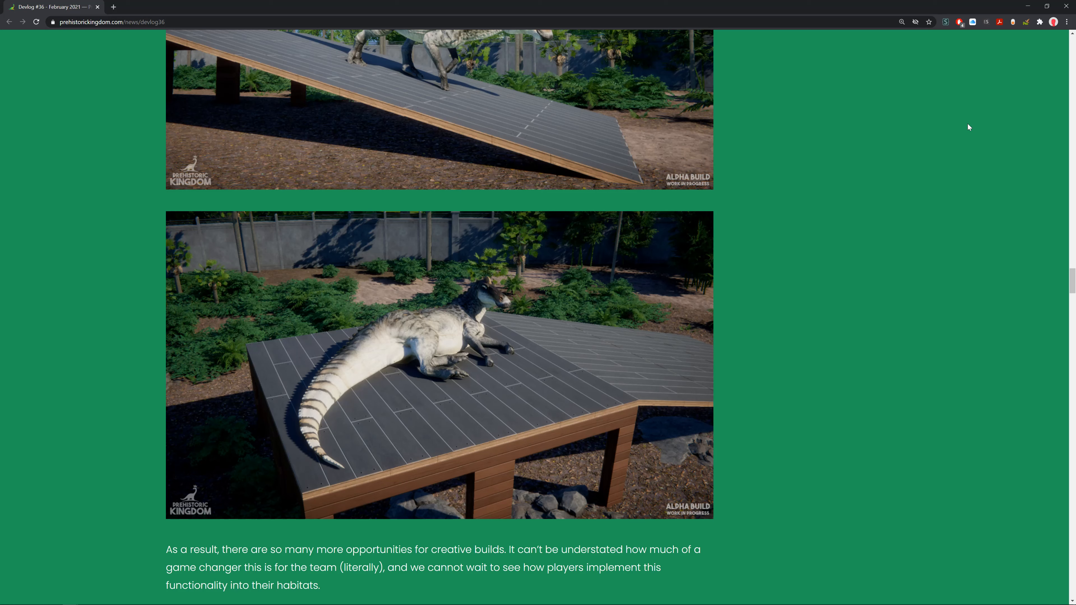
pyautogui.scroll(-3)
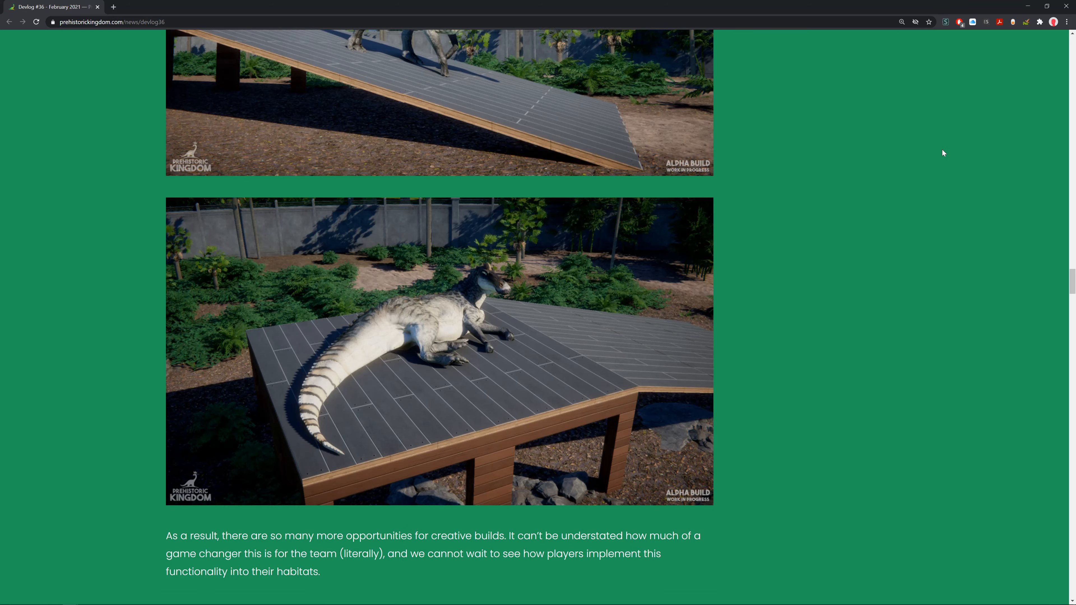
pyautogui.scroll(-3)
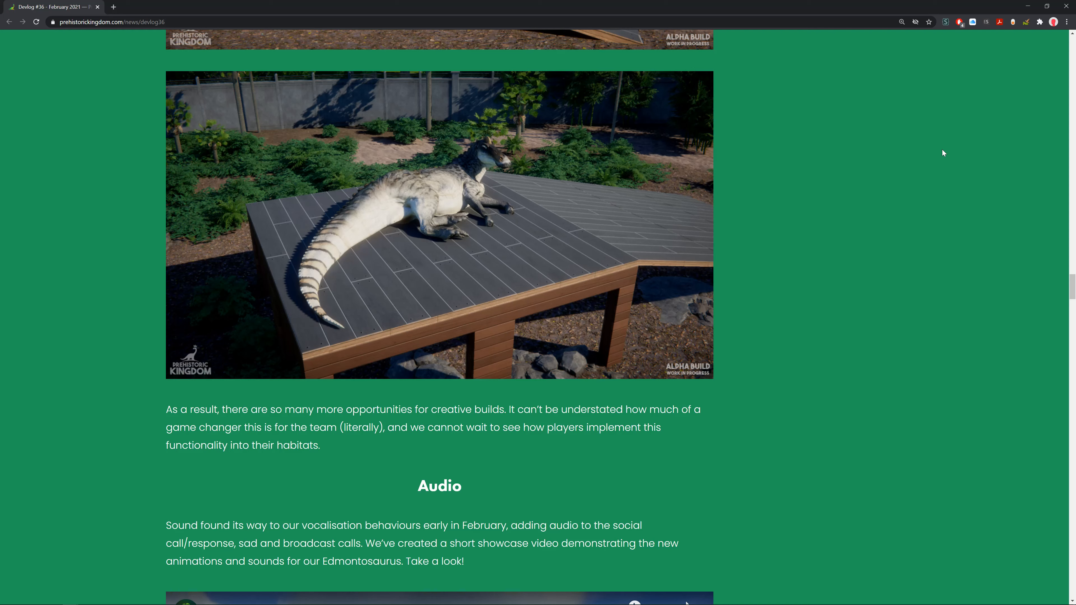
# Step: Scroll until the embedded Edmontosaurus Vocals YouTube video is fully in view
pyautogui.scroll(-3)
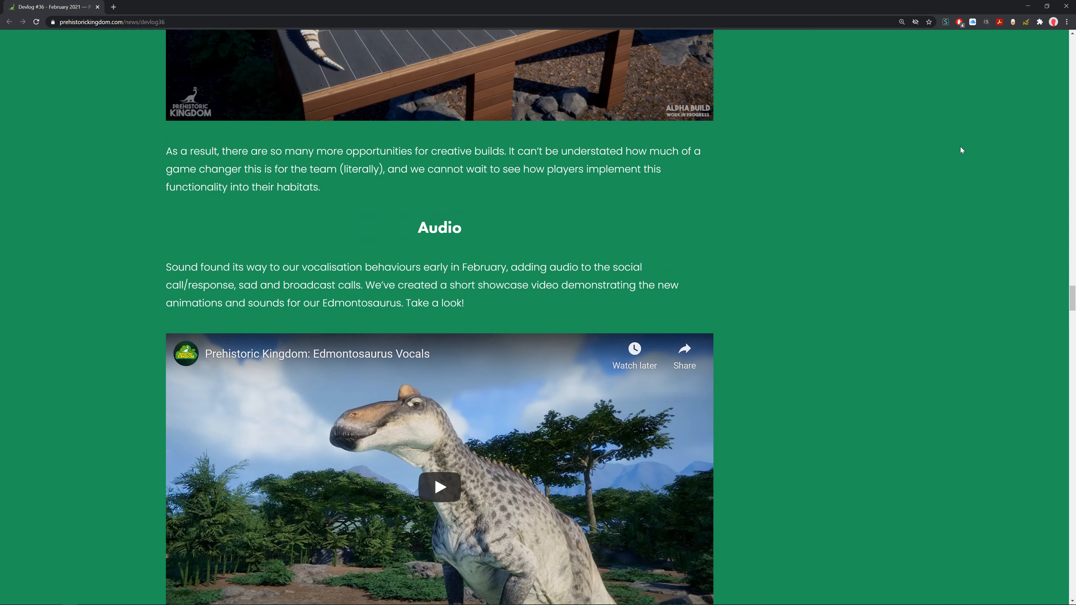
pyautogui.scroll(-3)
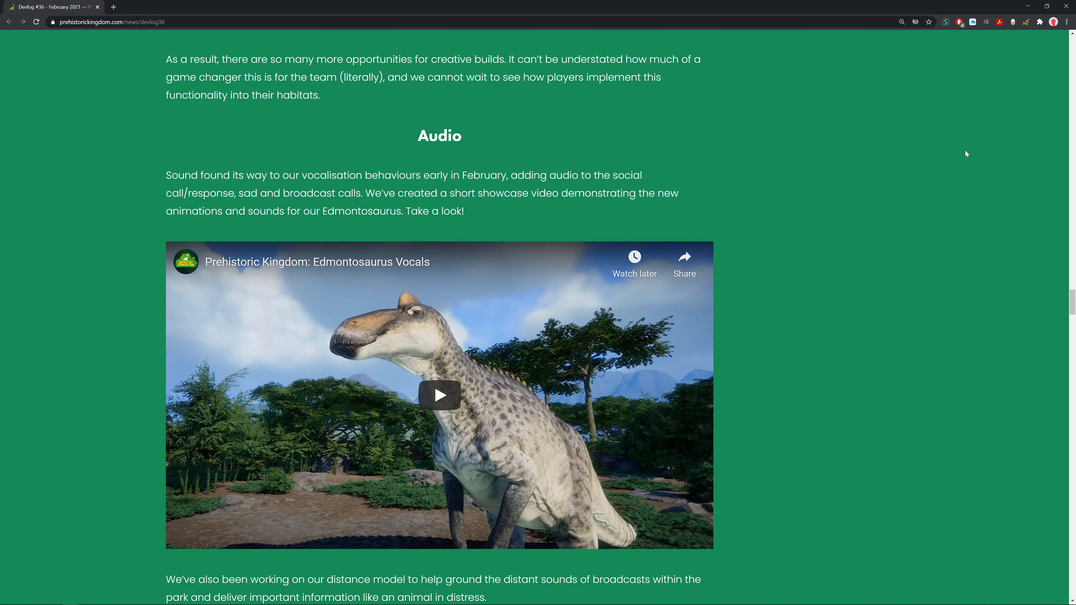
pyautogui.moveTo(661, 416)
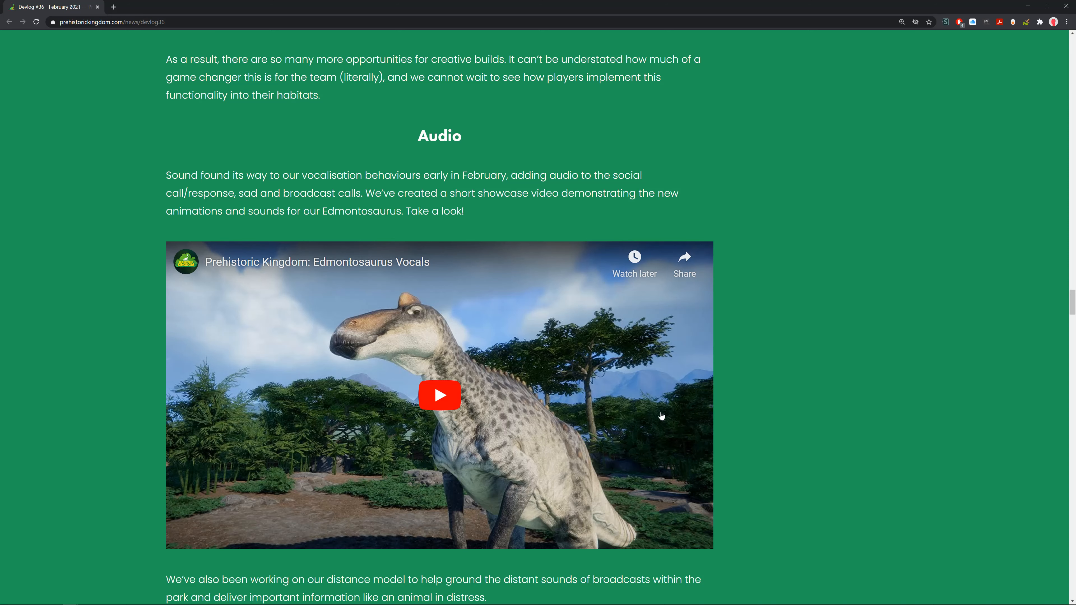
# Step: Play the Edmontosaurus Vocals video full screen without the suggested-videos strip until it ends at 0:48
pyautogui.click(438, 394)
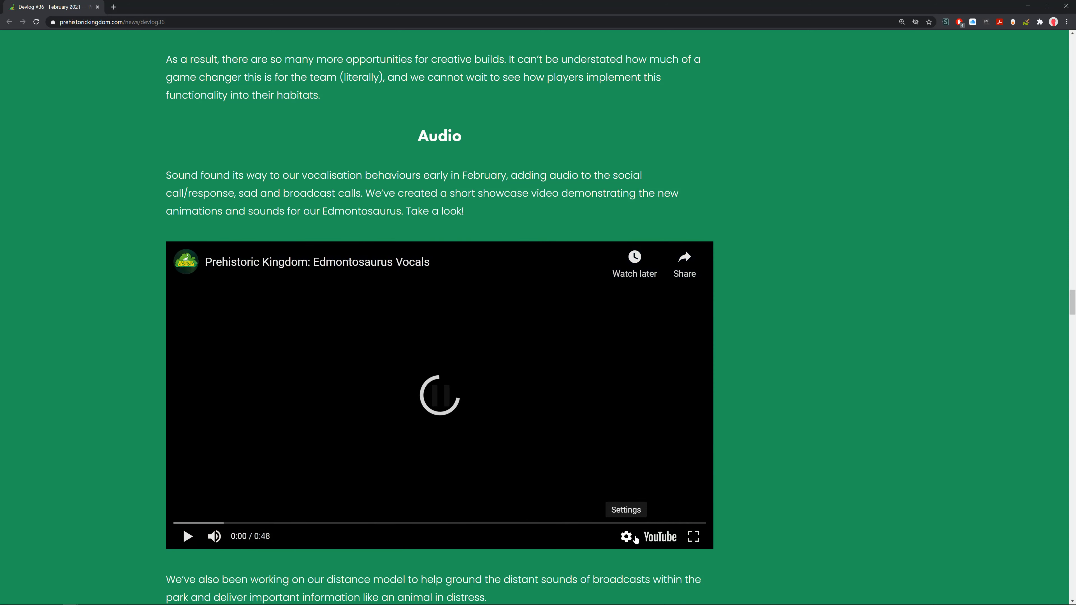
pyautogui.click(693, 536)
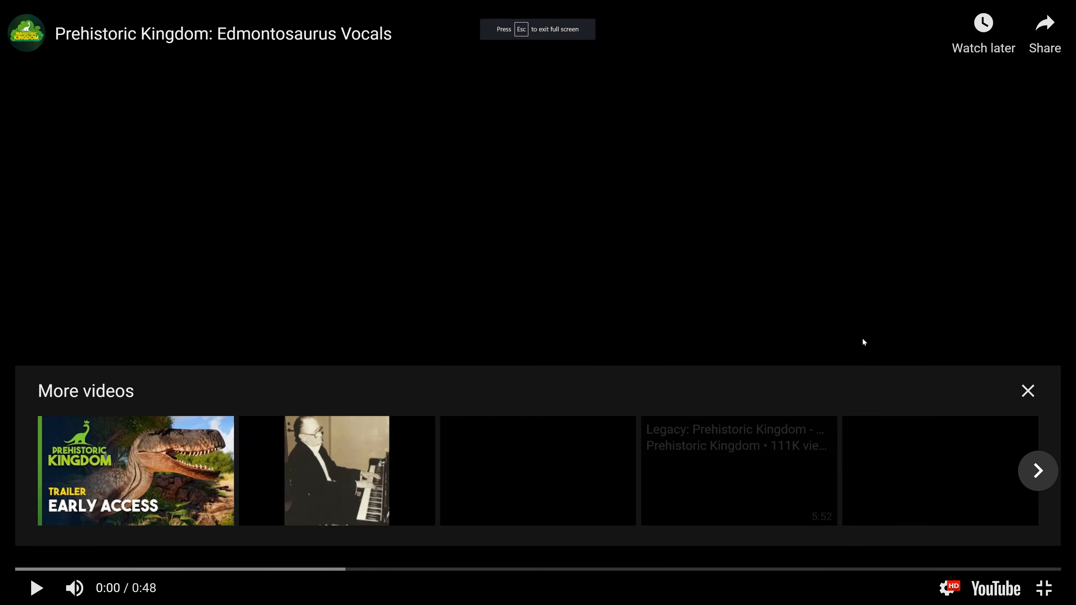
pyautogui.click(1027, 391)
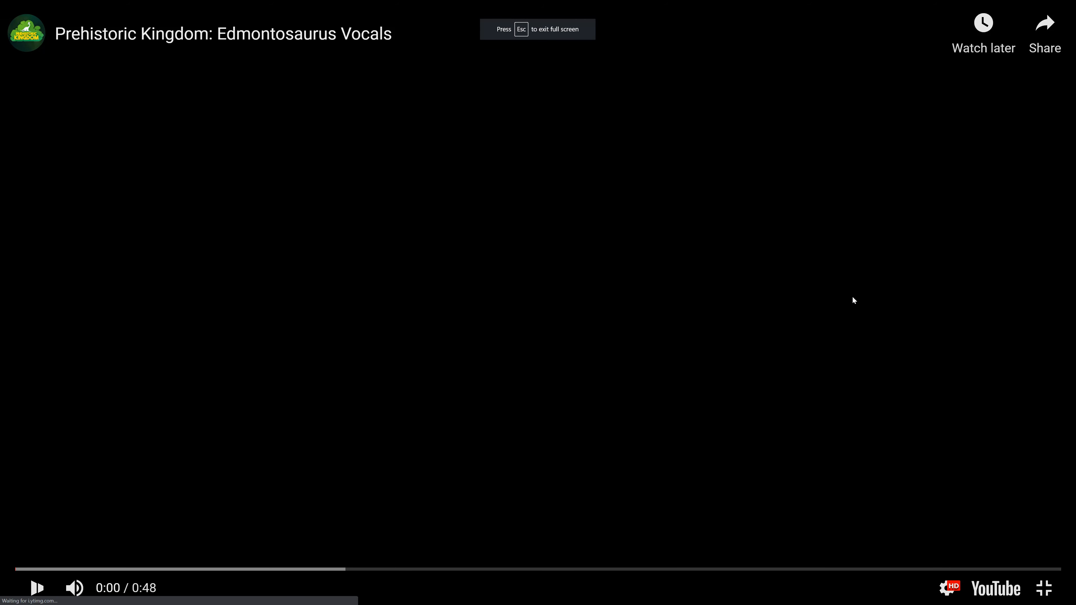
pyautogui.click(37, 588)
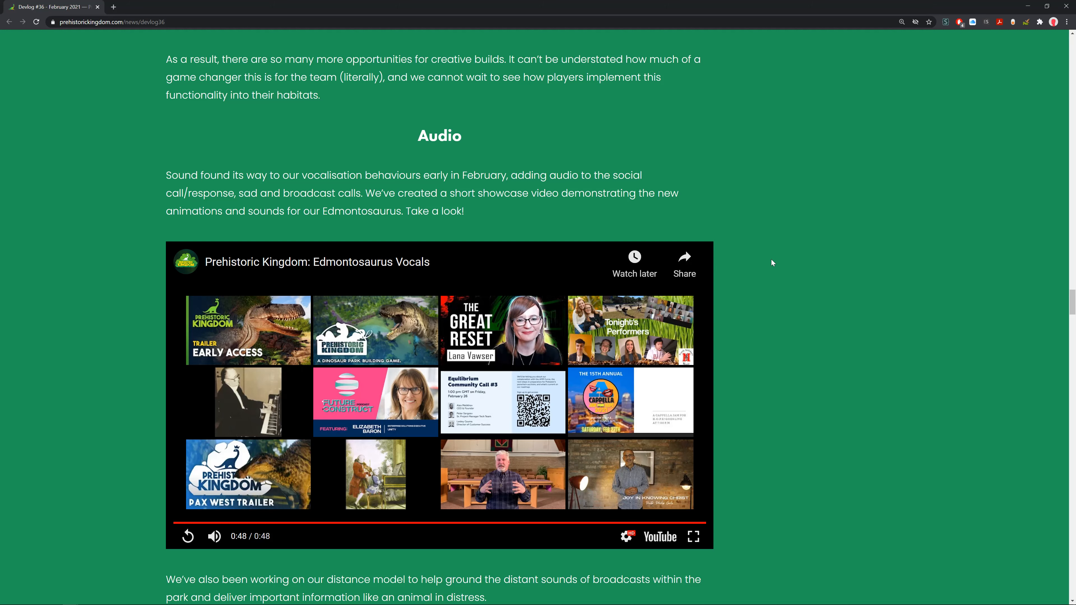
# Step: Scroll past the video to the Foliage Showcase heading and its field elm and oak screenshot
pyautogui.scroll(-3)
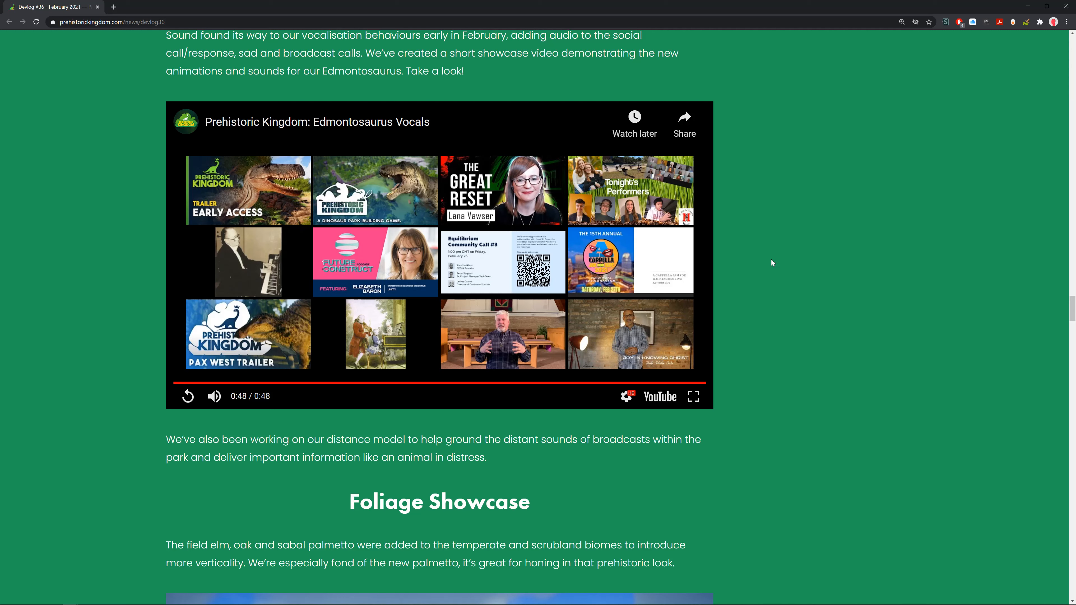
pyautogui.scroll(-3)
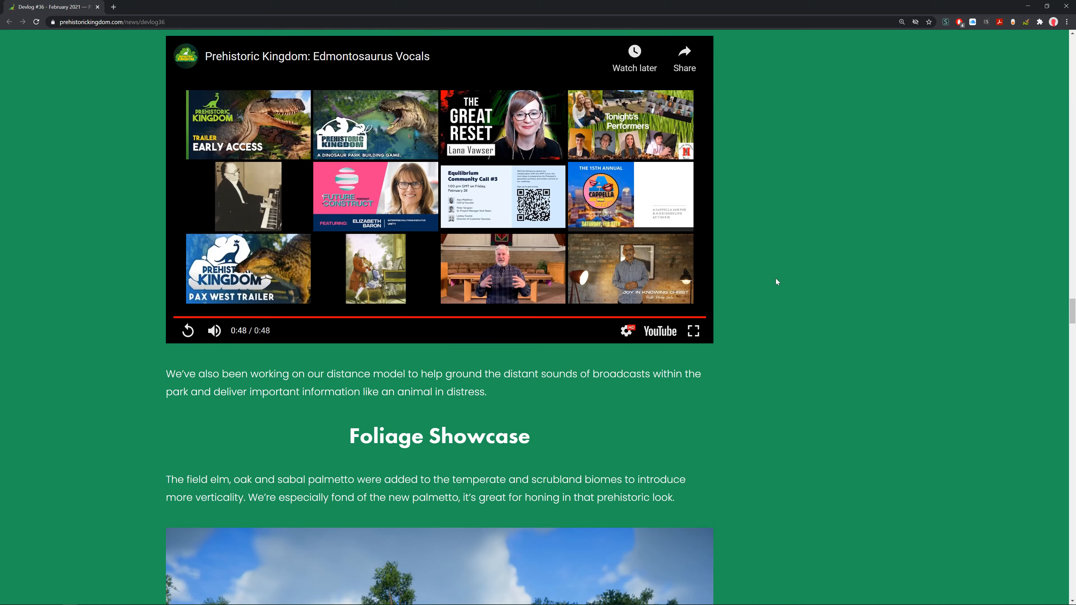
pyautogui.scroll(-3)
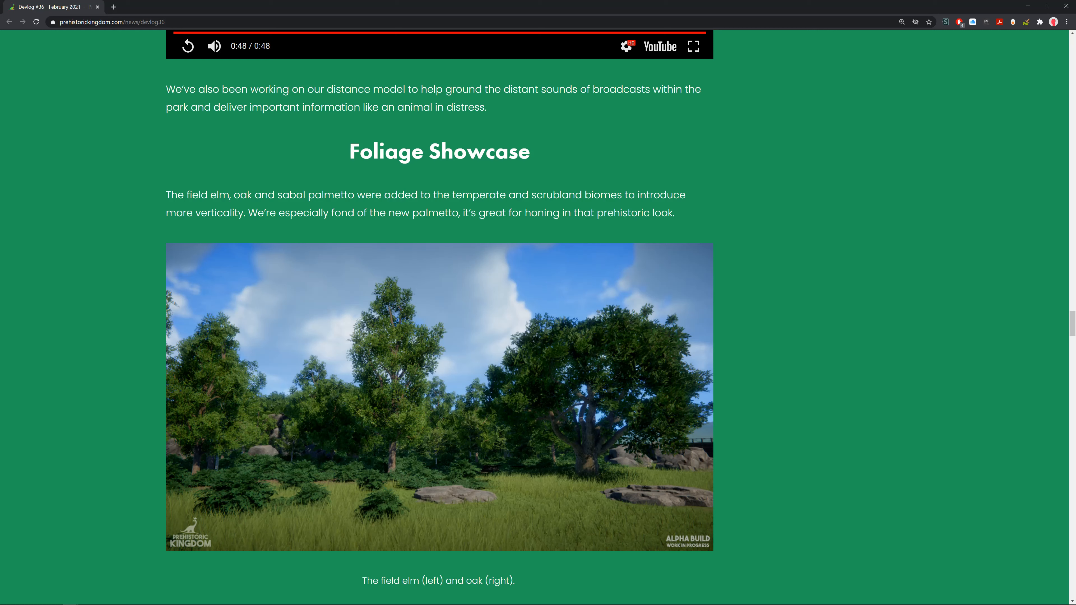
pyautogui.moveTo(501, 208)
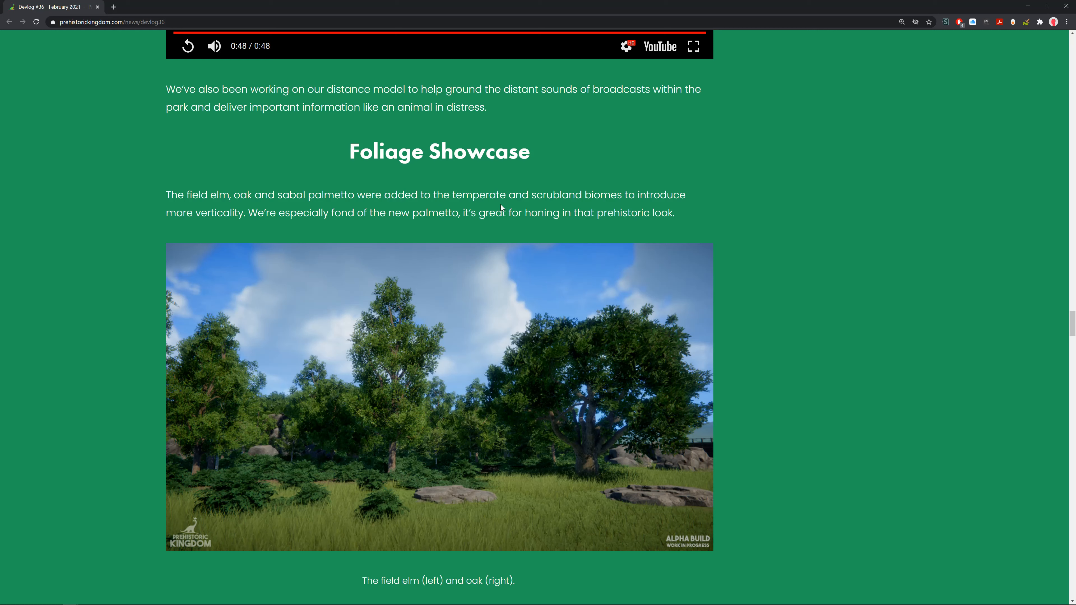
pyautogui.moveTo(323, 205)
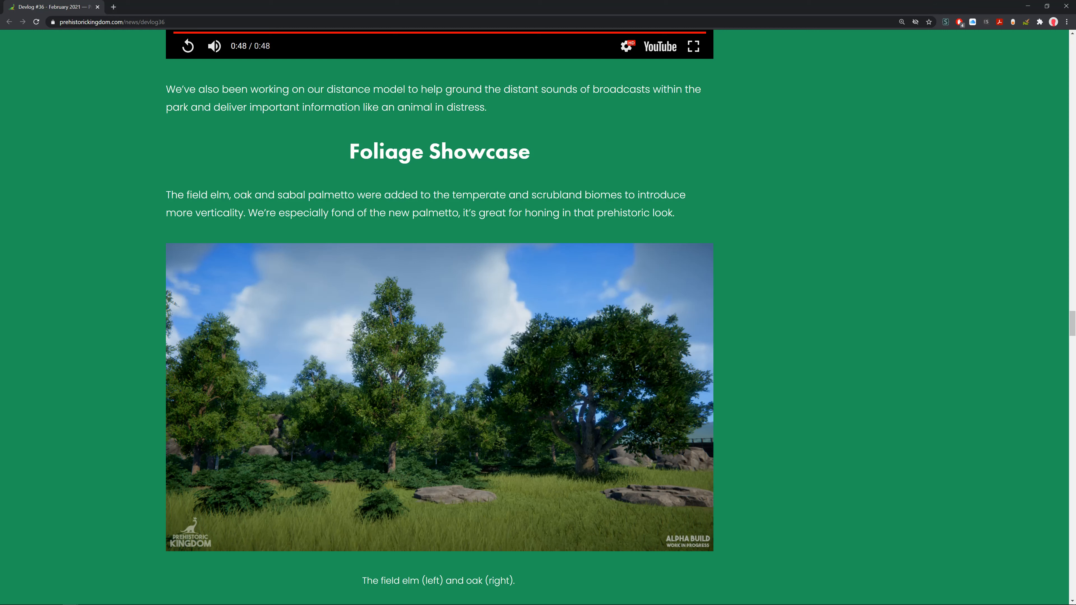
pyautogui.moveTo(584, 226)
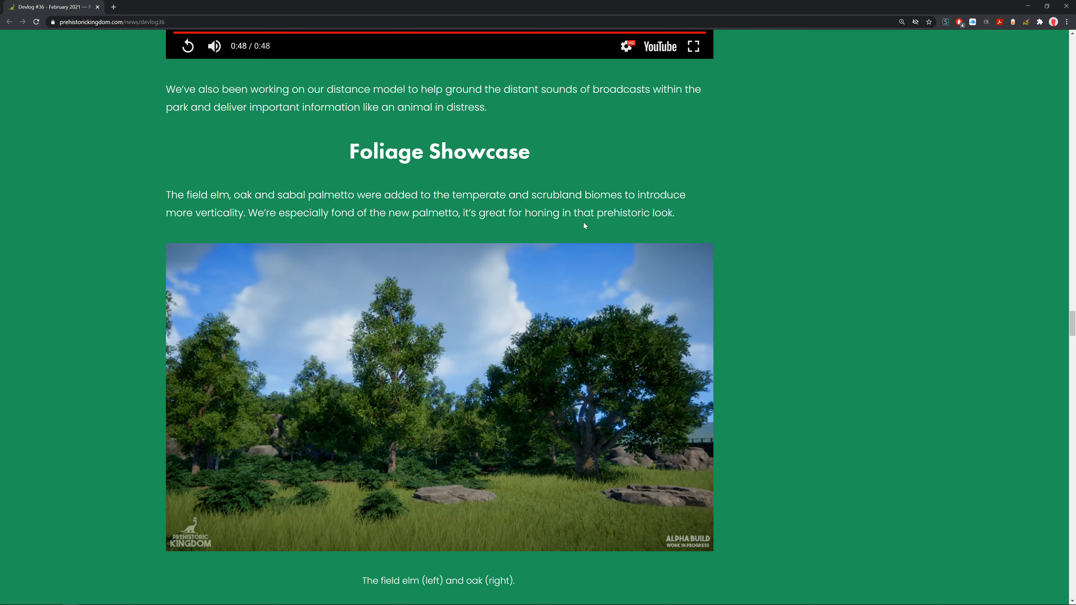
# Step: Scroll to bring the field elm and oak caption and the next palm-tree screenshot into view
pyautogui.scroll(-3)
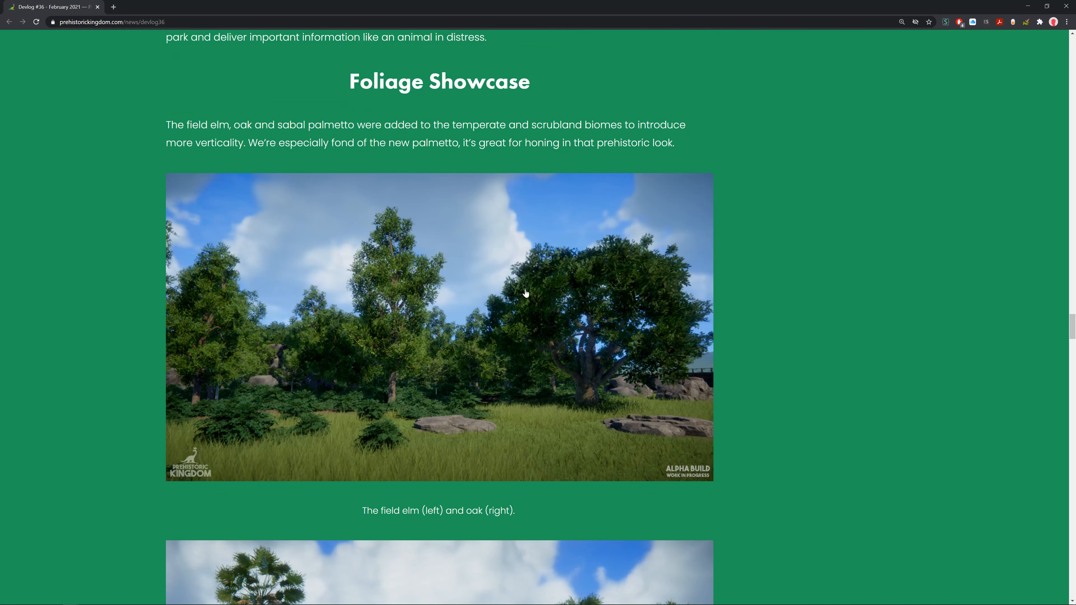
pyautogui.moveTo(260, 401)
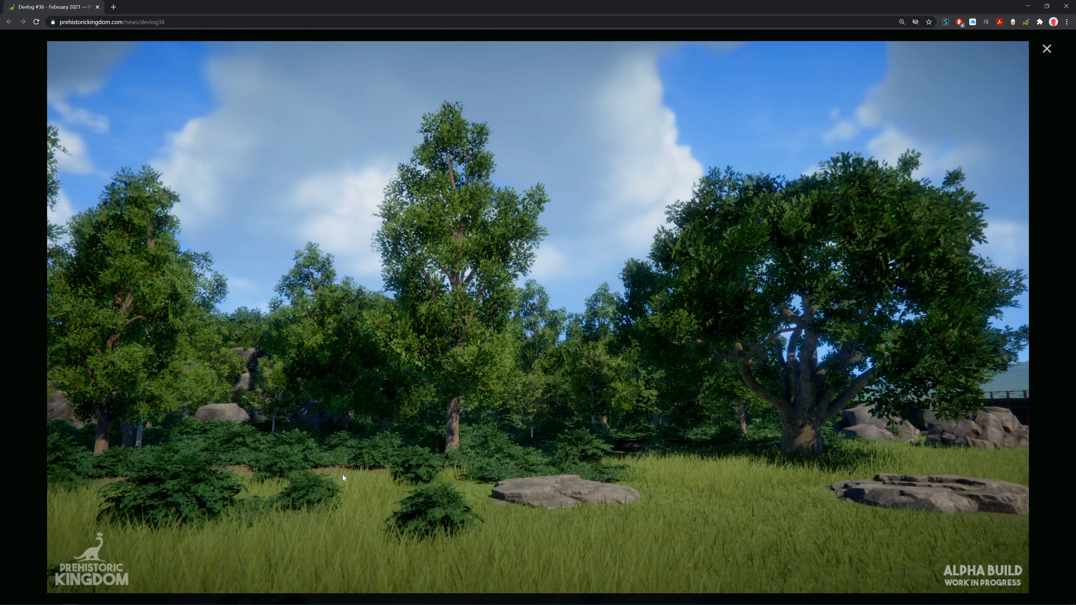
pyautogui.moveTo(444, 248)
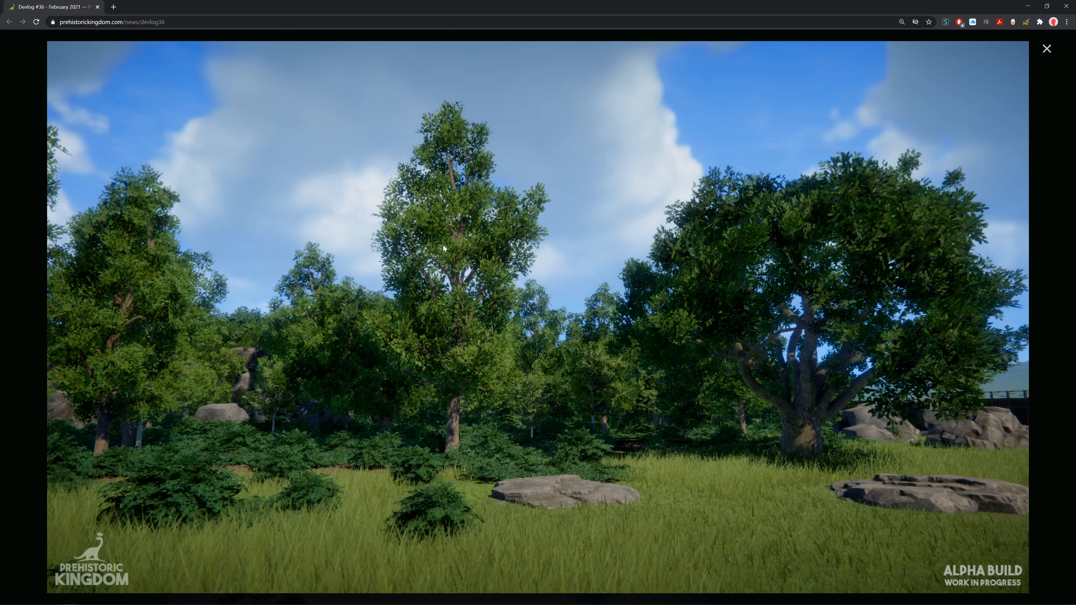
pyautogui.moveTo(559, 287)
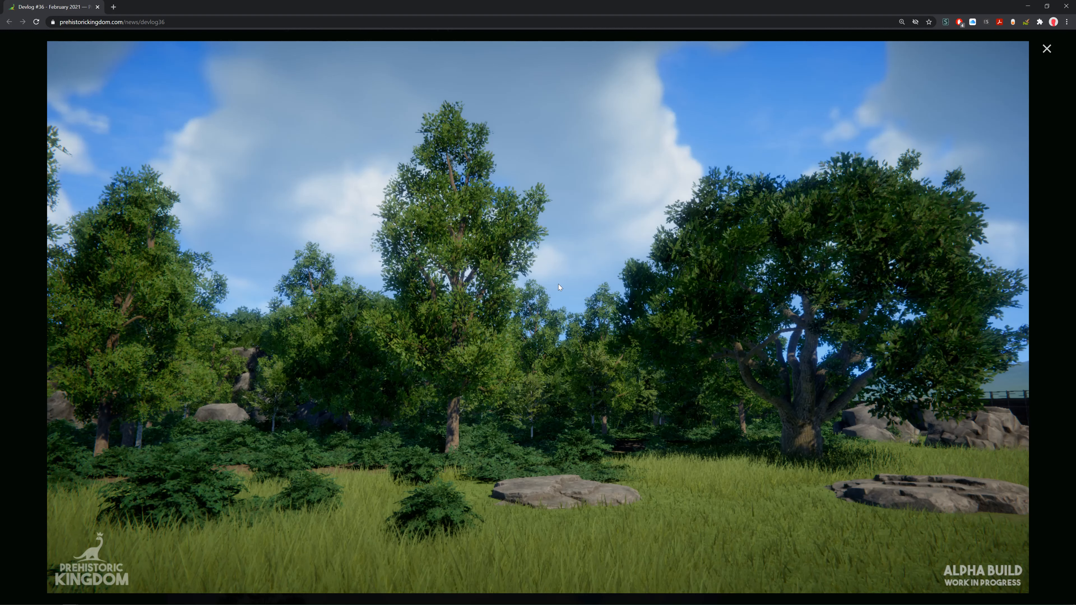
pyautogui.moveTo(539, 282)
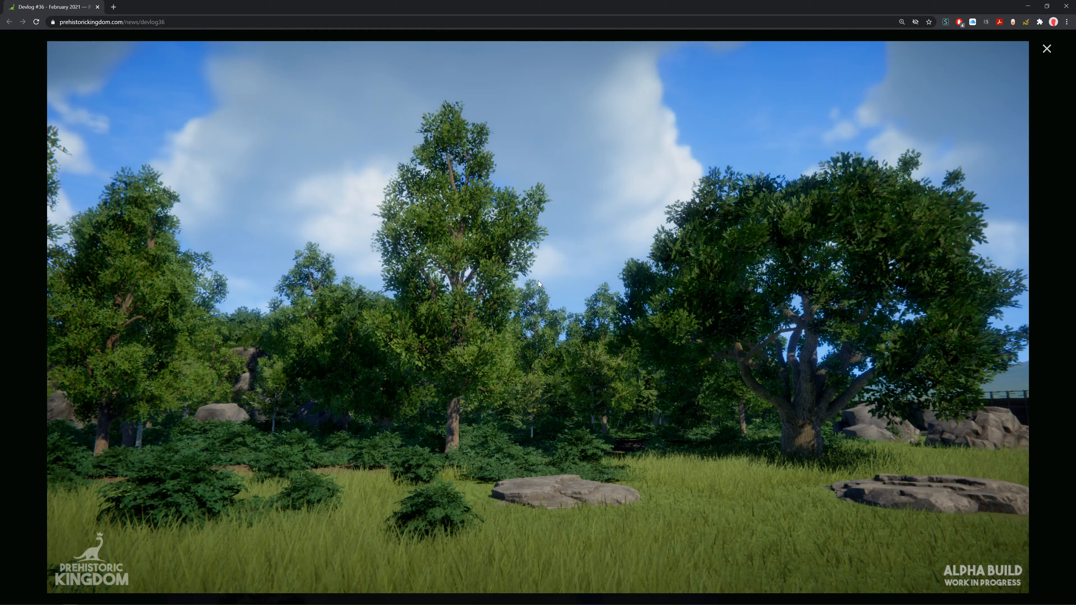
pyautogui.moveTo(535, 341)
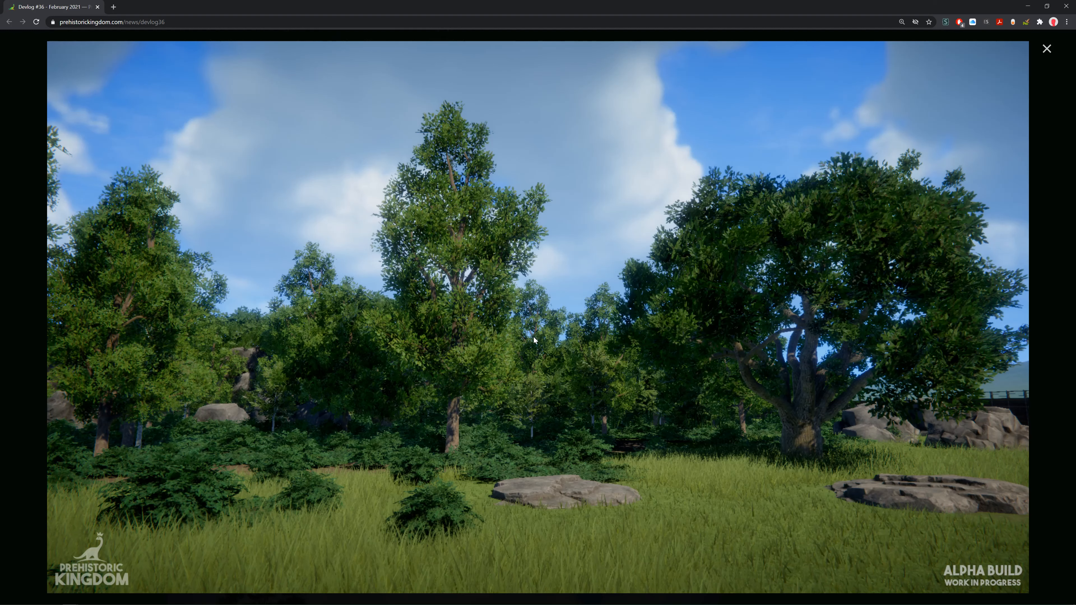
pyautogui.moveTo(1036, 102)
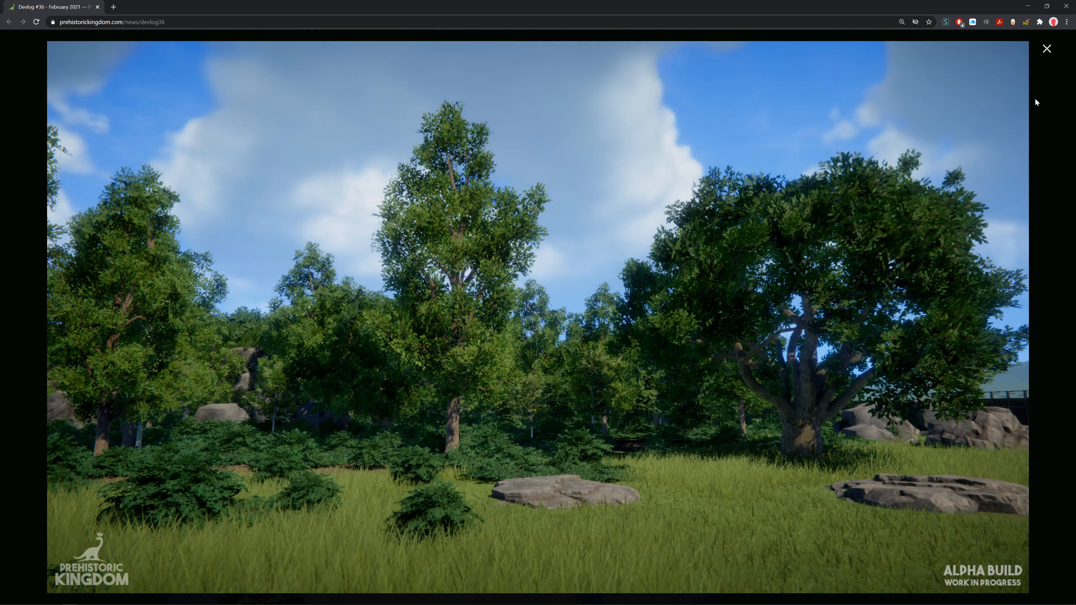
pyautogui.moveTo(884, 136)
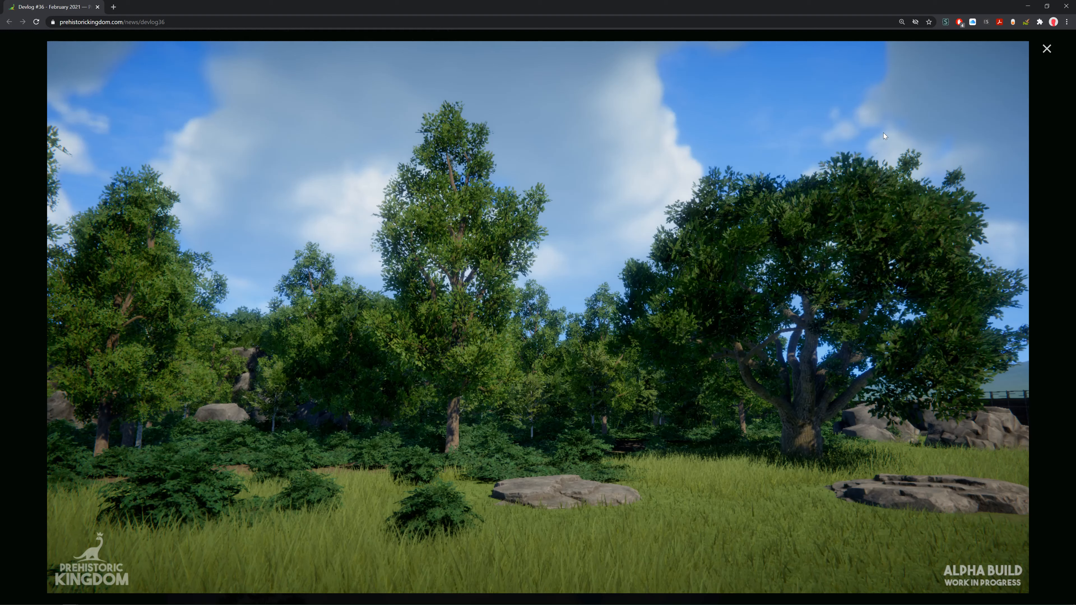
pyautogui.moveTo(874, 132)
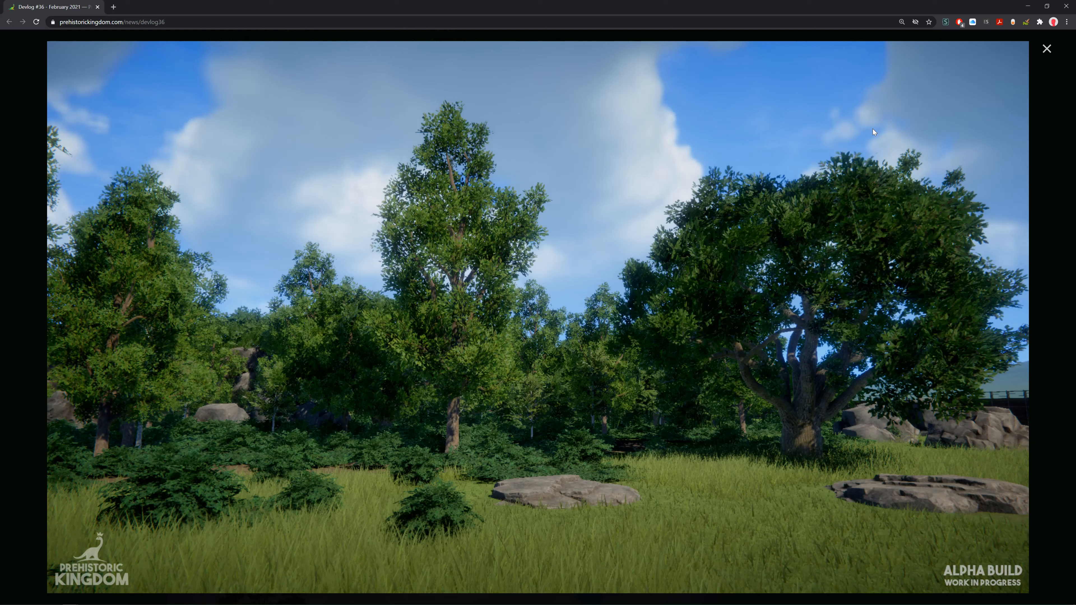
pyautogui.moveTo(1030, 59)
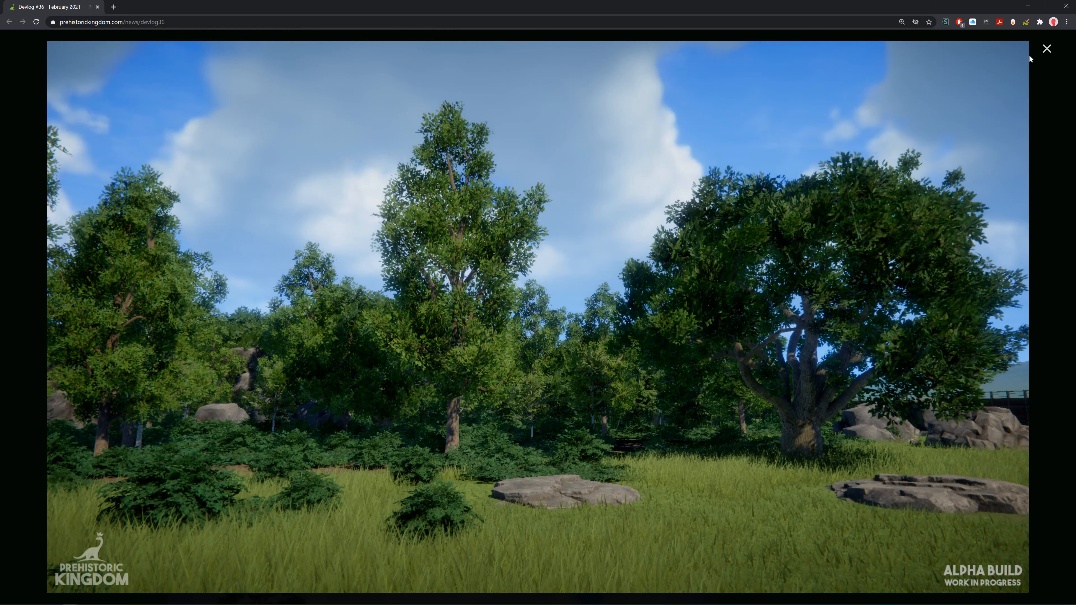
# Step: Close the elm and oak picture and enlarge the sabal palmetto size-variants screenshot instead
pyautogui.click(1046, 49)
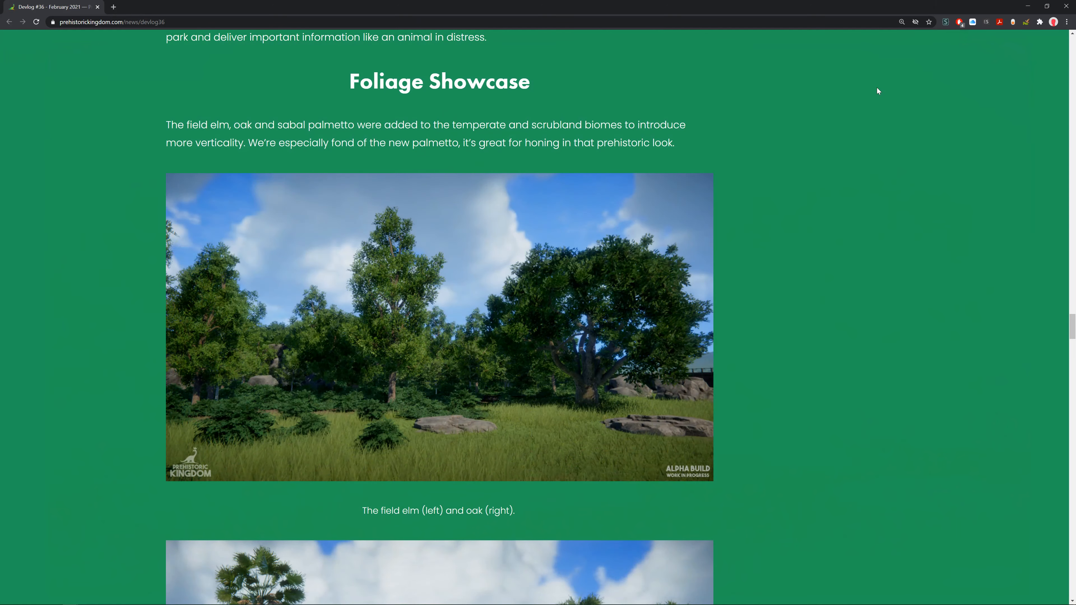
pyautogui.scroll(-3)
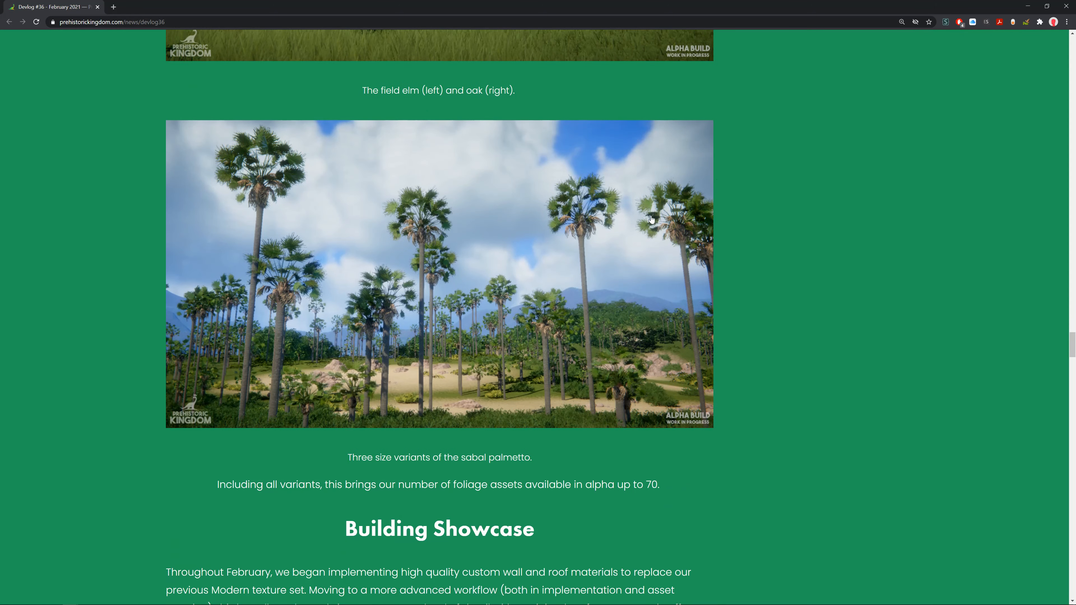
pyautogui.scroll(-3)
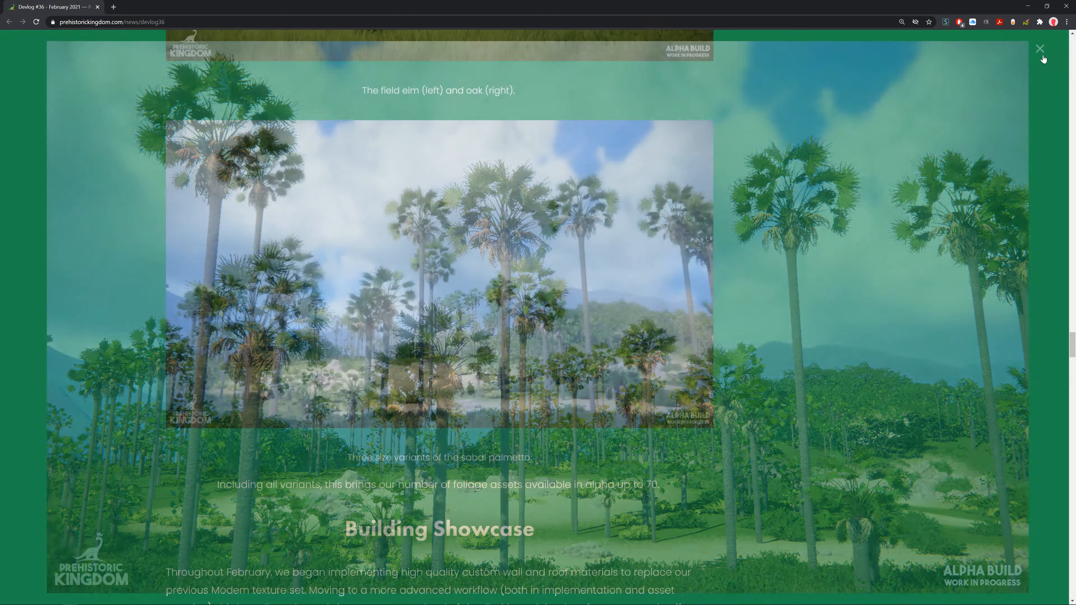
pyautogui.click(1040, 49)
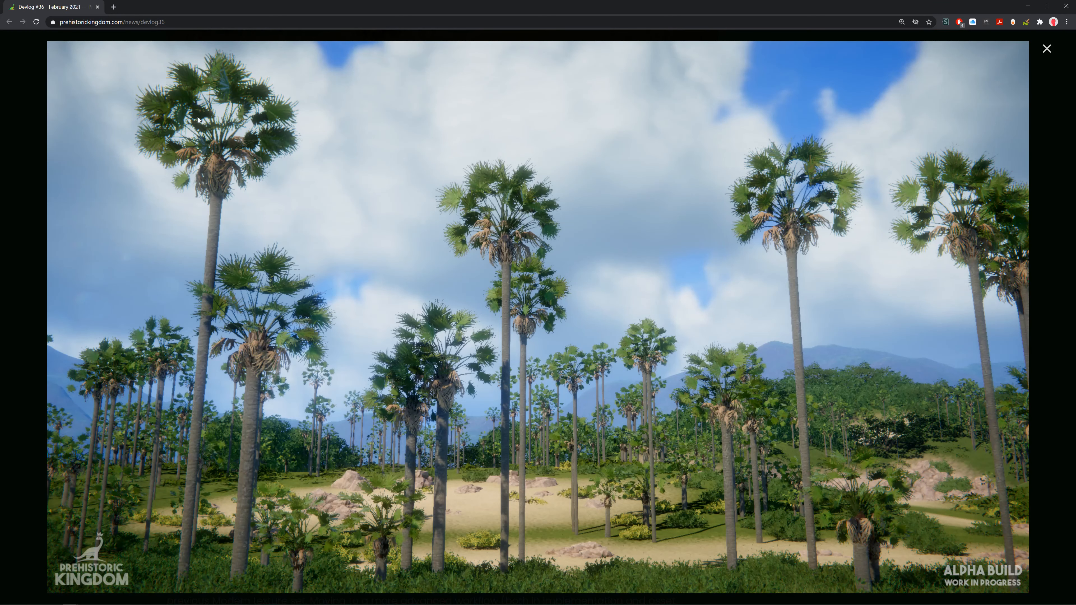
pyautogui.moveTo(182, 426)
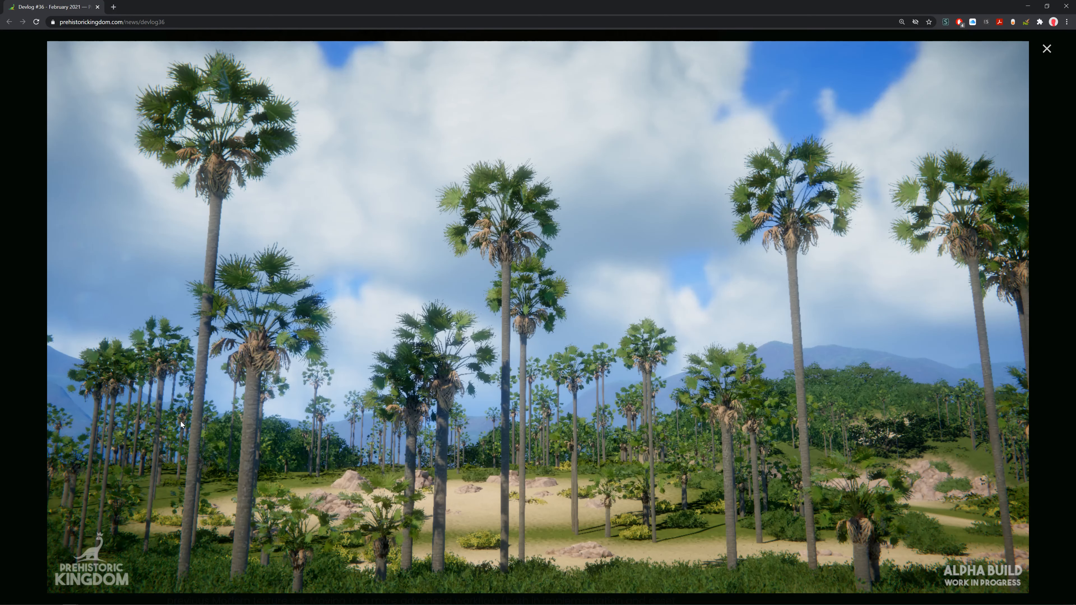
pyautogui.moveTo(854, 499)
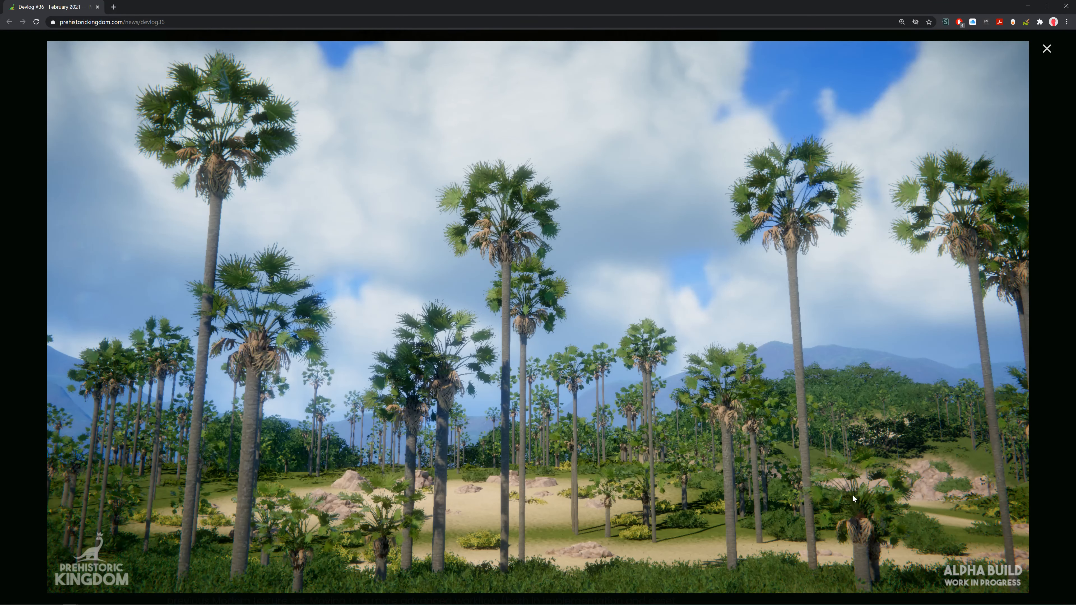
pyautogui.moveTo(401, 377)
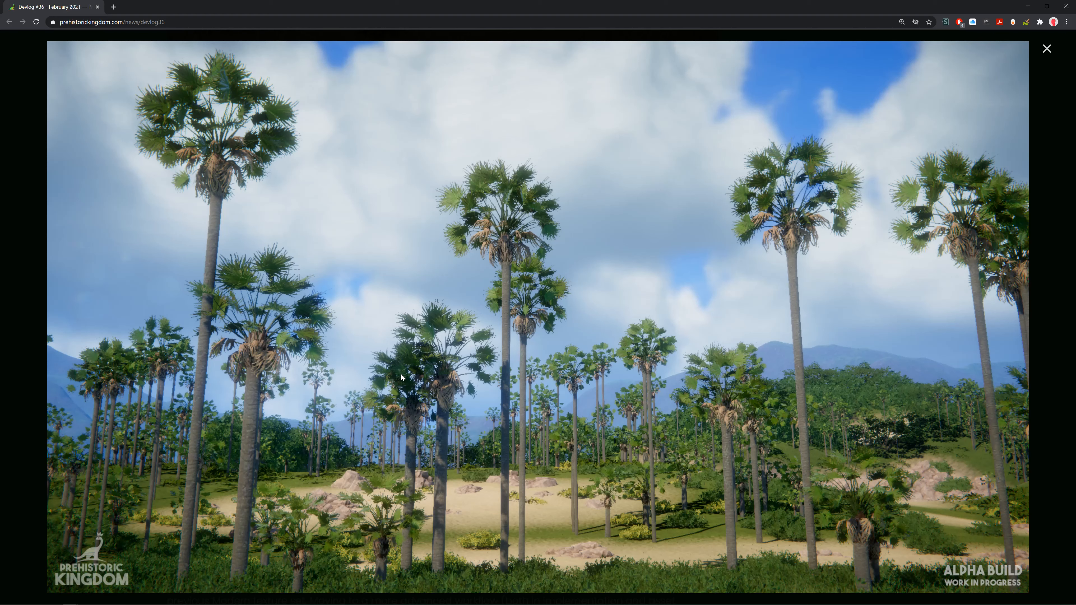
pyautogui.moveTo(440, 331)
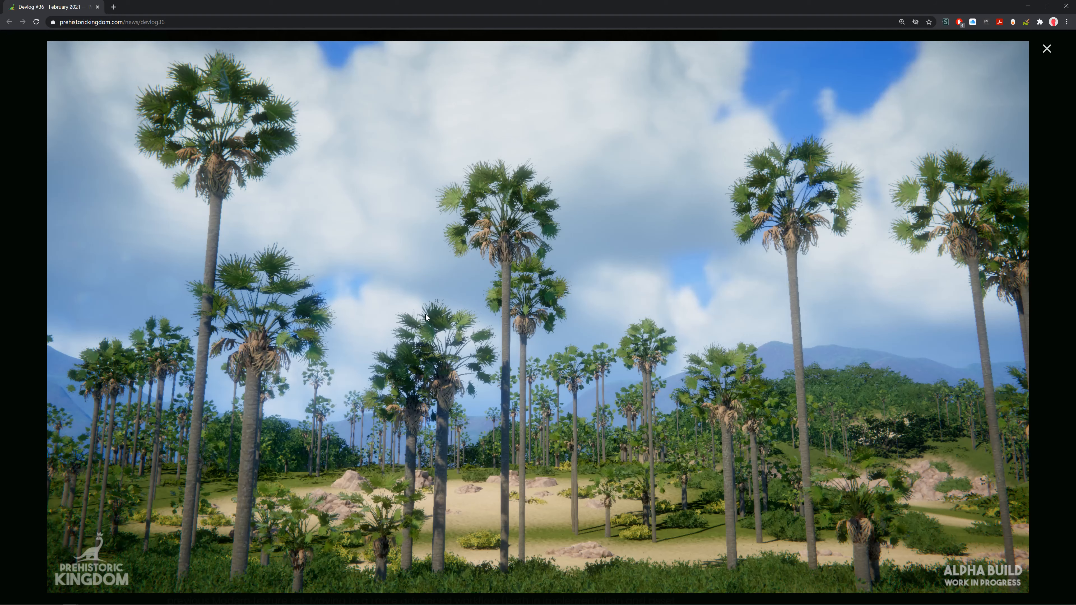
# Step: Close the sabal palmetto picture and scroll to the Building Showcase wall textures image
pyautogui.click(1046, 49)
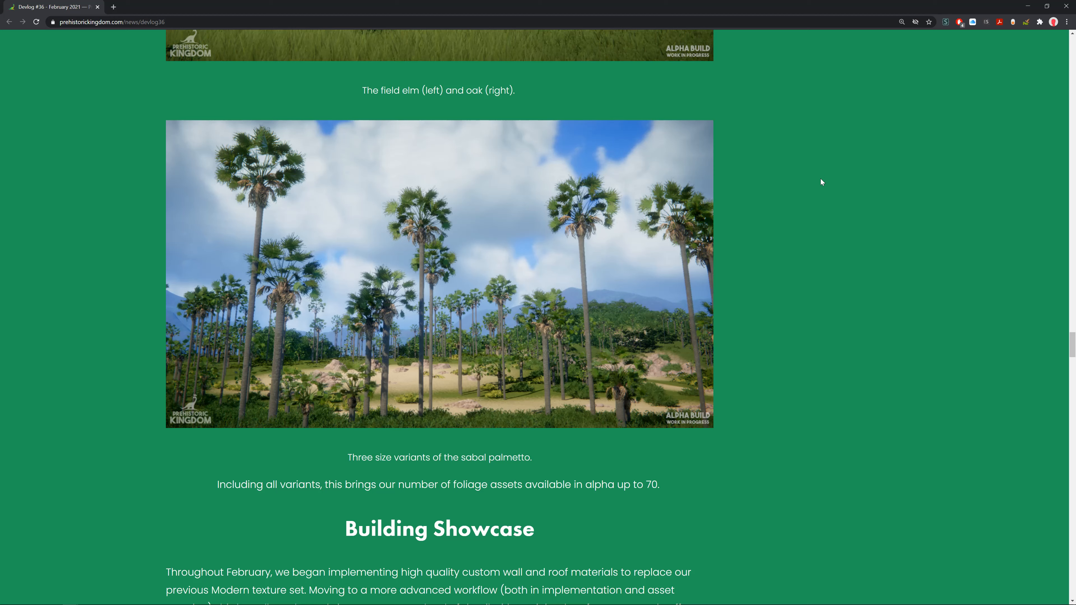
pyautogui.scroll(-3)
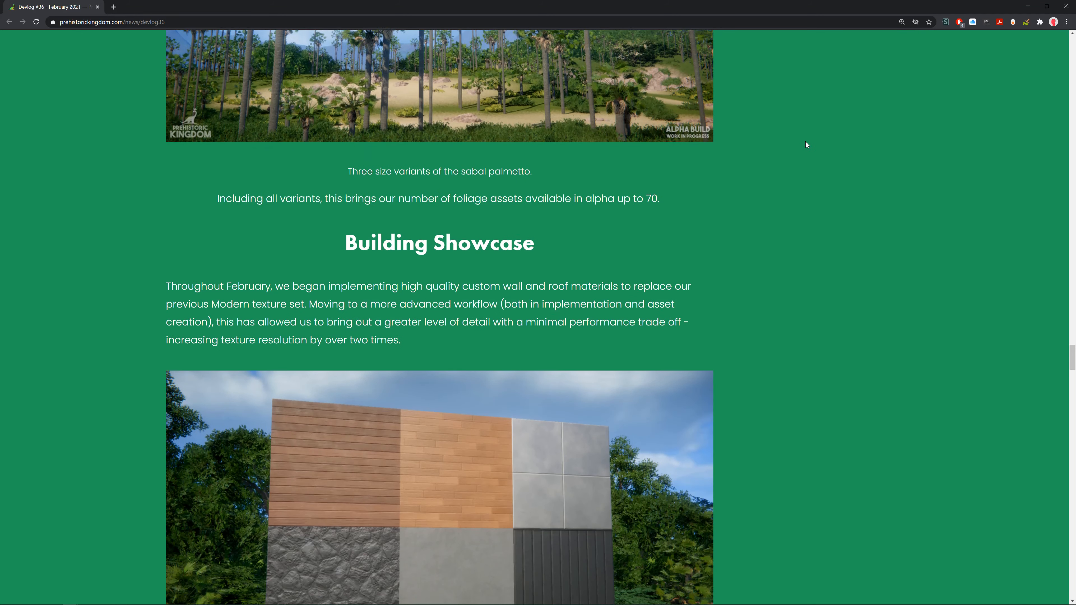
pyautogui.scroll(-3)
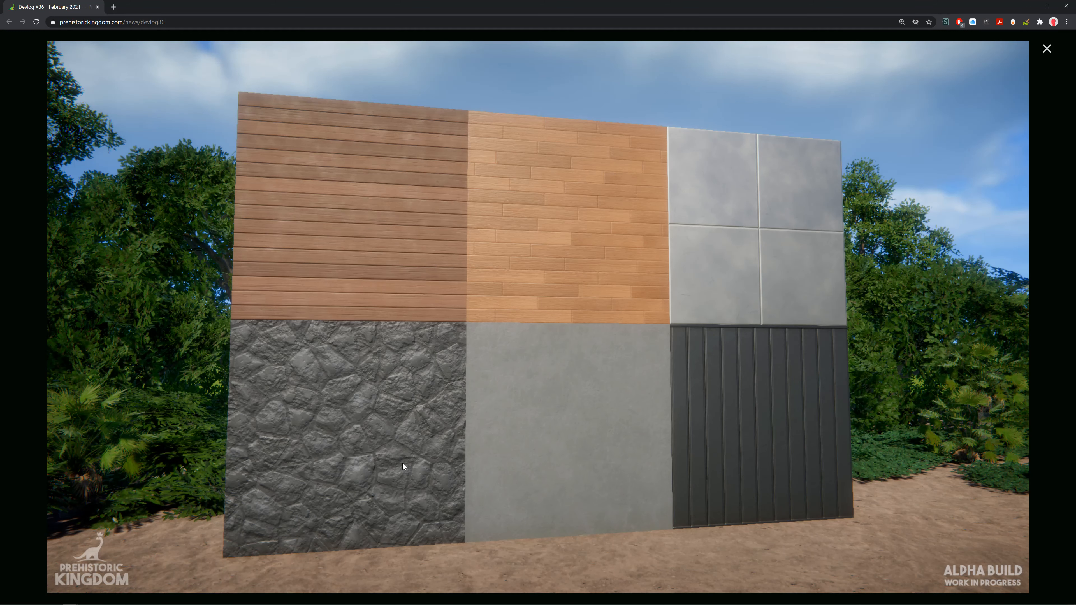
pyautogui.moveTo(520, 242)
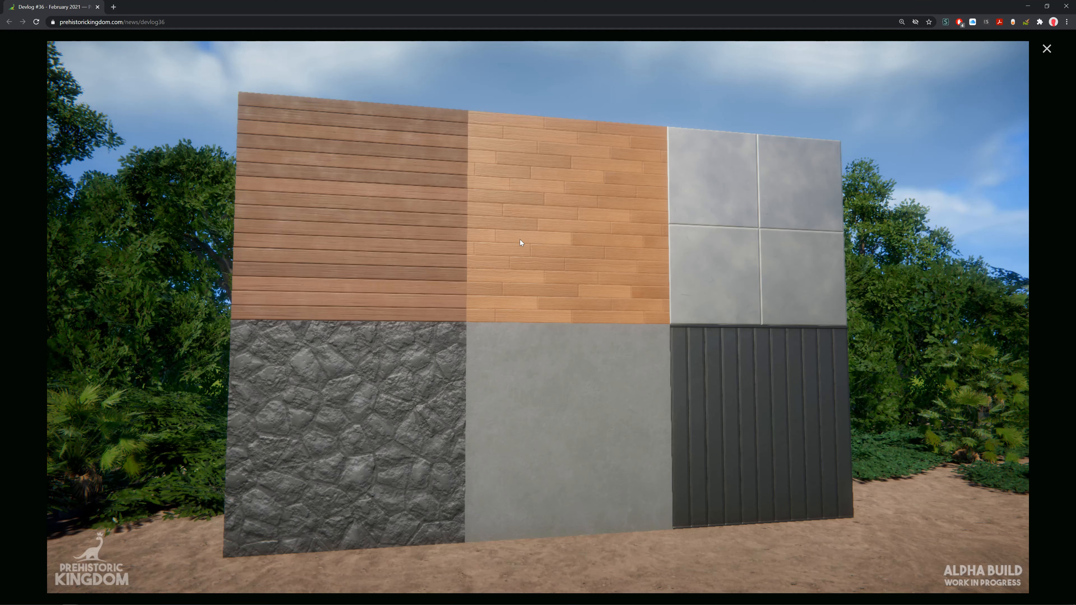
pyautogui.moveTo(880, 243)
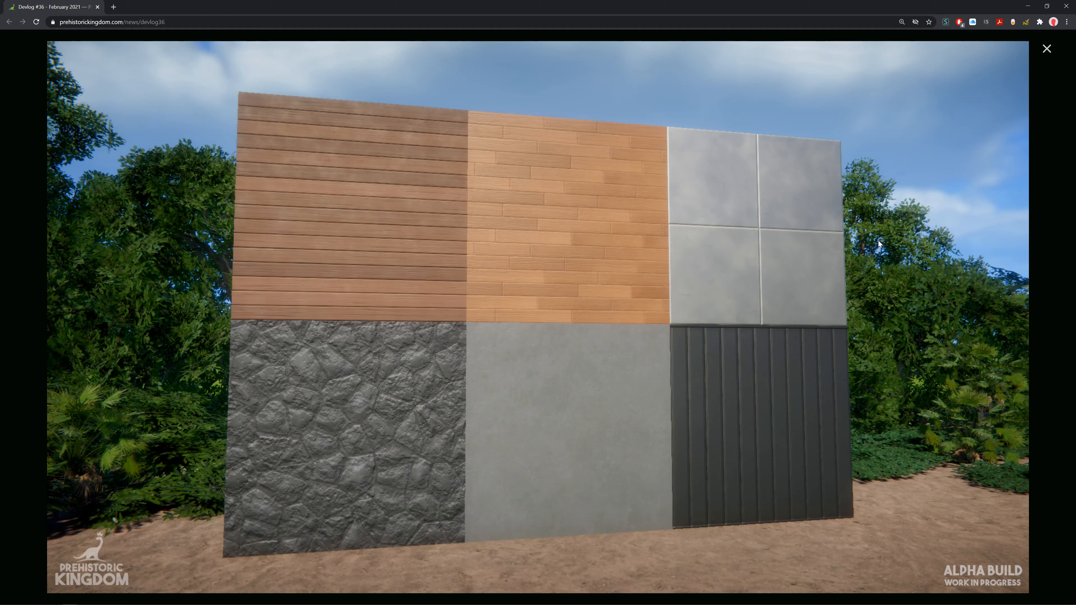
pyautogui.moveTo(1001, 108)
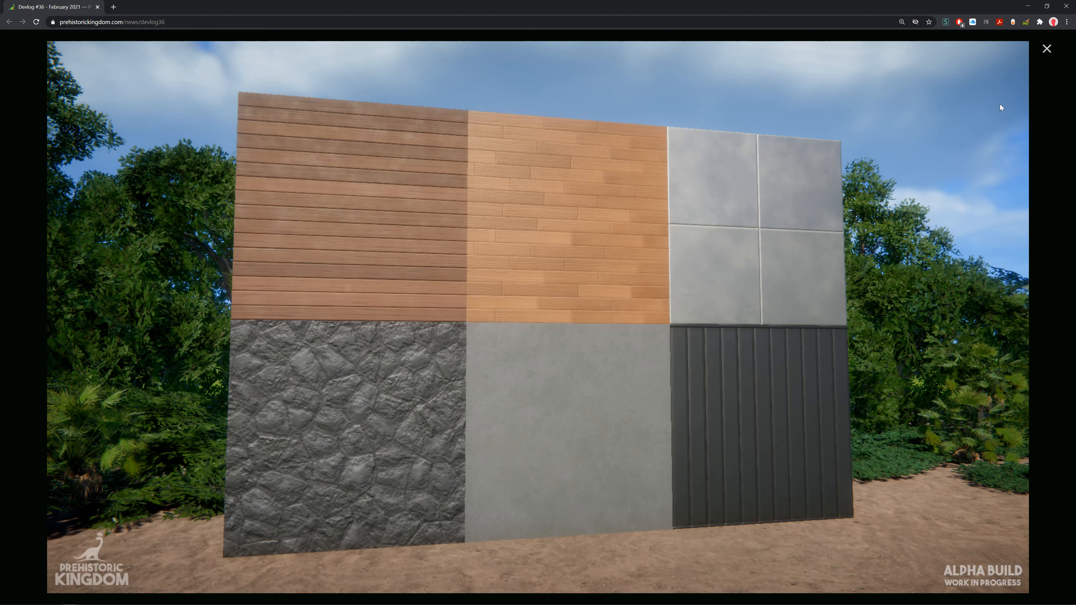
# Step: Close the enlarged wall-texture and roof-materials pictures, returning to the article's recolorable-materials caption
pyautogui.click(1046, 48)
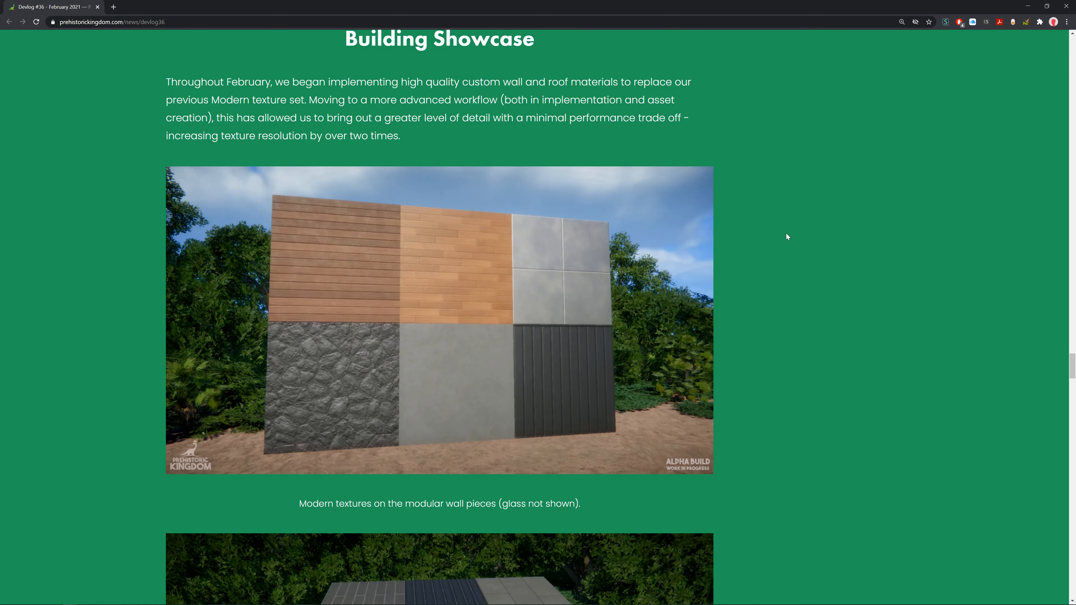
pyautogui.scroll(-3)
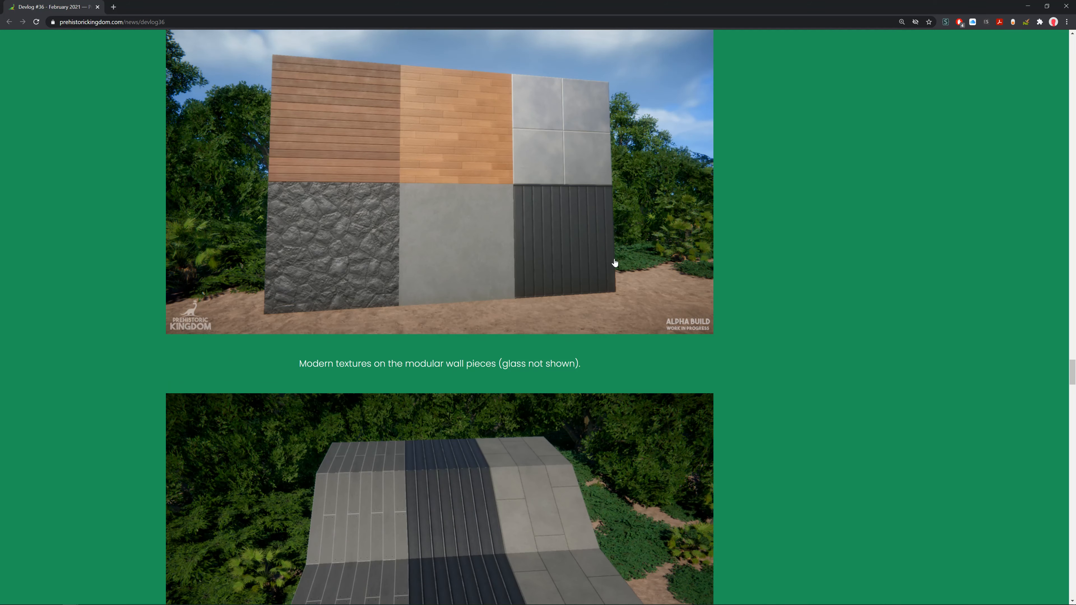
pyautogui.scroll(-3)
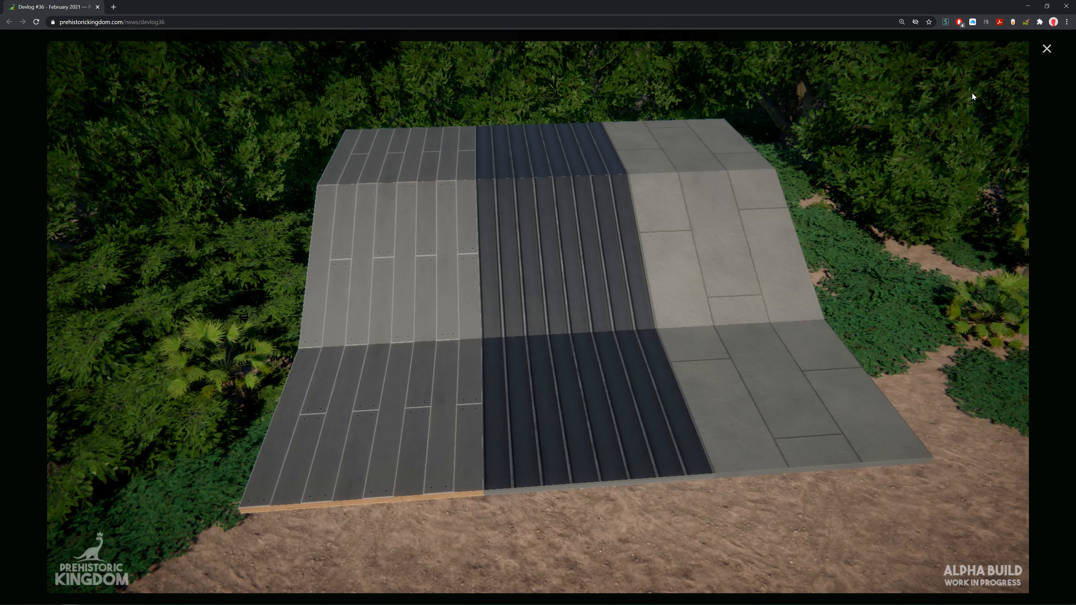
pyautogui.click(1046, 48)
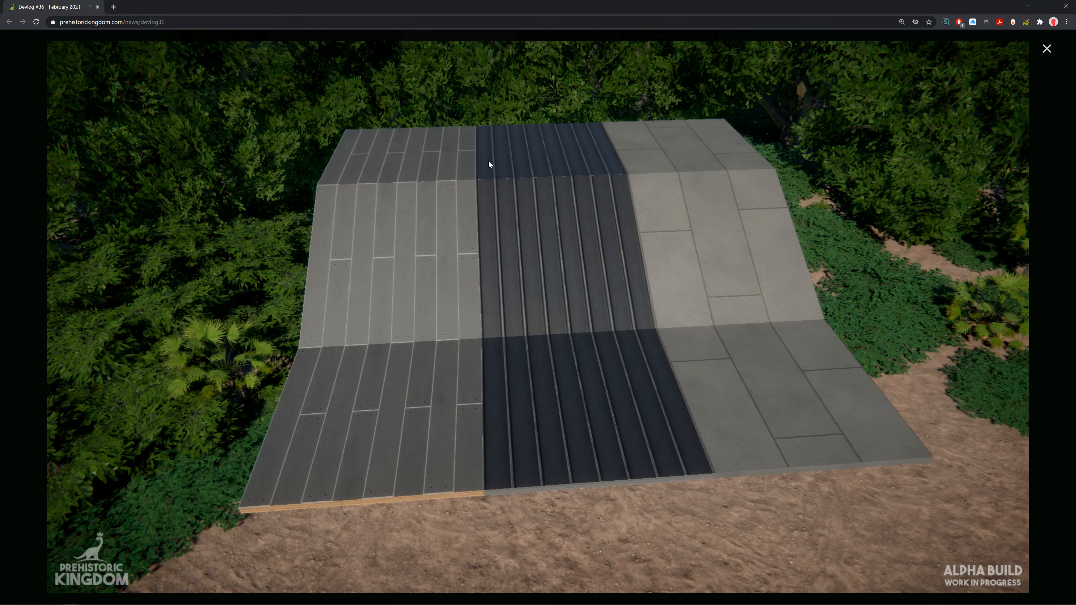
pyautogui.moveTo(652, 194)
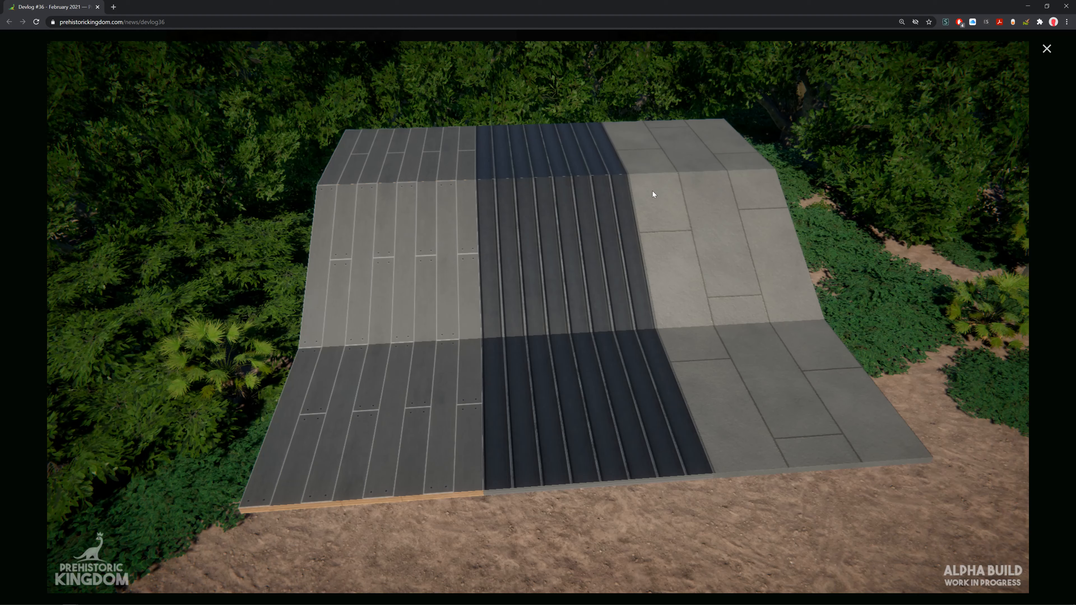
pyautogui.moveTo(578, 238)
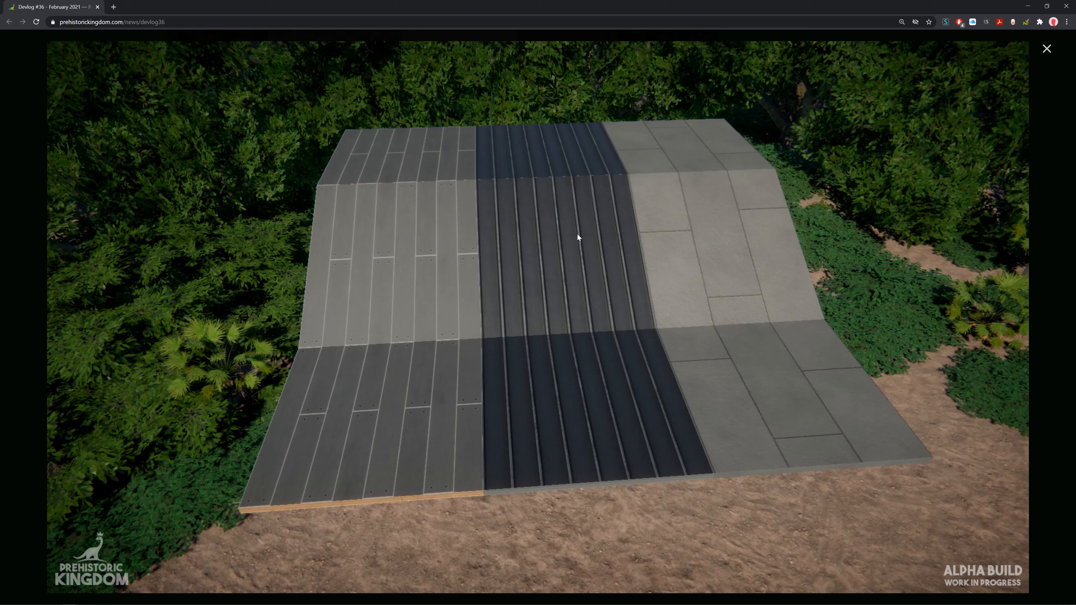
pyautogui.moveTo(588, 221)
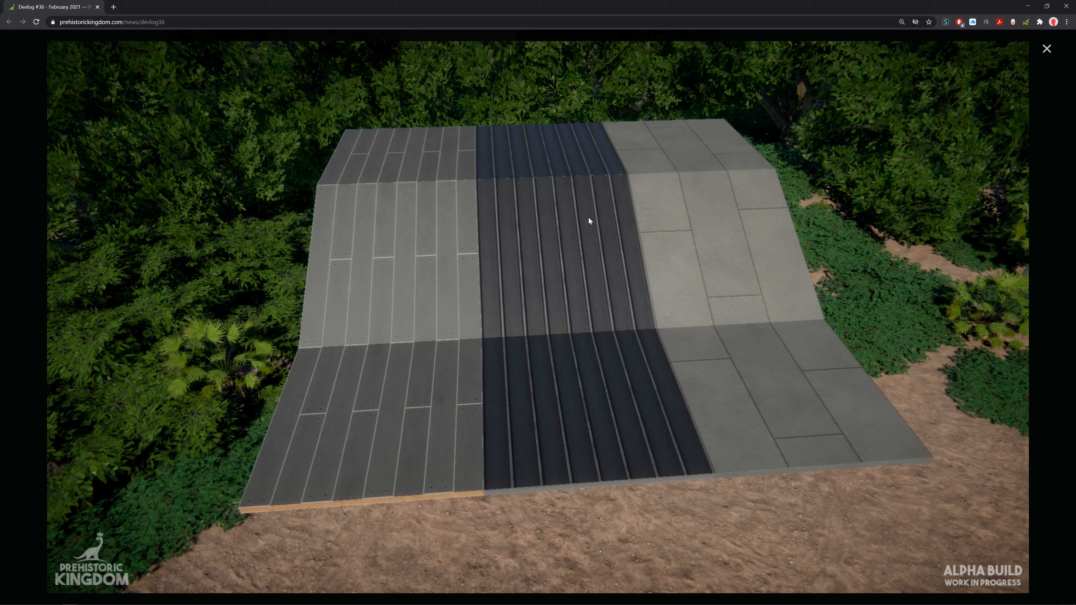
pyautogui.moveTo(718, 190)
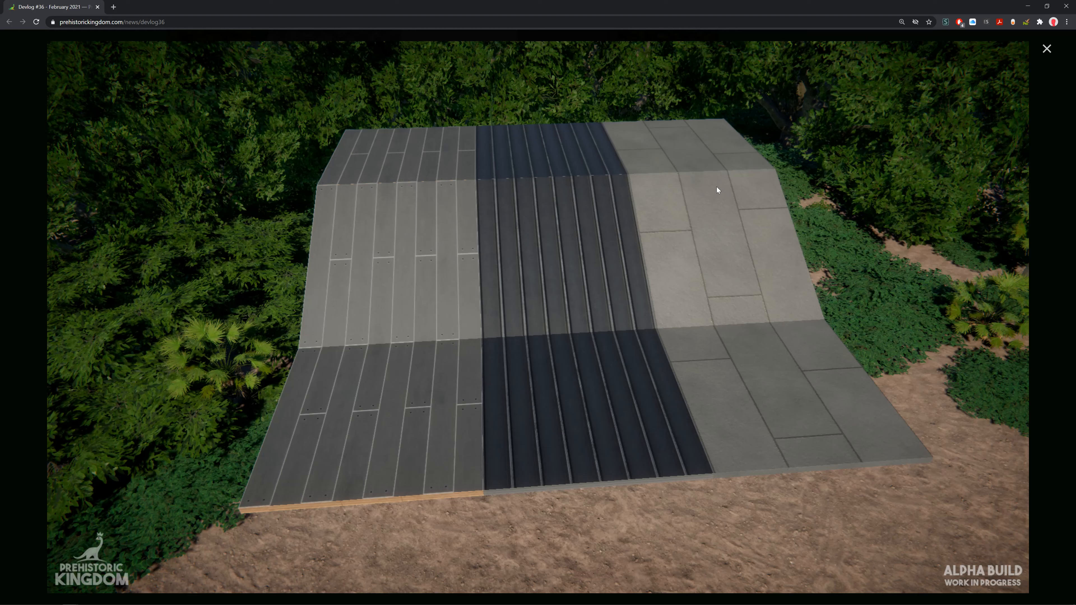
pyautogui.moveTo(673, 188)
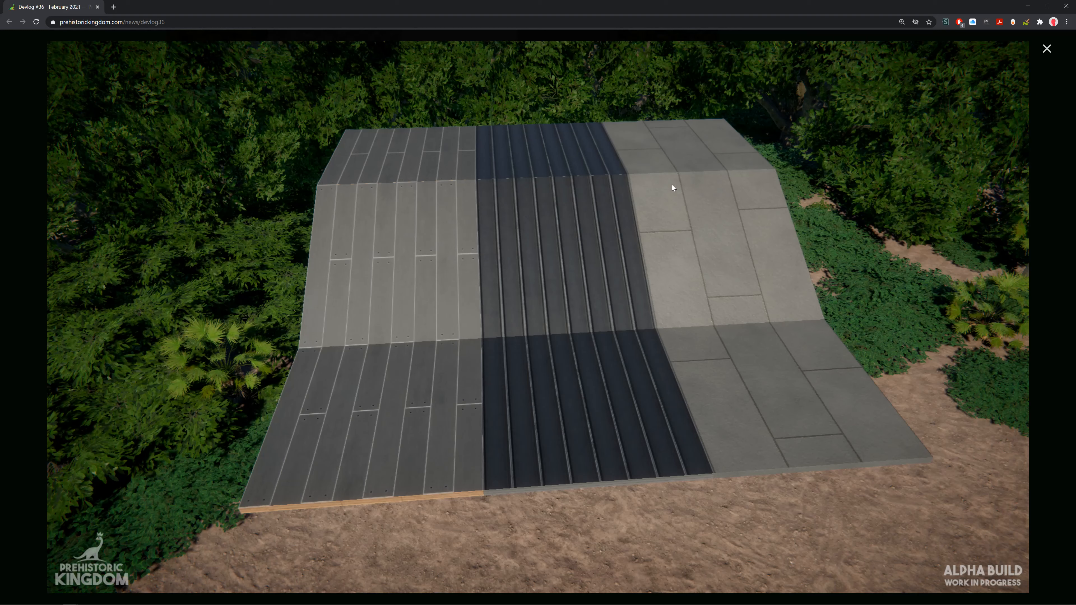
pyautogui.moveTo(1046, 49)
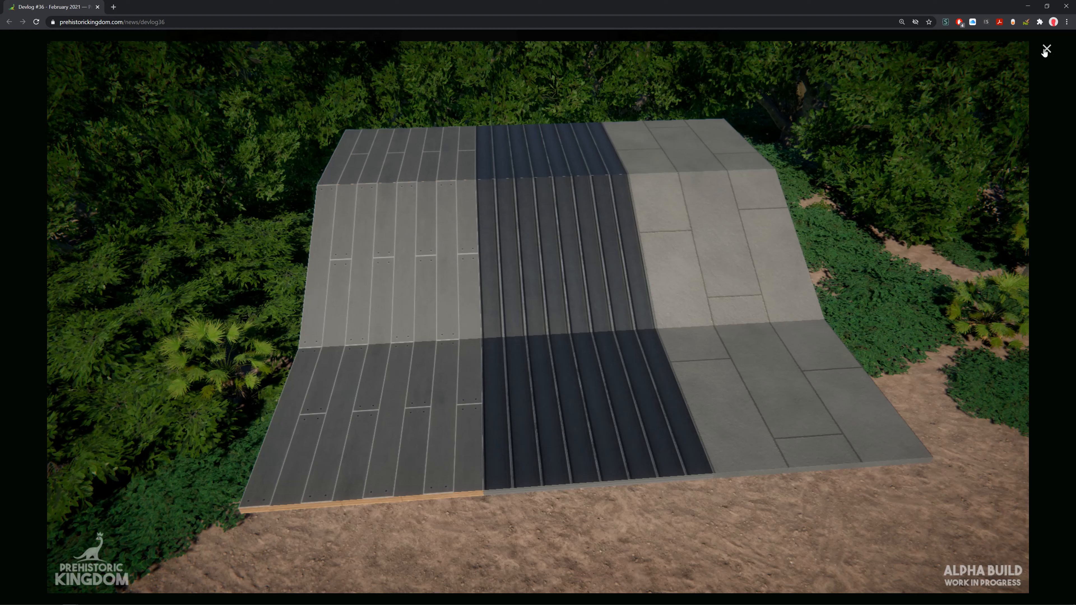
pyautogui.click(1045, 50)
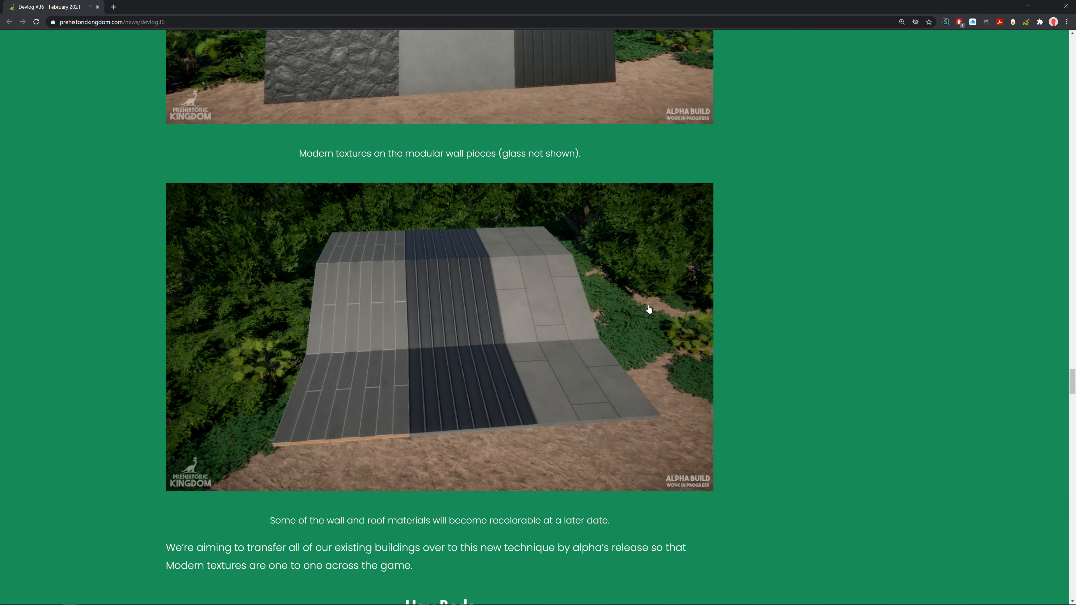
pyautogui.moveTo(678, 306)
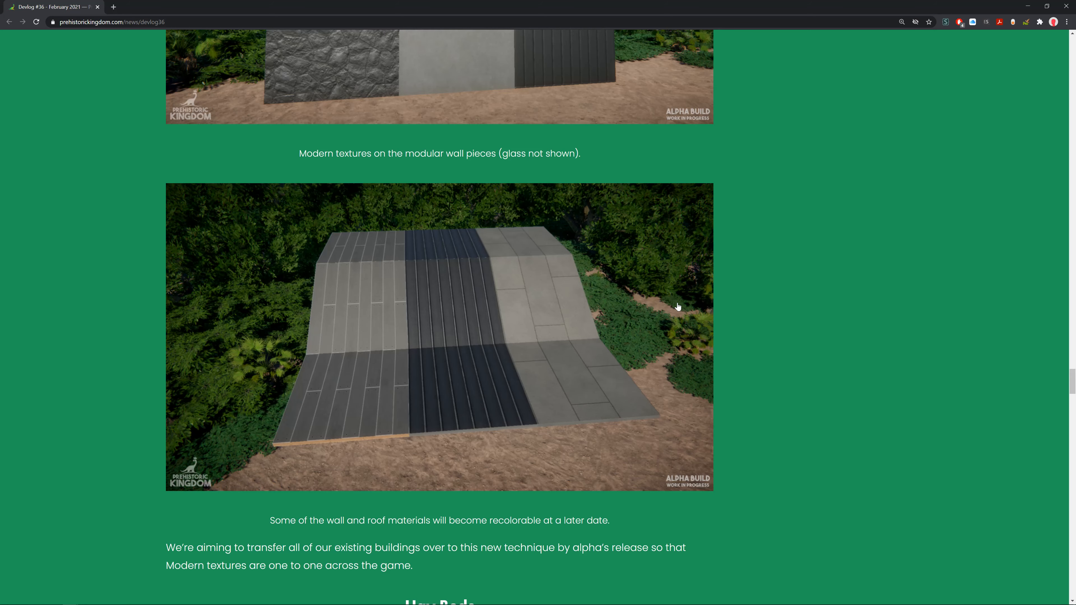
# Step: Scroll down to the Hay Beds heading and its photo of three round hay patches
pyautogui.scroll(-3)
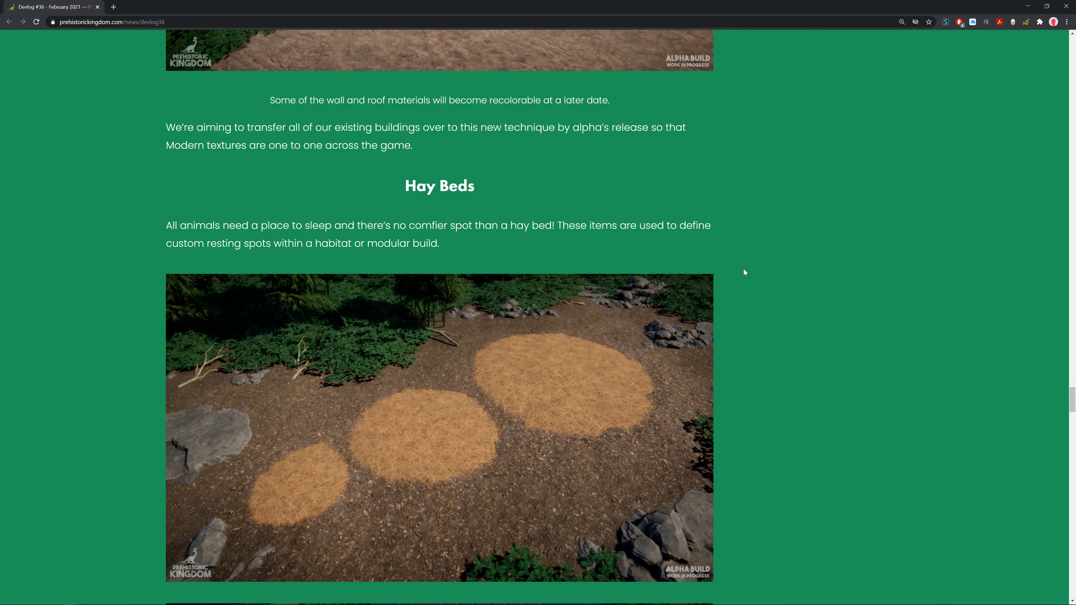
pyautogui.scroll(-3)
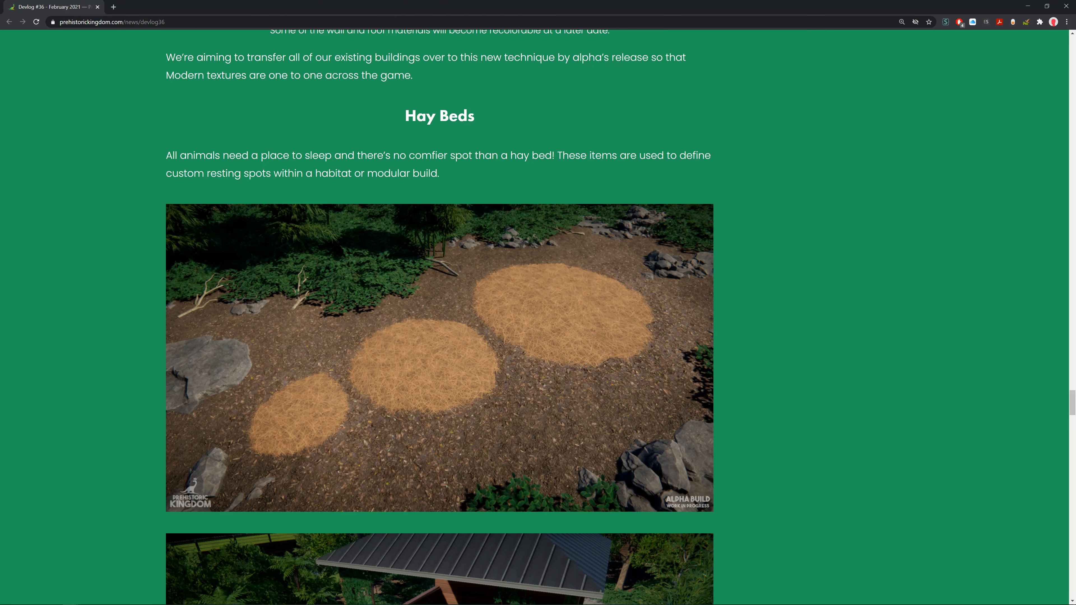
pyautogui.moveTo(602, 152)
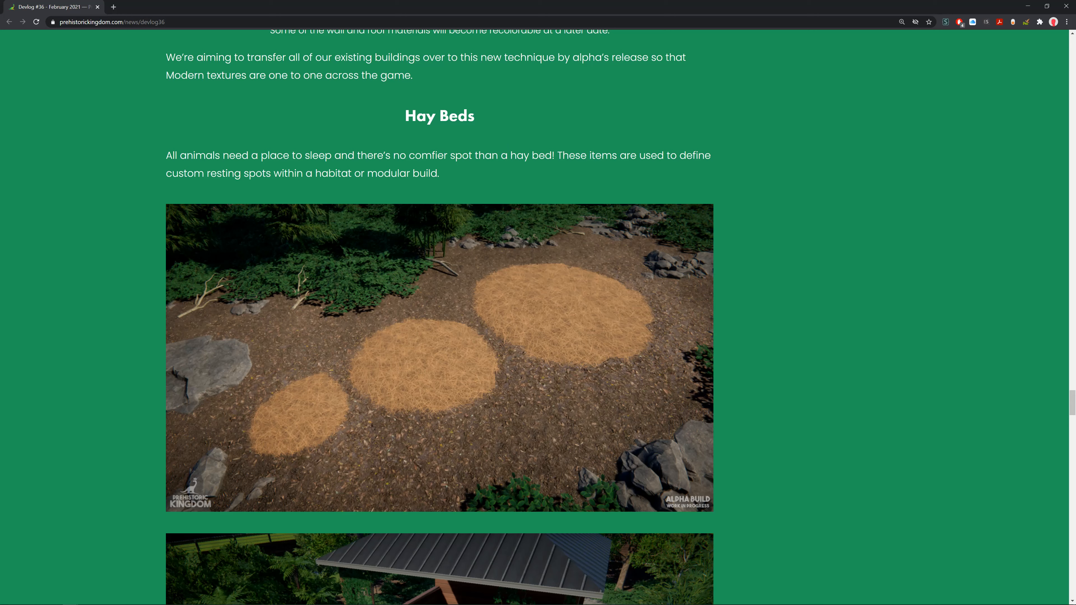
pyautogui.moveTo(510, 180)
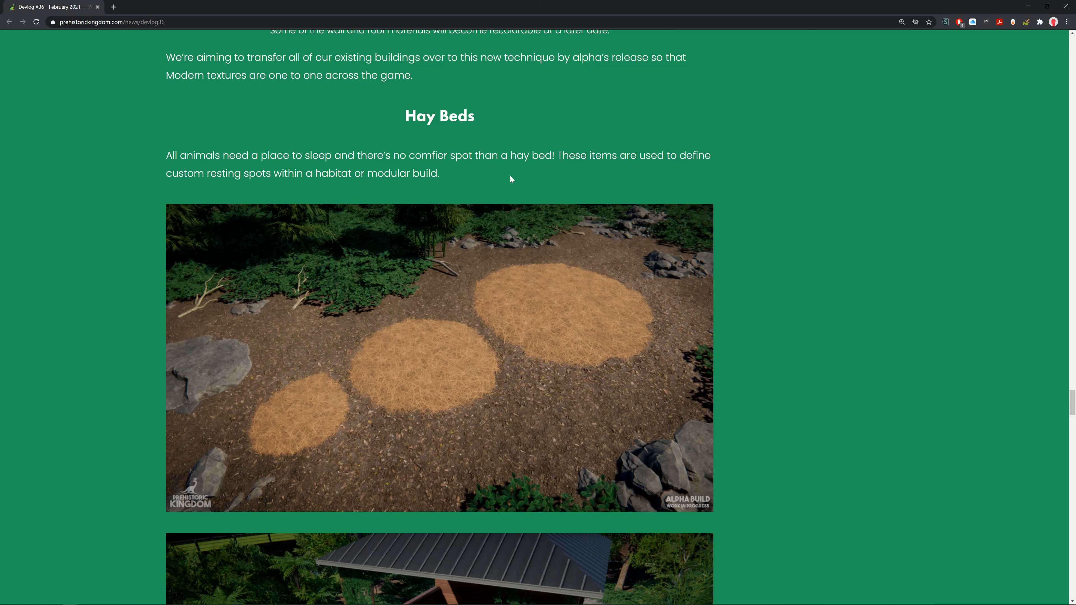
pyautogui.moveTo(539, 225)
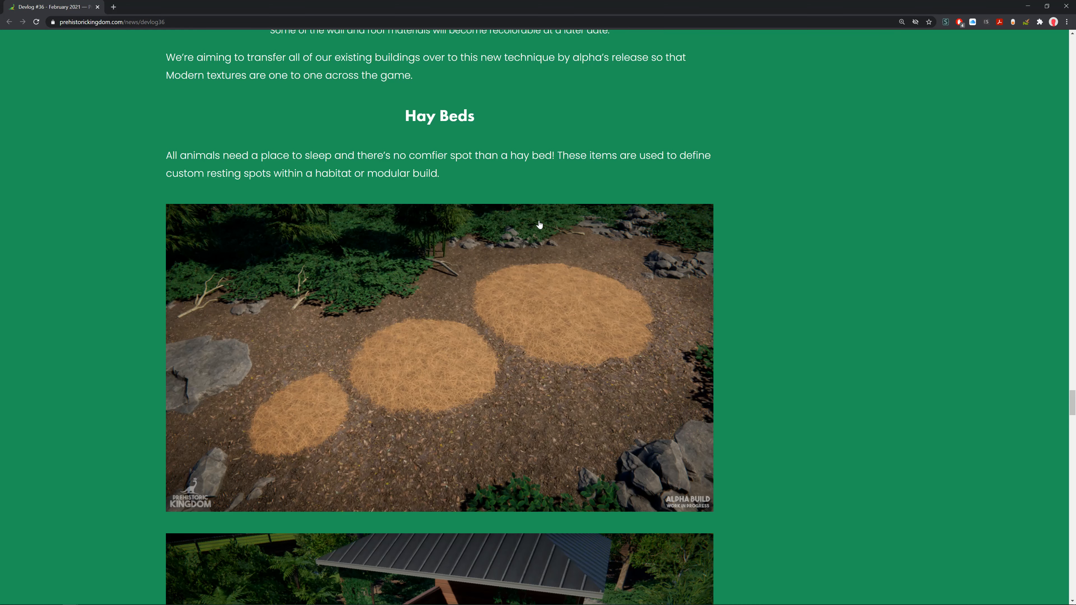
pyautogui.scroll(-3)
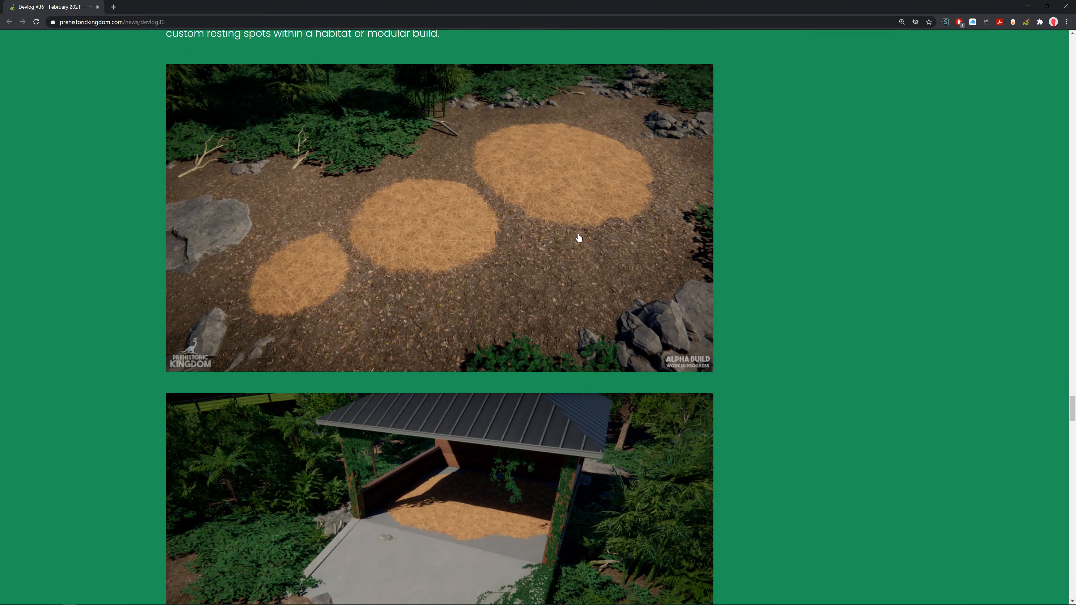
pyautogui.moveTo(544, 431)
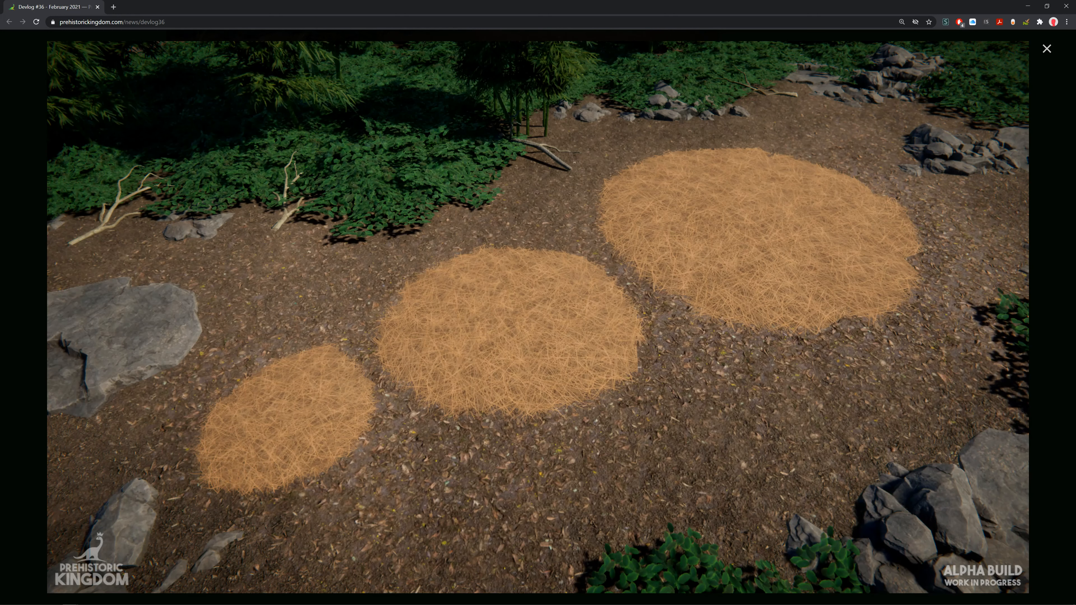
pyautogui.moveTo(971, 144)
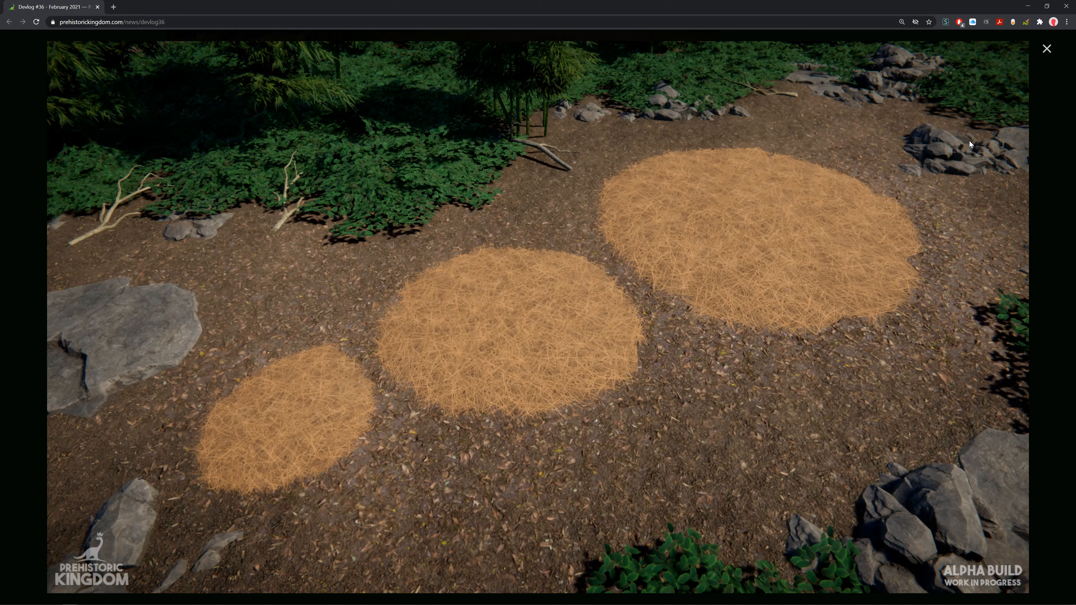
pyautogui.moveTo(936, 404)
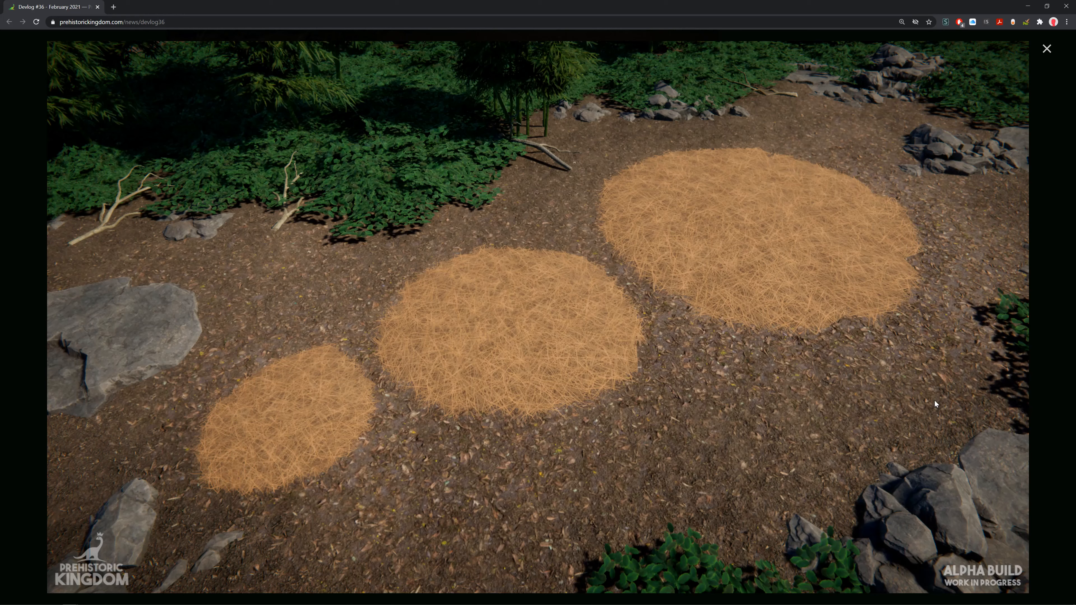
pyautogui.moveTo(314, 144)
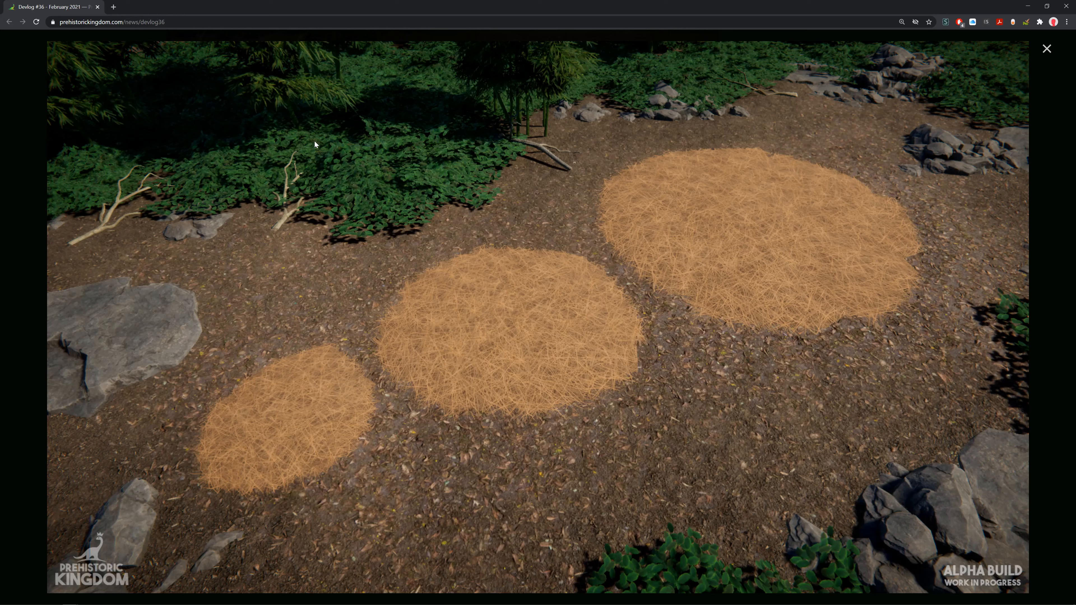
pyautogui.moveTo(987, 92)
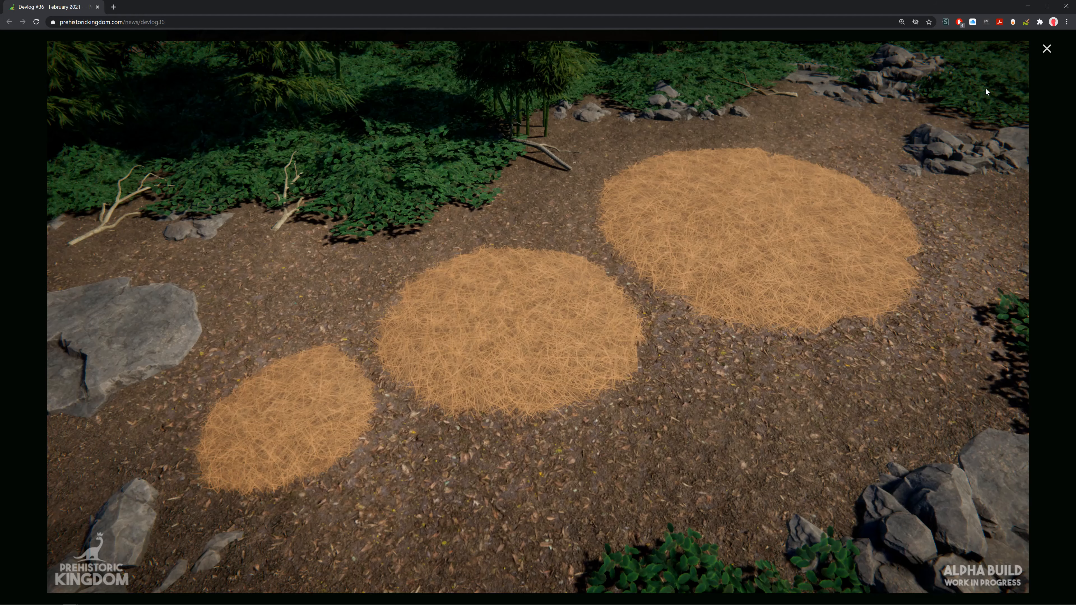
# Step: Close the enlarged hay beds photo and return to the article
pyautogui.click(1046, 49)
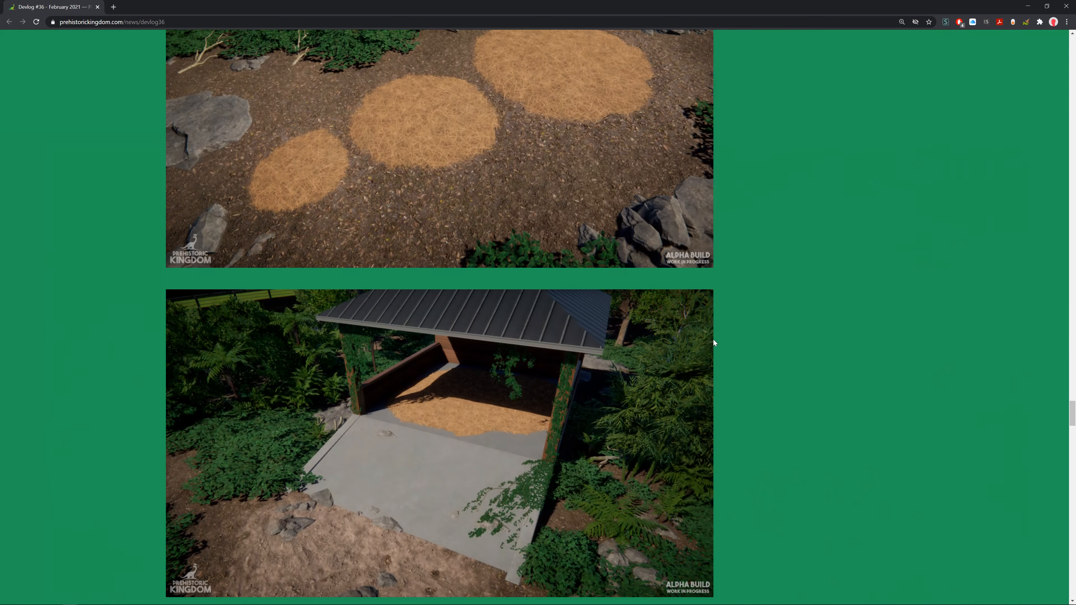
# Step: Enlarge the photo of the hay-floored shelter
pyautogui.click(439, 442)
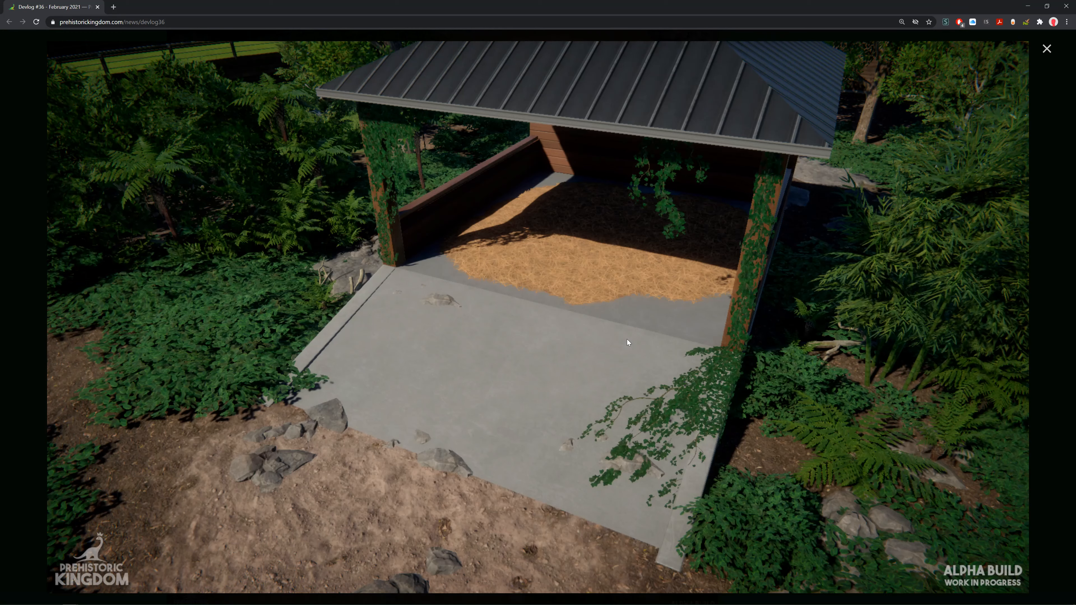
pyautogui.moveTo(651, 337)
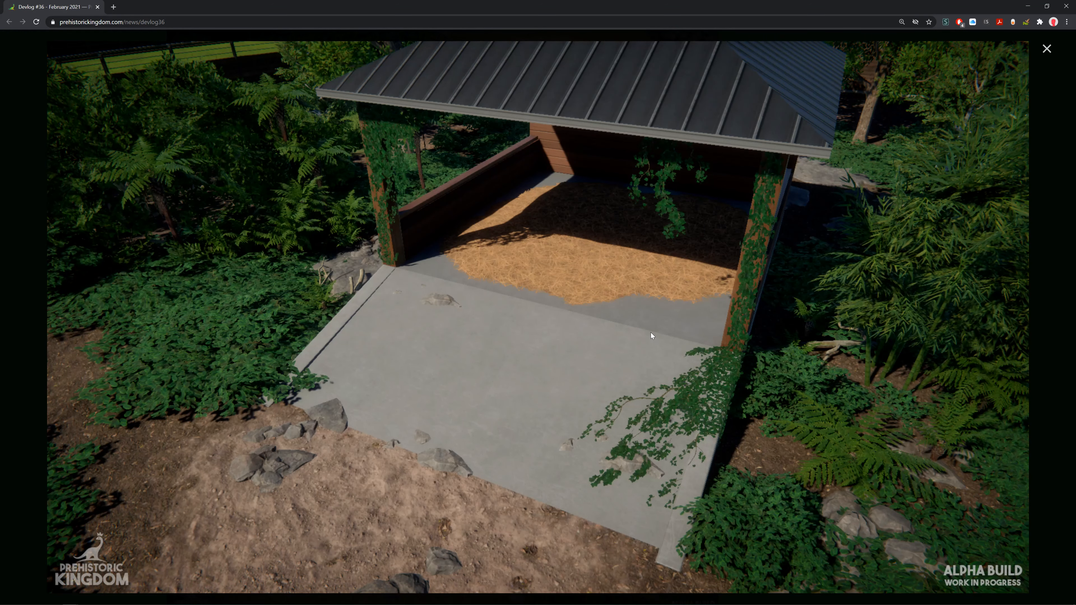
pyautogui.moveTo(613, 335)
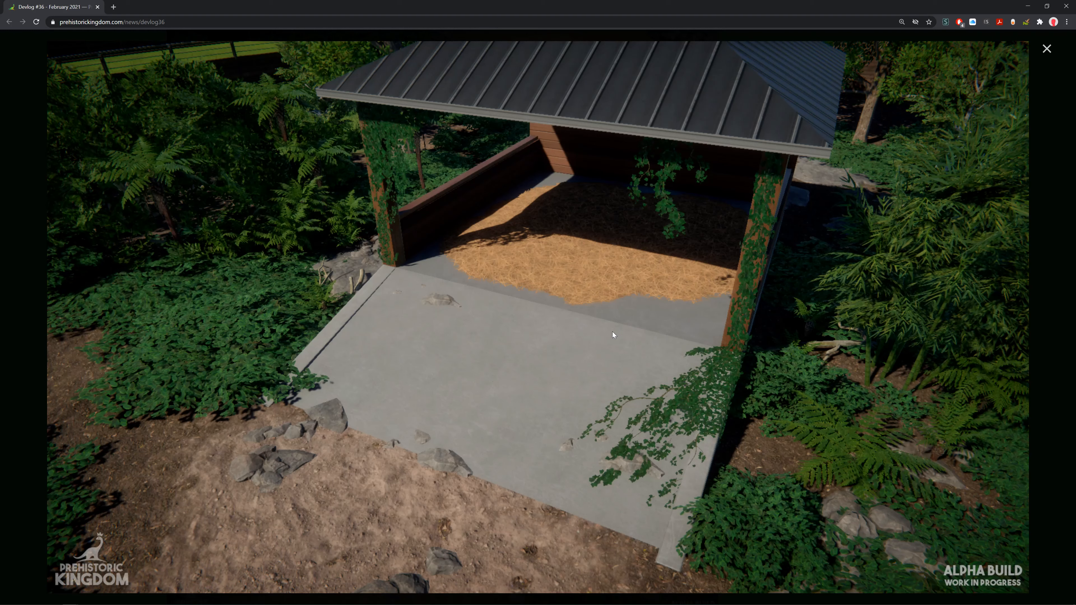
pyautogui.moveTo(435, 410)
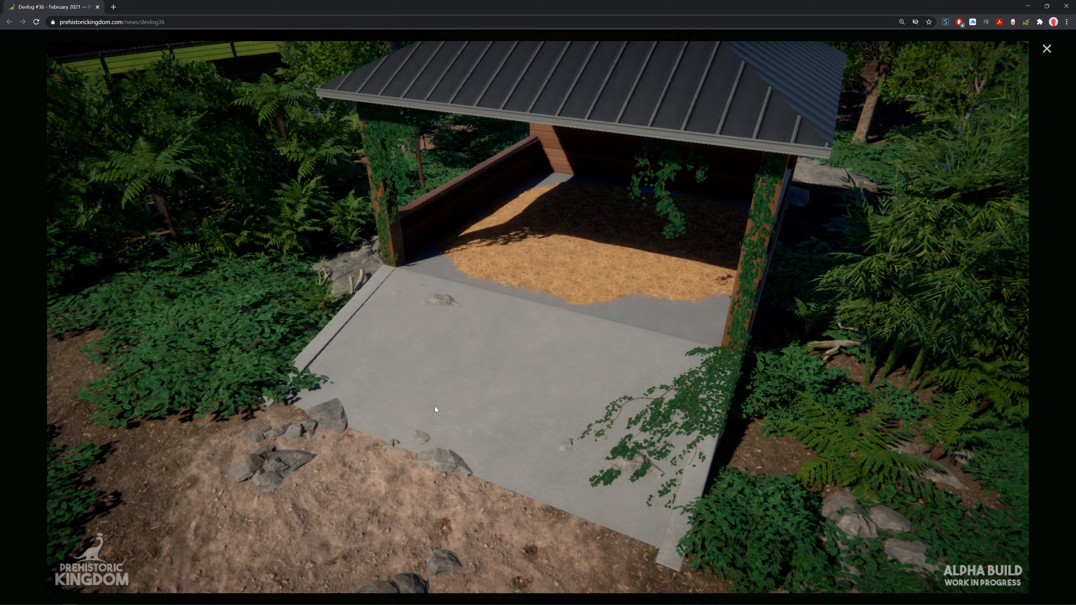
pyautogui.moveTo(577, 232)
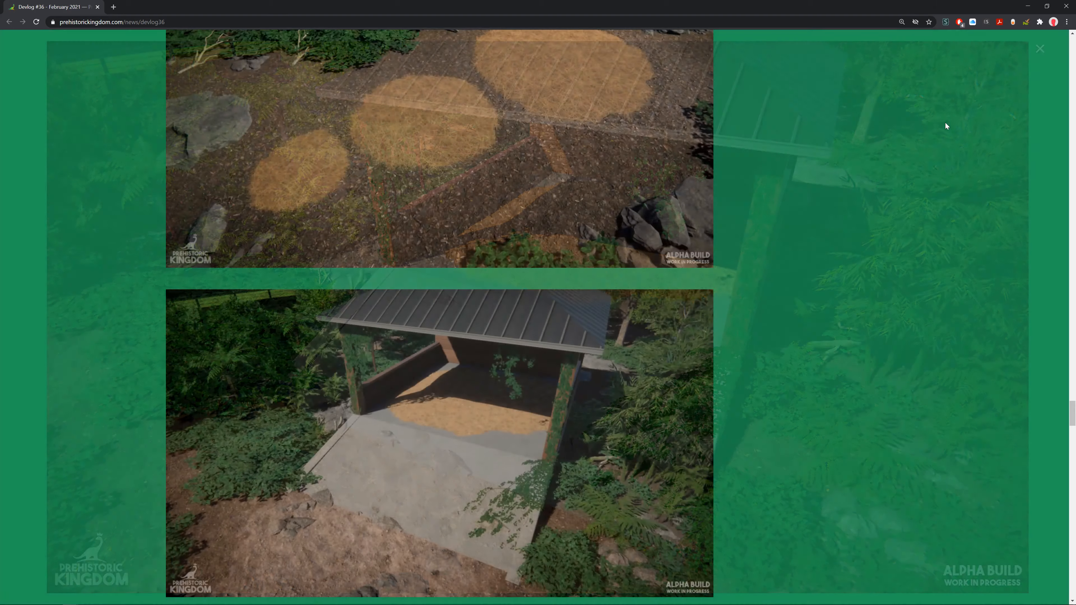
# Step: Scroll down to the Fences heading with the Modern Glass Fences screenshot
pyautogui.scroll(-3)
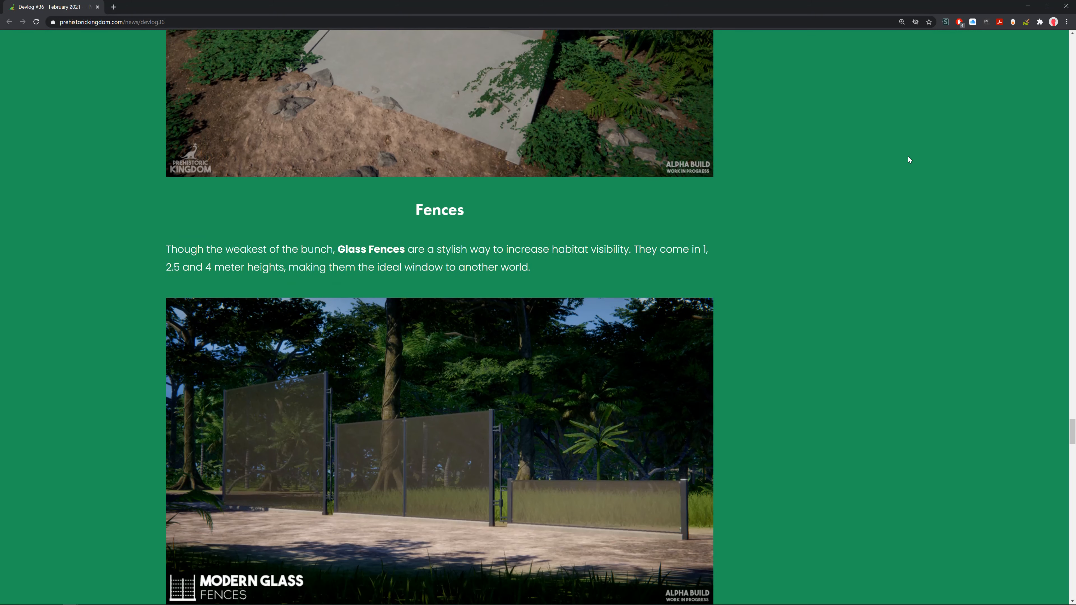
pyautogui.moveTo(413, 228)
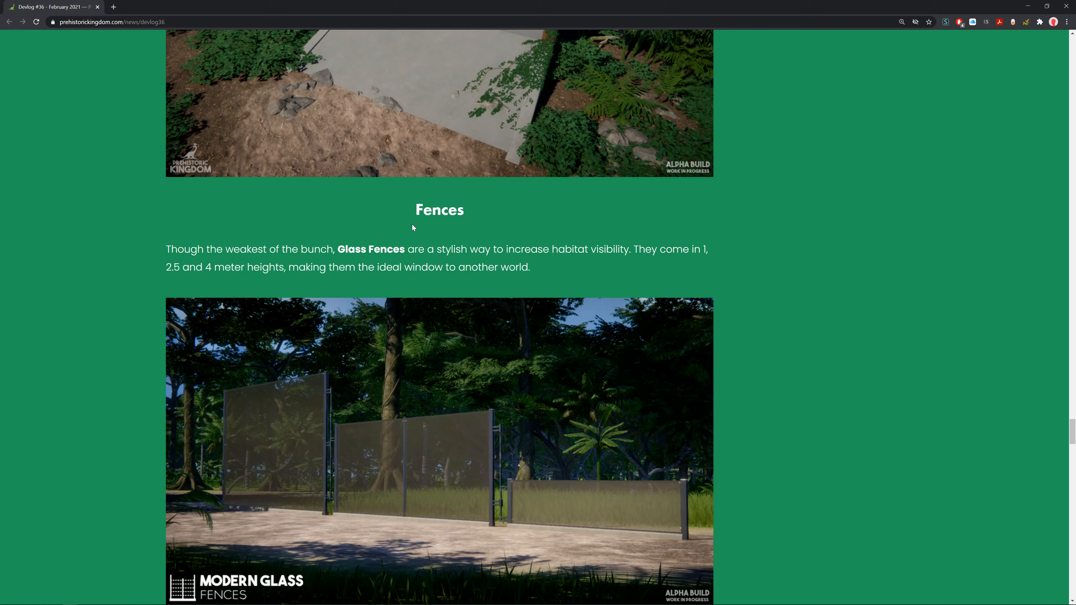
pyautogui.moveTo(415, 232)
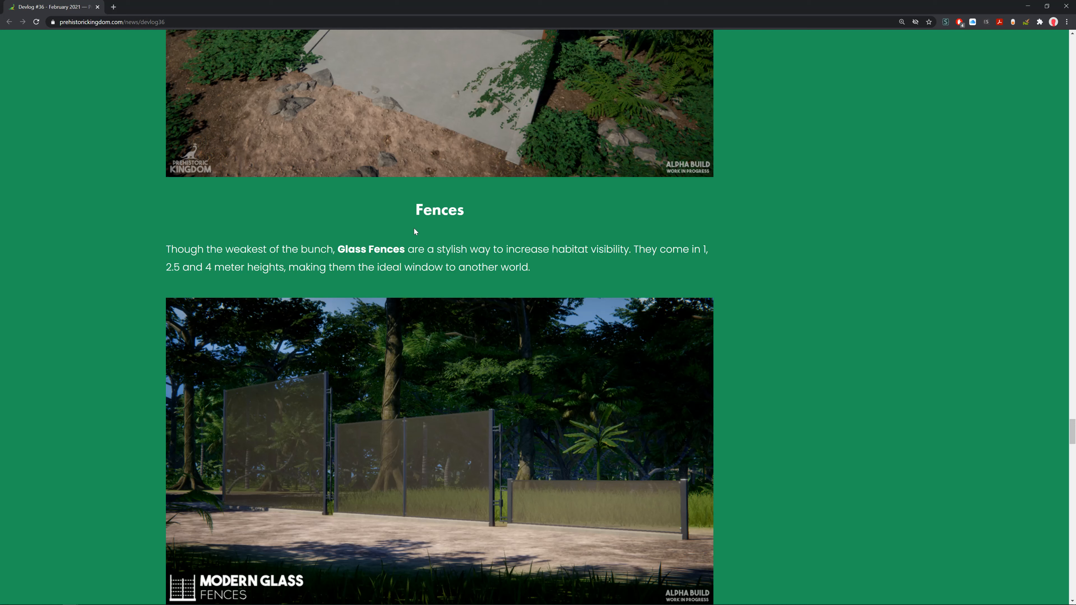
pyautogui.scroll(-3)
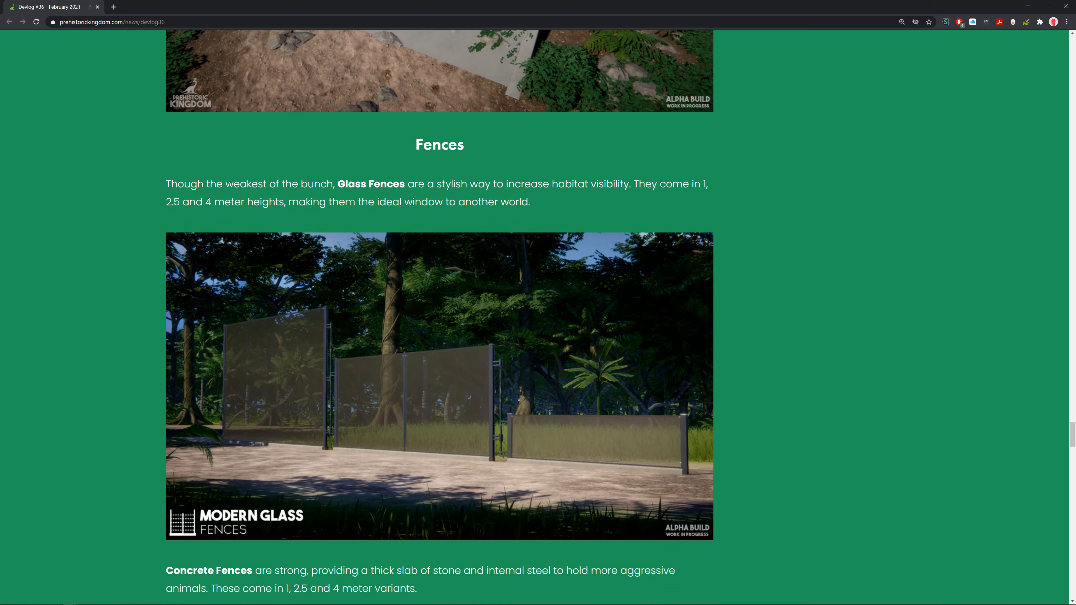
pyautogui.click(439, 386)
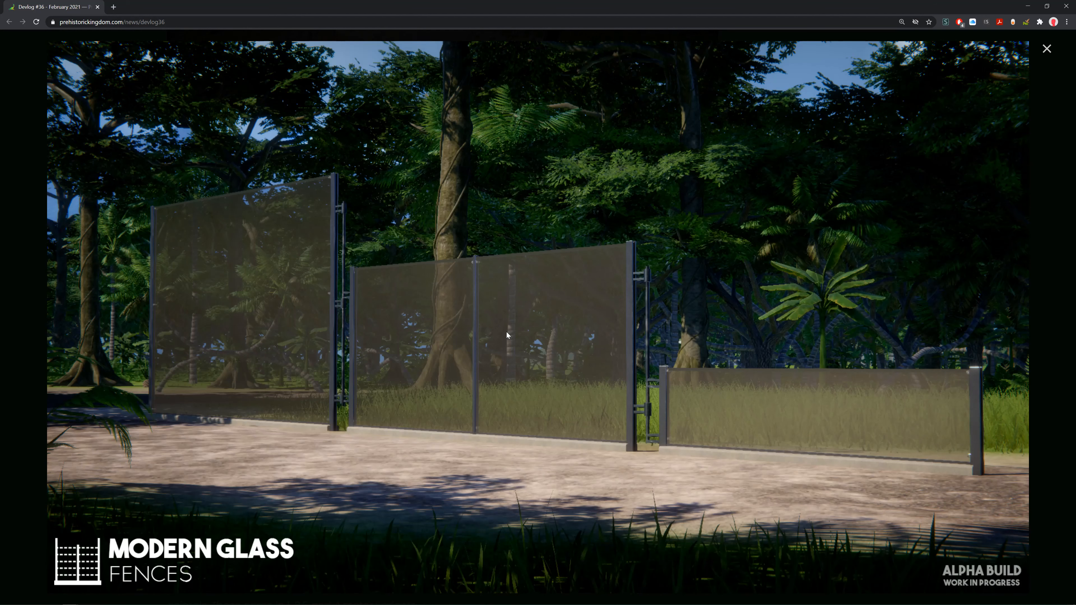
pyautogui.moveTo(719, 415)
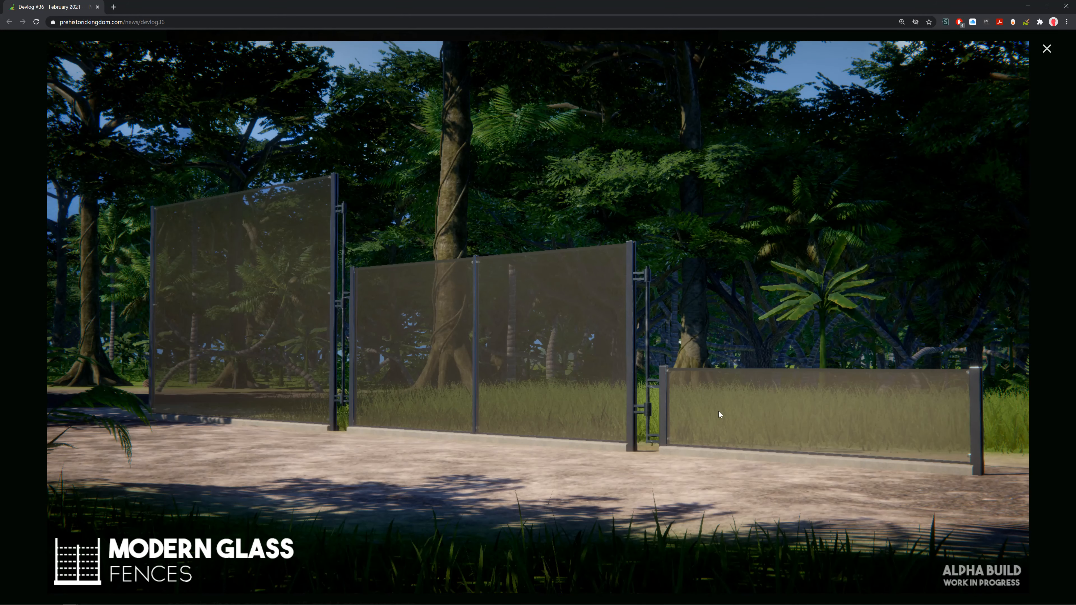
pyautogui.moveTo(375, 343)
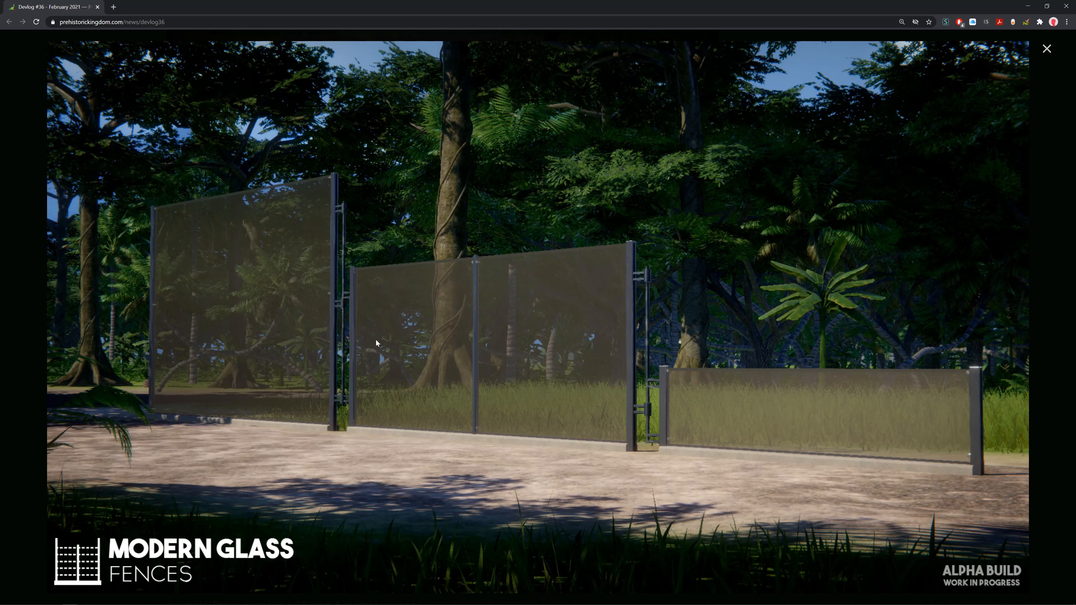
pyautogui.moveTo(447, 182)
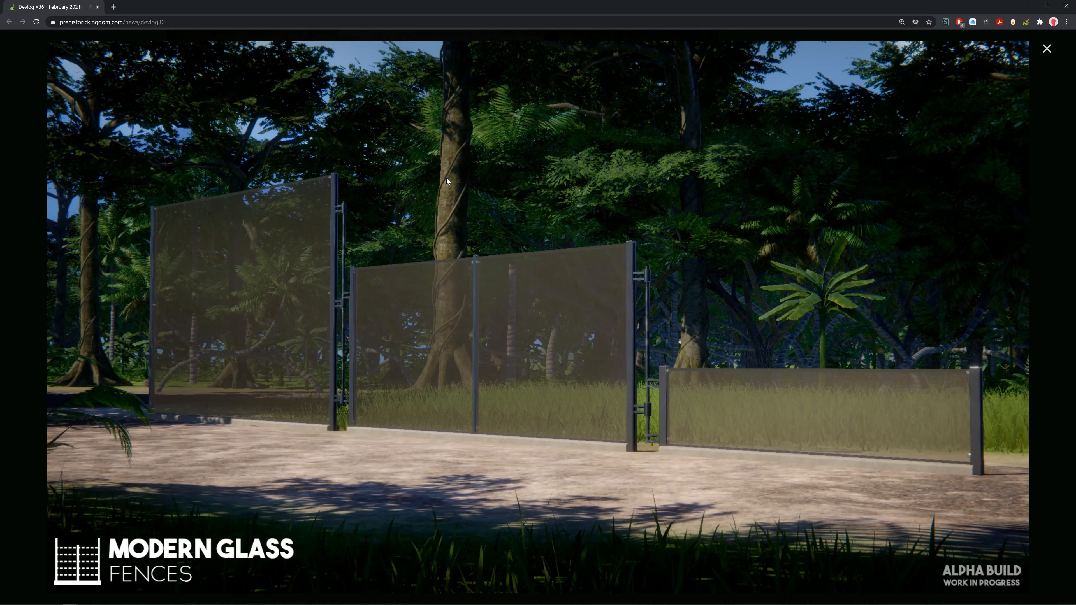
pyautogui.moveTo(1050, 54)
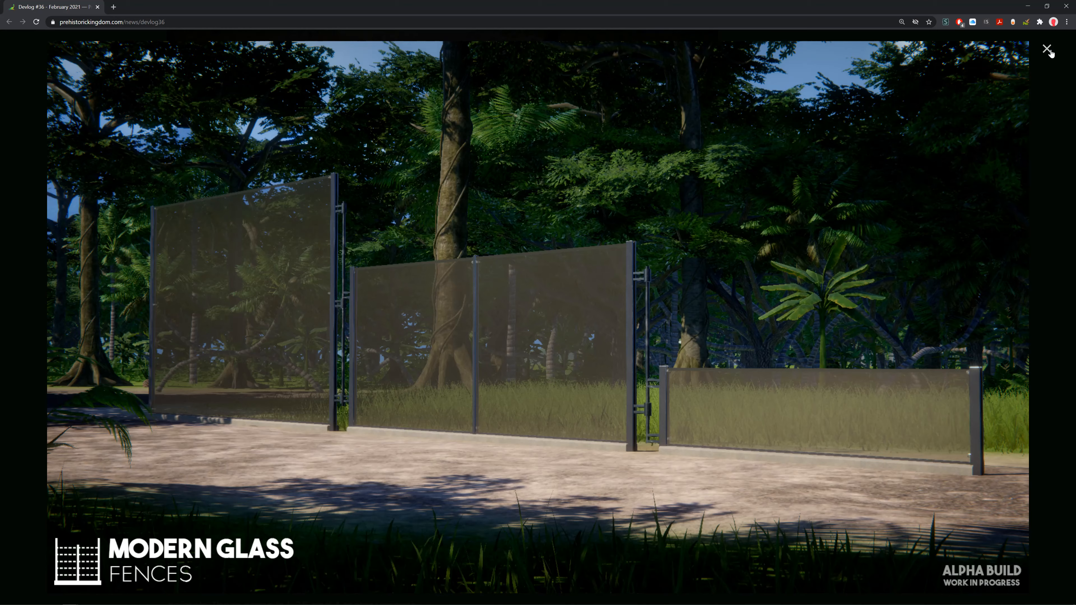
pyautogui.click(1047, 49)
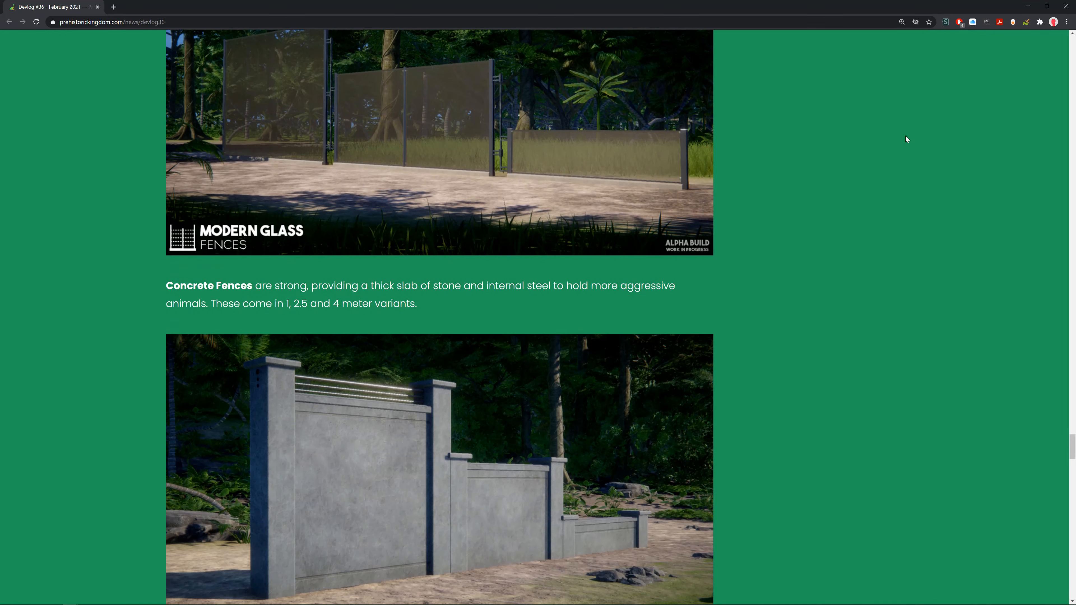
# Step: Scroll down to the Concrete Fences paragraph and Modern Concrete Fences image
pyautogui.scroll(-3)
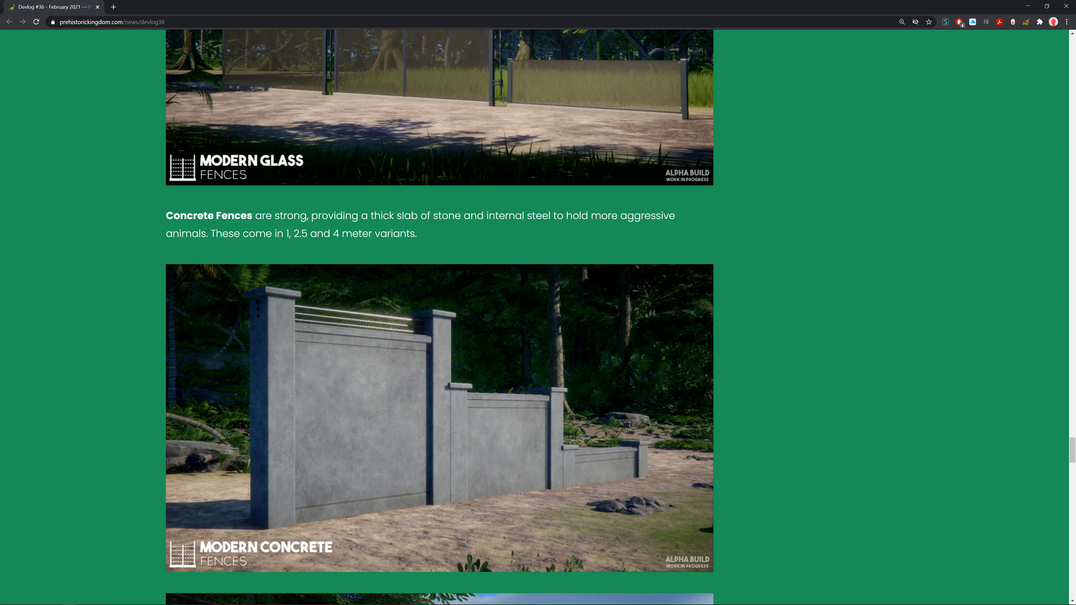
pyautogui.moveTo(654, 241)
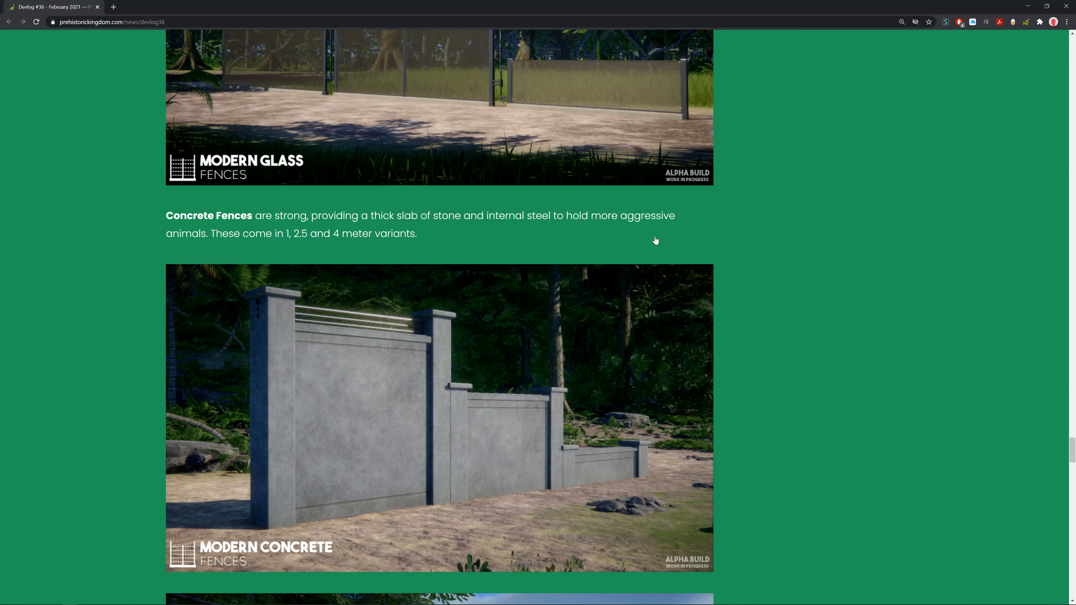
pyautogui.moveTo(641, 159)
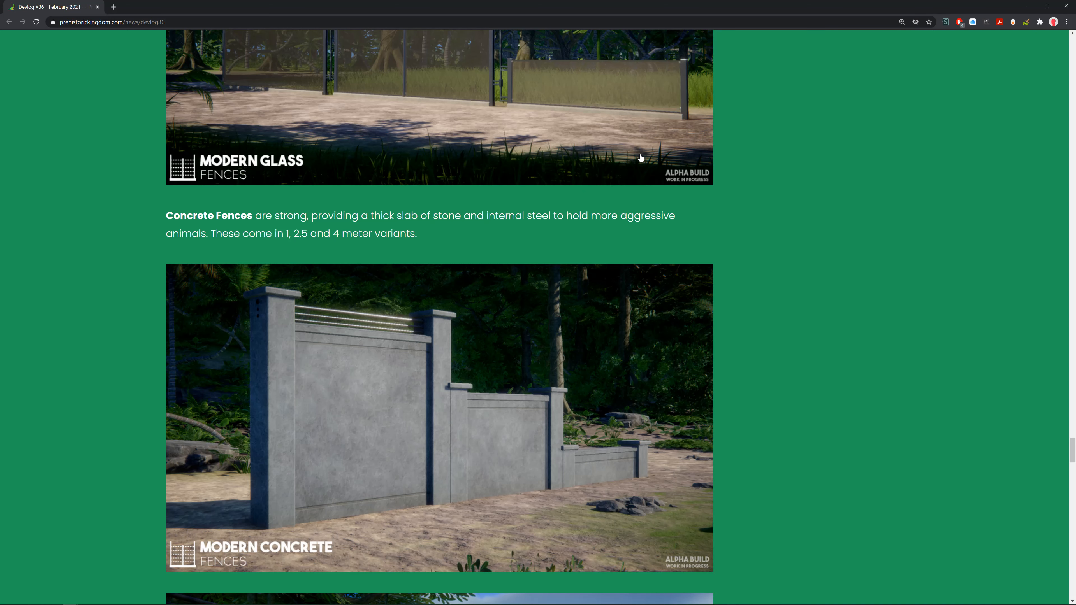
pyautogui.scroll(-3)
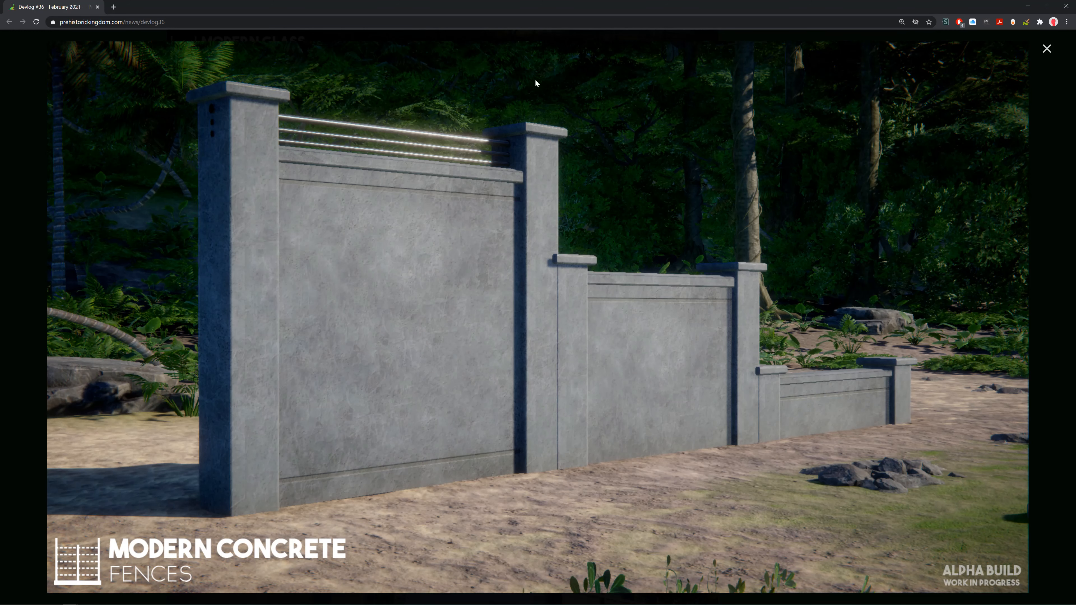
pyautogui.moveTo(675, 154)
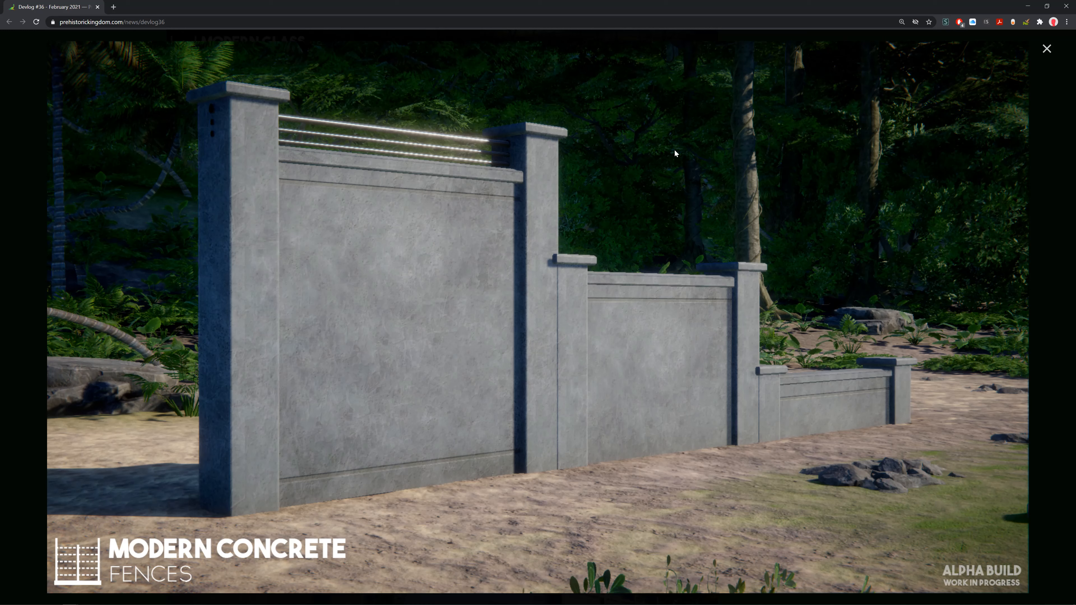
pyautogui.moveTo(535, 188)
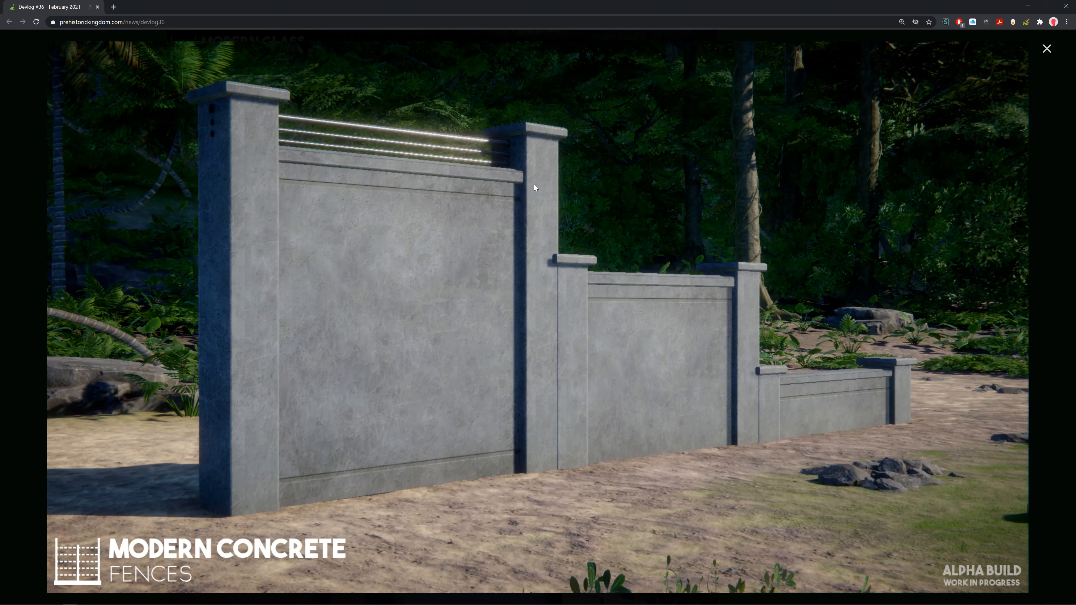
pyautogui.moveTo(1055, 63)
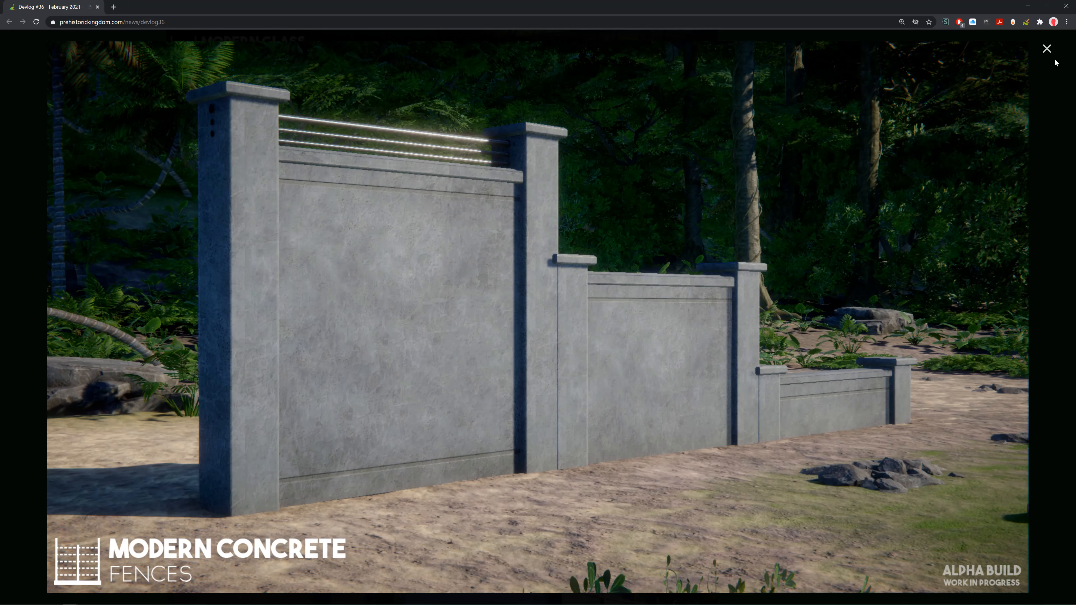
# Step: View the concrete-wall-with-glass-window screenshot enlarged, then scroll to the News Roundup heading
pyautogui.click(1046, 49)
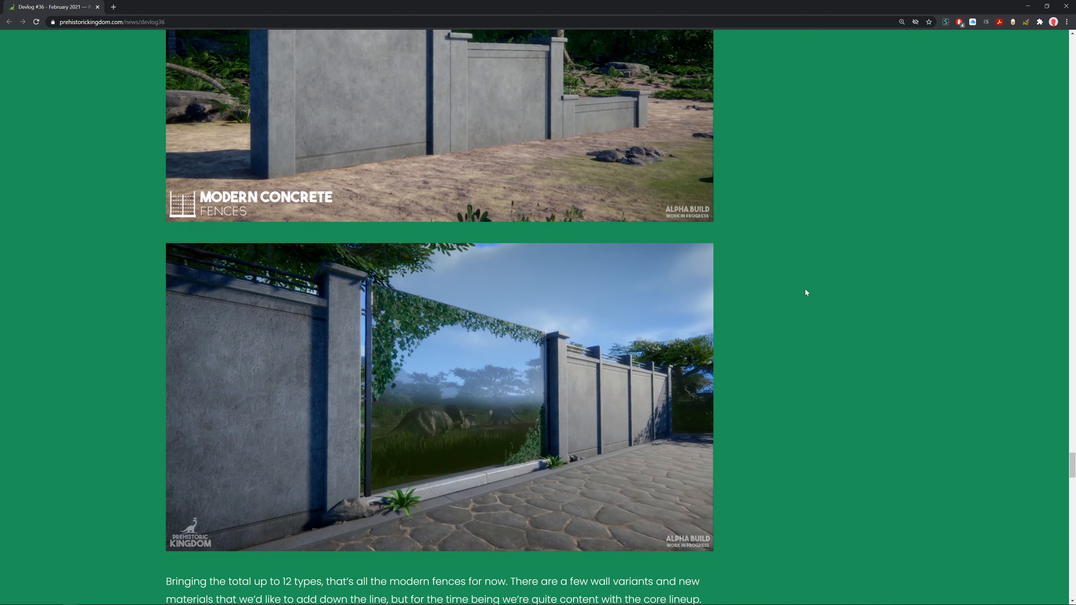
pyautogui.click(440, 397)
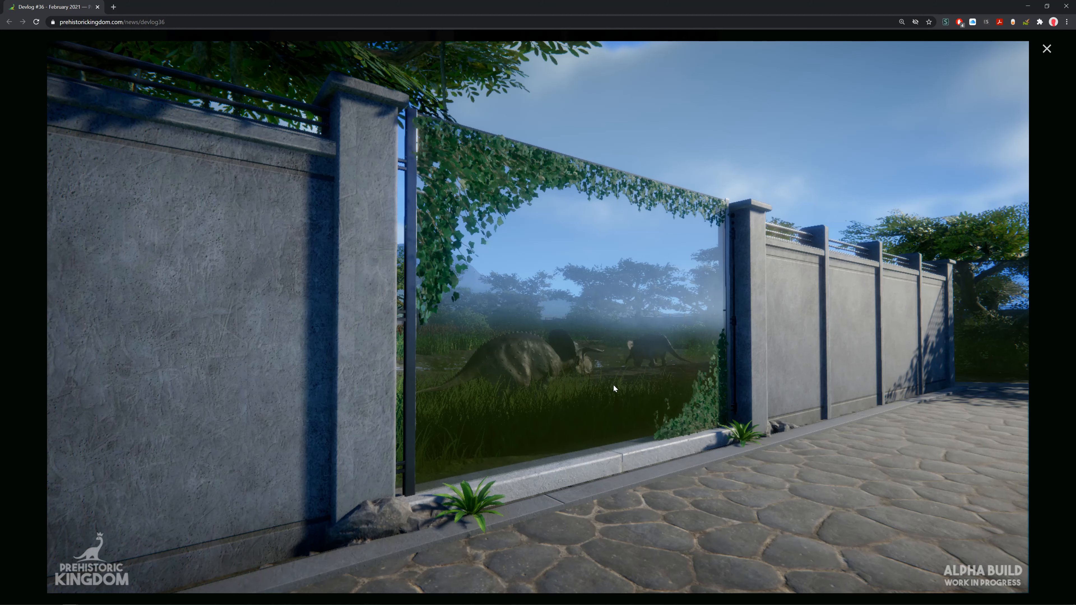
pyautogui.click(1046, 49)
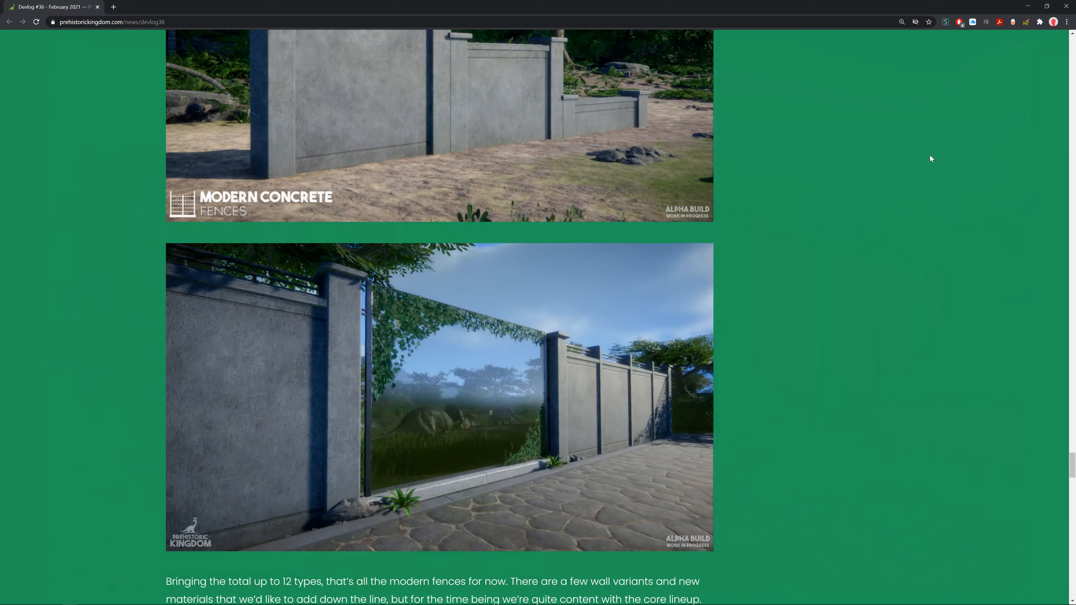
pyautogui.scroll(-3)
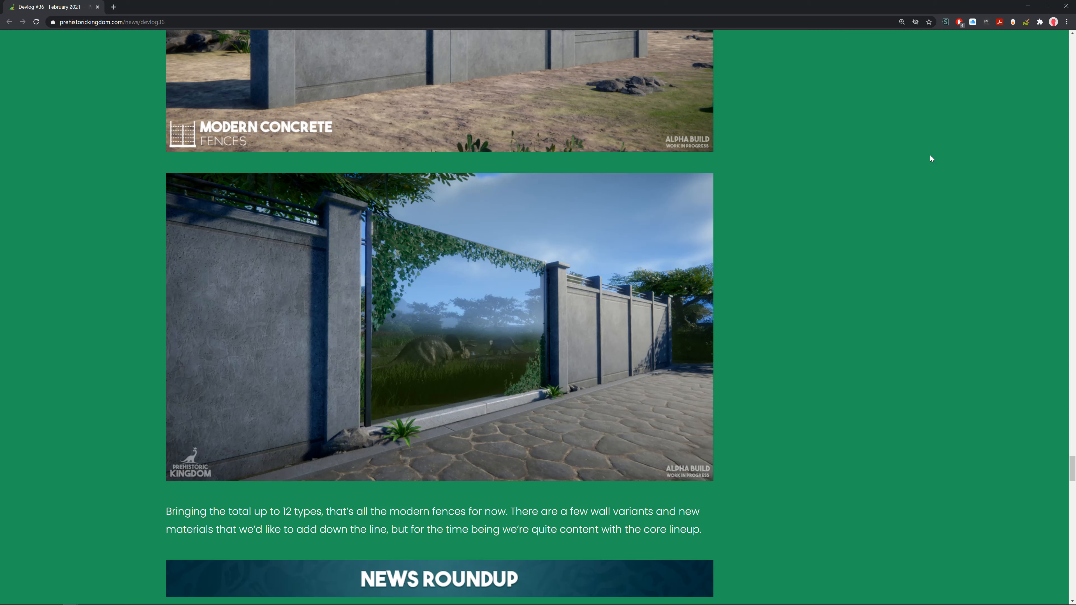
# Step: Scroll through the News Roundup's Brachiosaurus paragraph and screenshot to the Community Spotlight banner
pyautogui.scroll(-3)
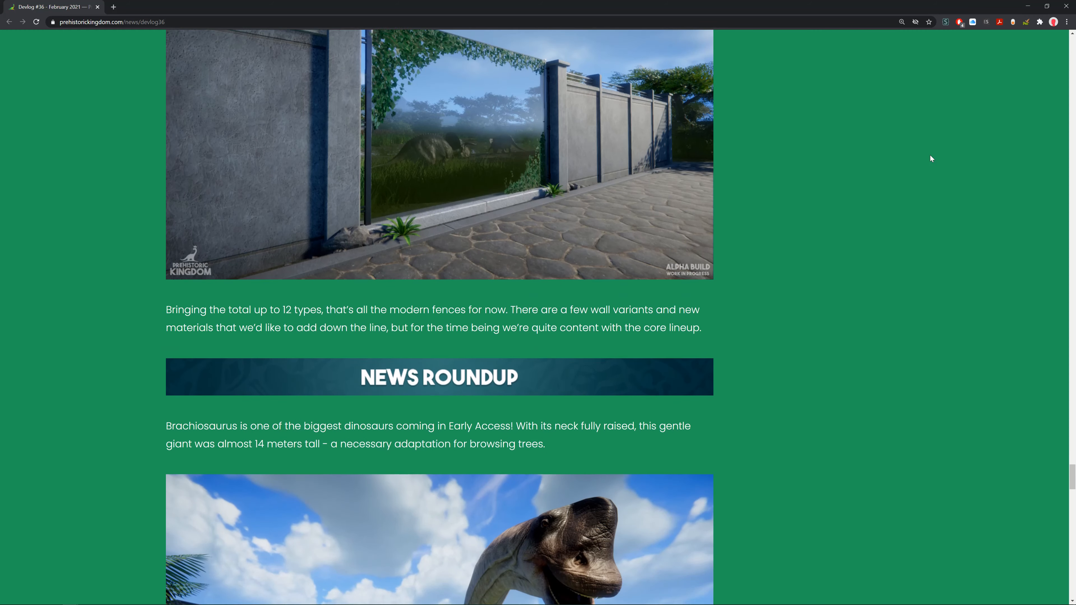
pyautogui.scroll(-3)
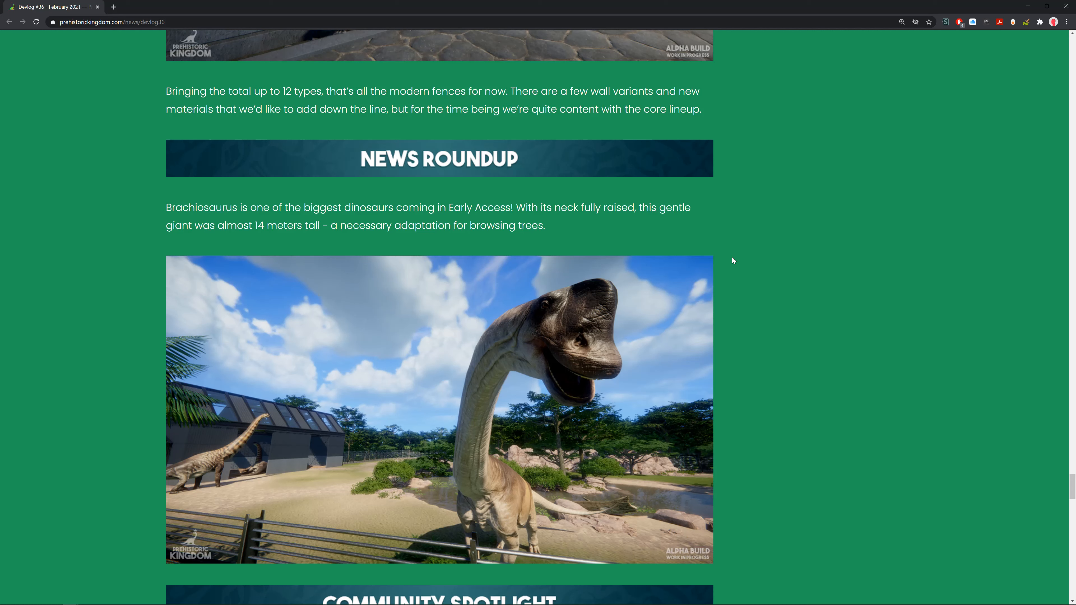
pyautogui.moveTo(431, 493)
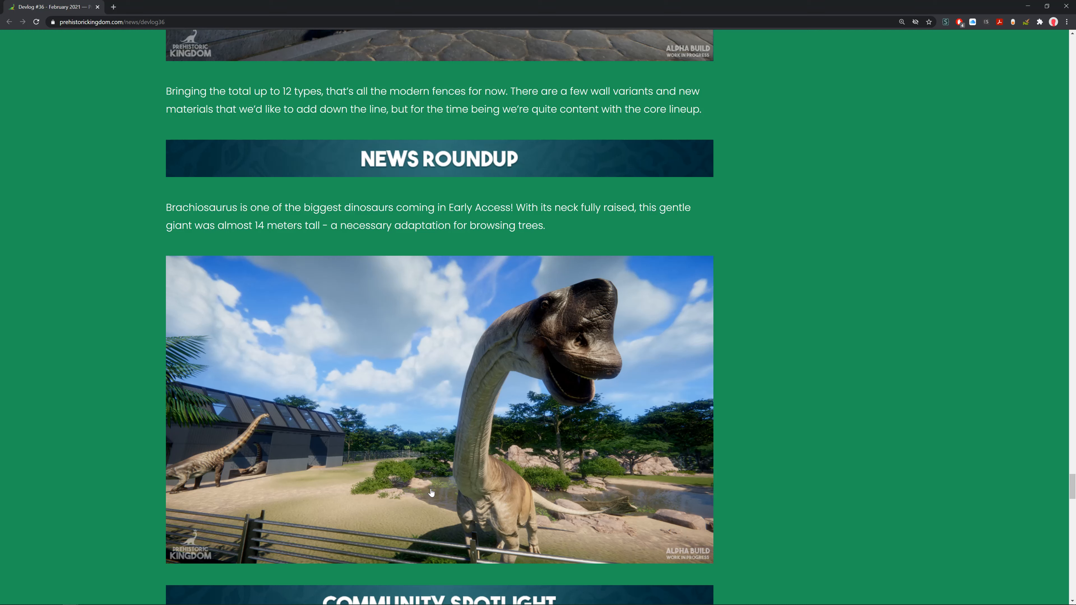
pyautogui.moveTo(466, 474)
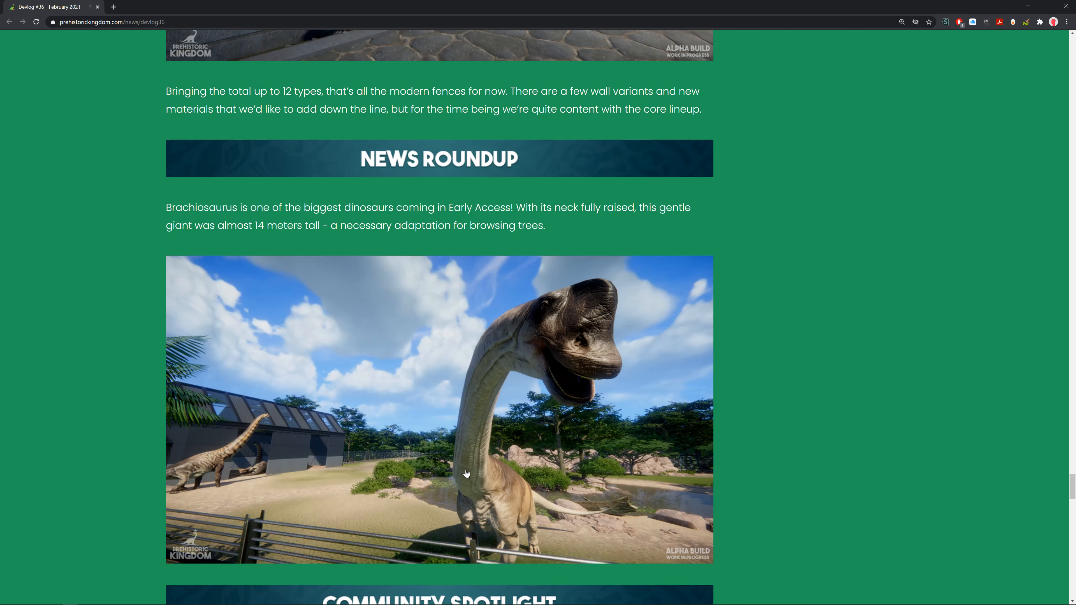
pyautogui.scroll(-3)
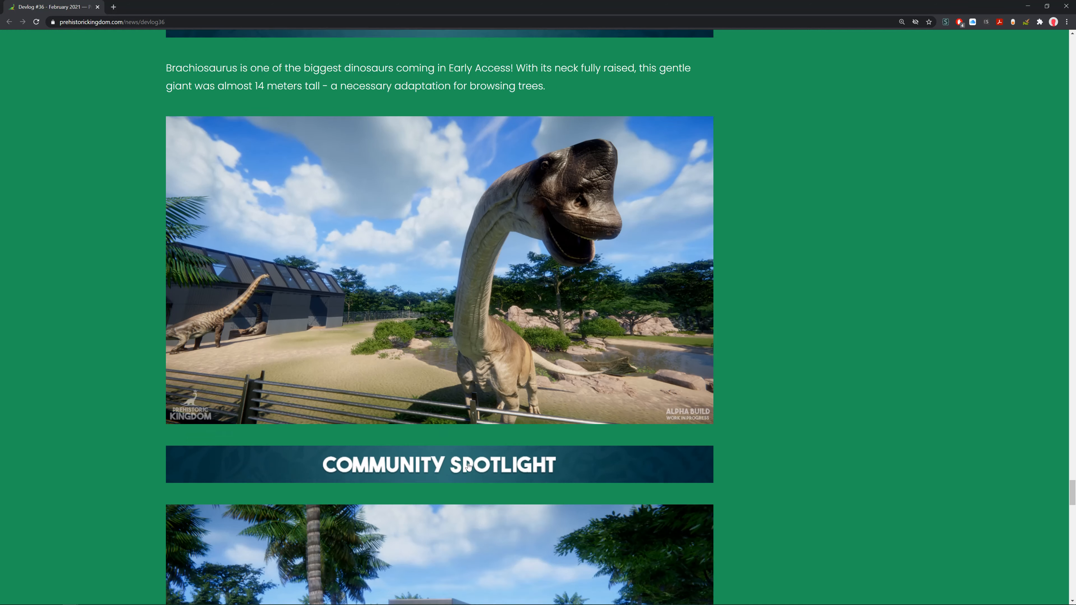
# Step: View Dinobob's jungle building screenshot enlarged, then return to the article
pyautogui.scroll(-3)
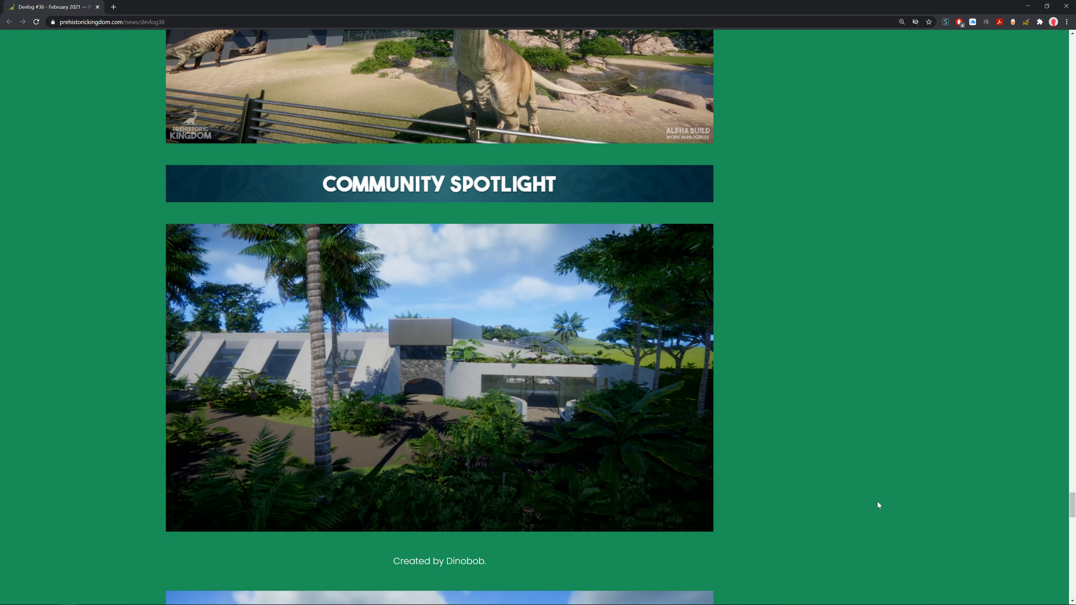
pyautogui.click(439, 378)
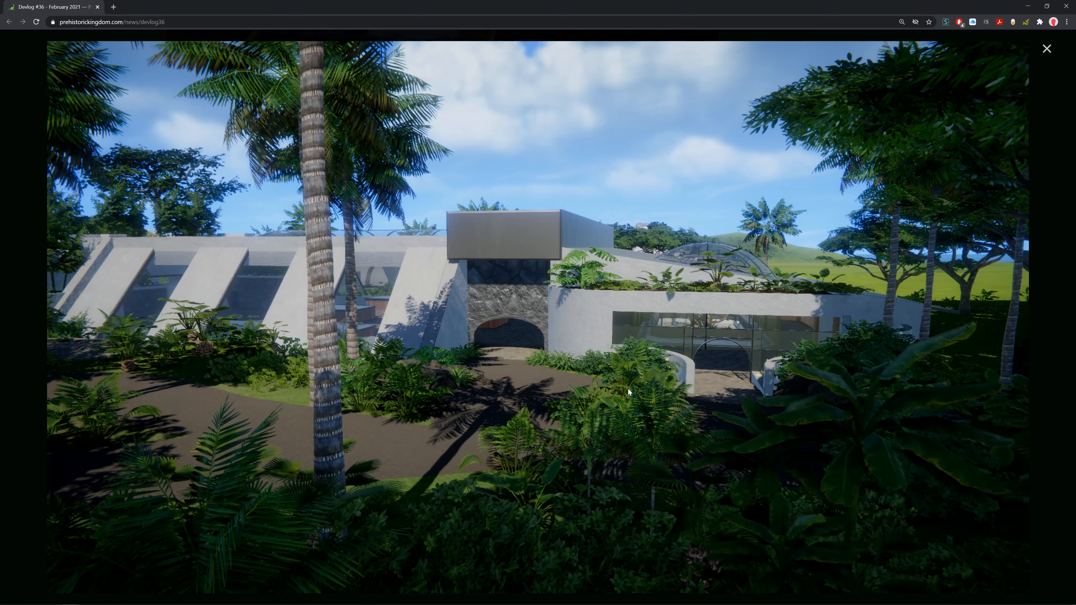
pyautogui.moveTo(739, 324)
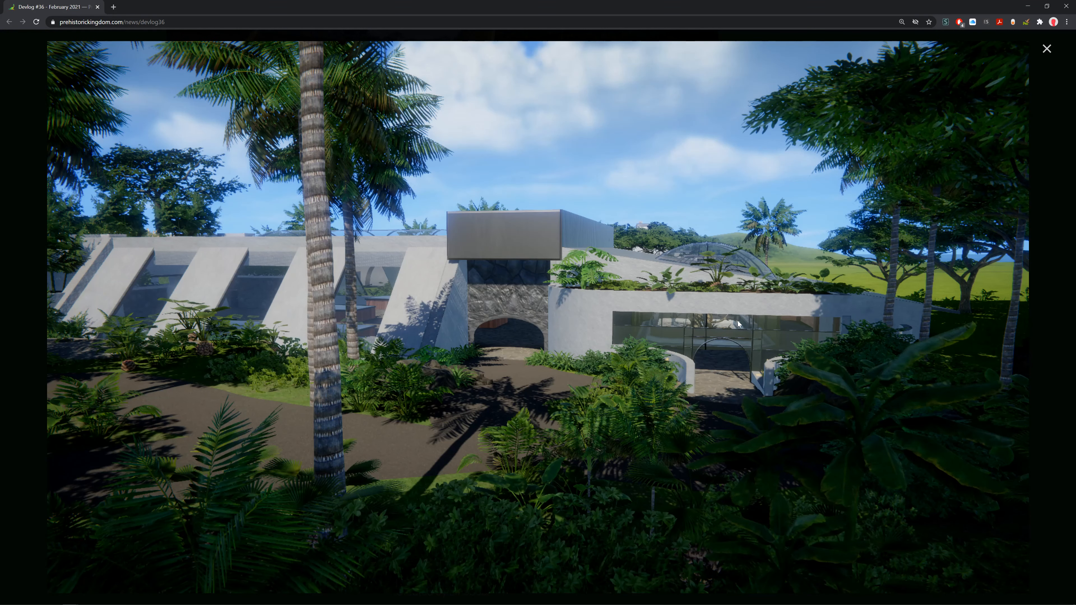
pyautogui.moveTo(365, 339)
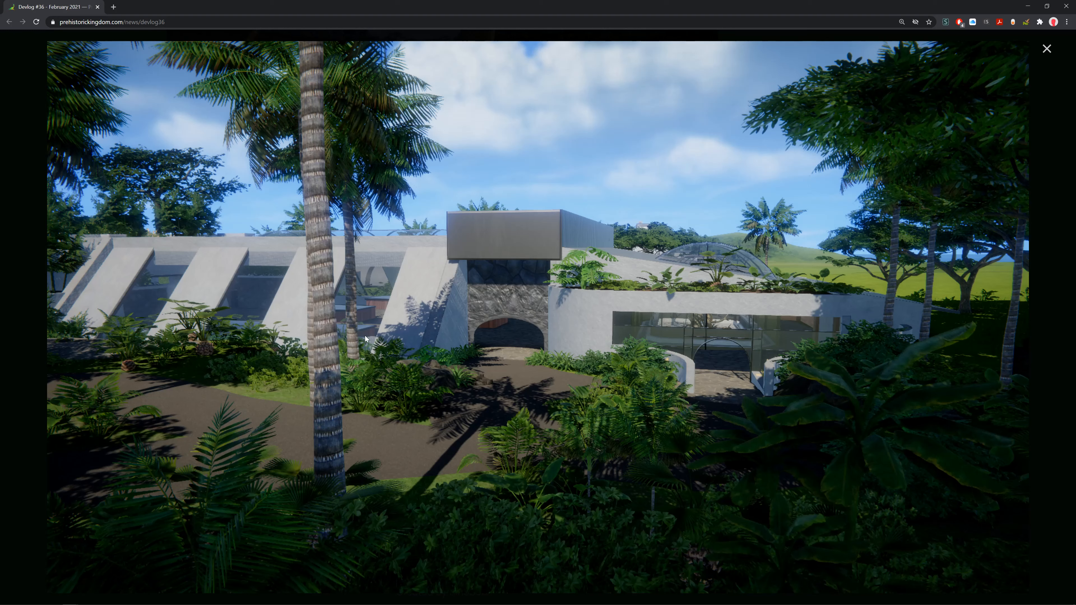
pyautogui.moveTo(559, 331)
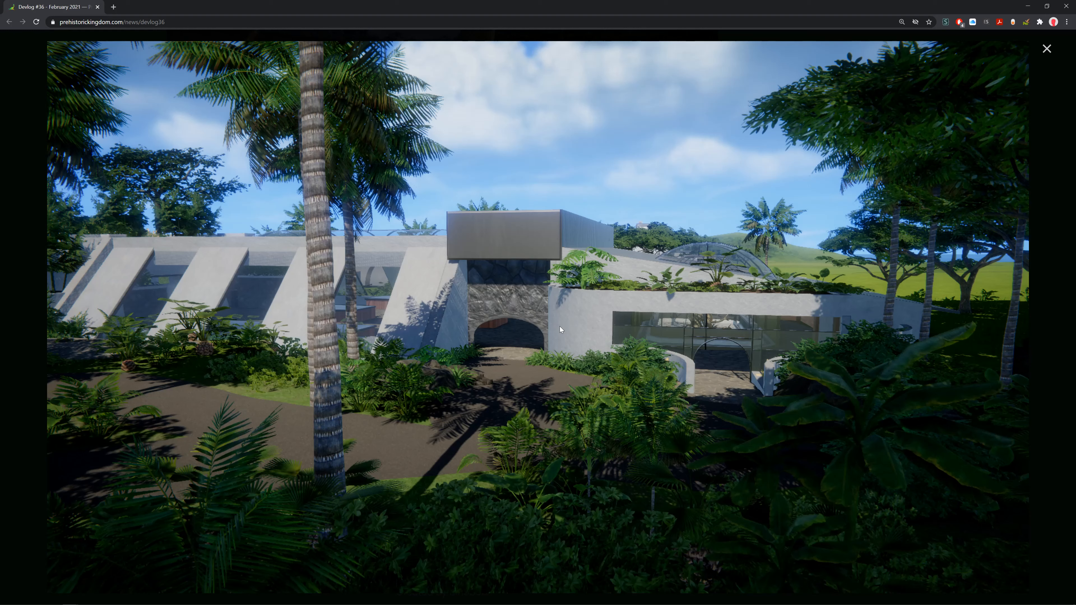
pyautogui.moveTo(560, 330)
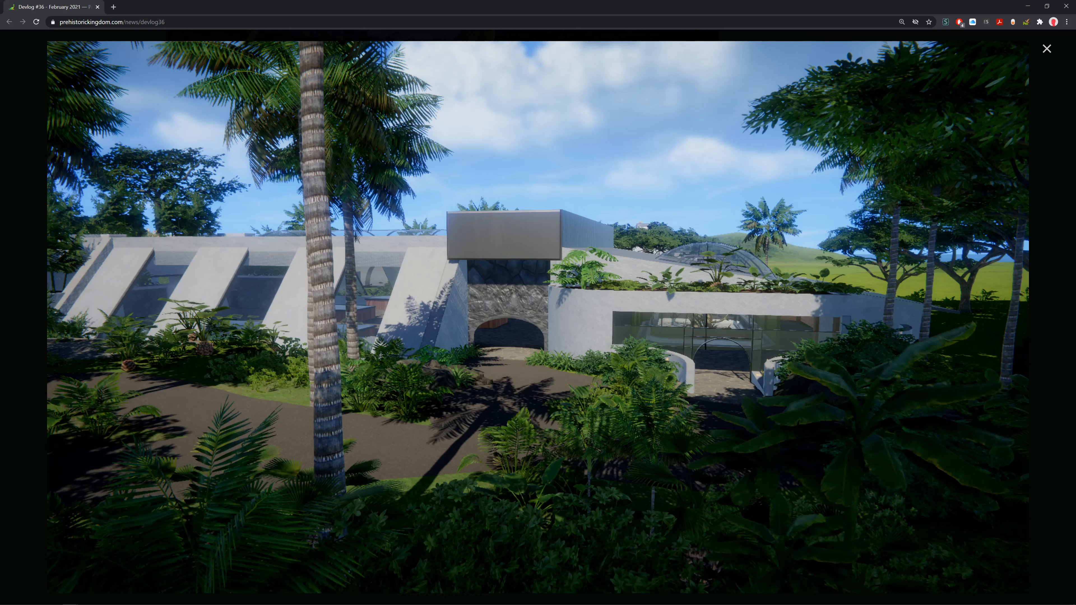
pyautogui.click(1046, 49)
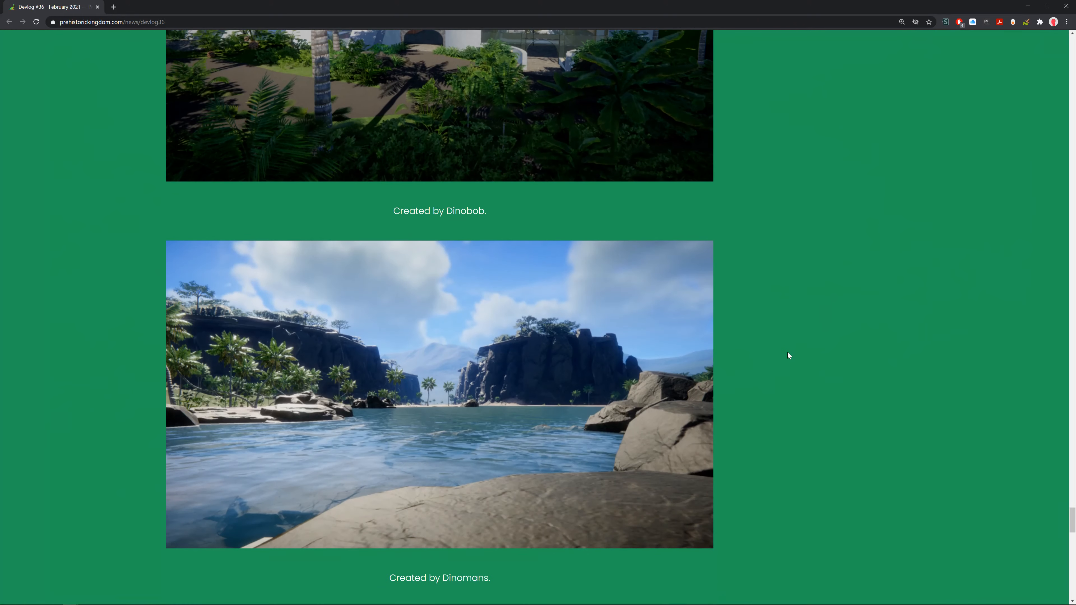
# Step: View Dinomans' lake screenshot enlarged, then return to the article
pyautogui.click(439, 394)
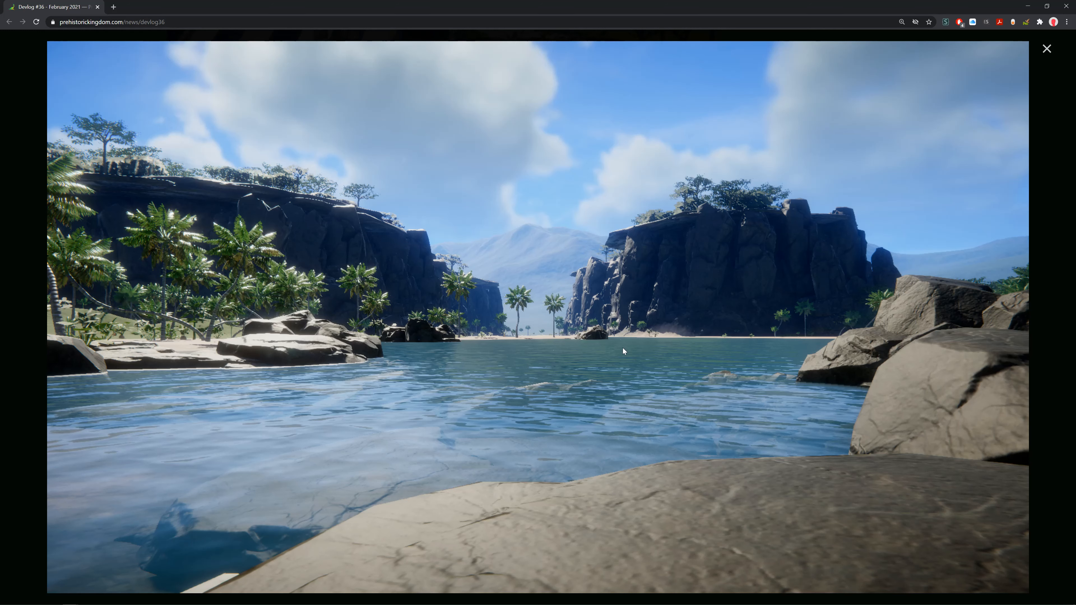
pyautogui.moveTo(1054, 61)
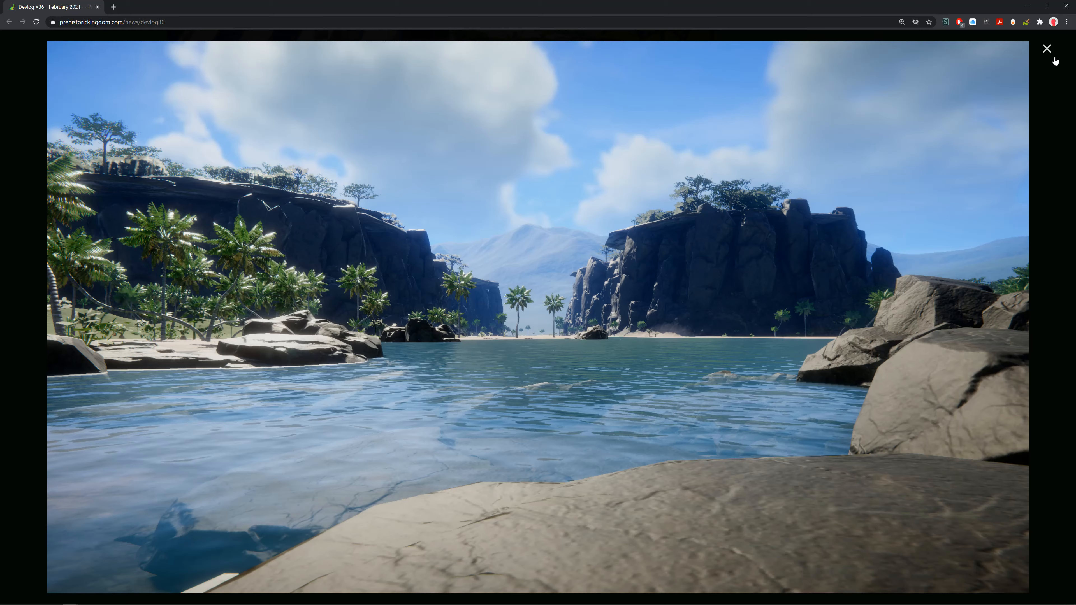
pyautogui.click(1047, 49)
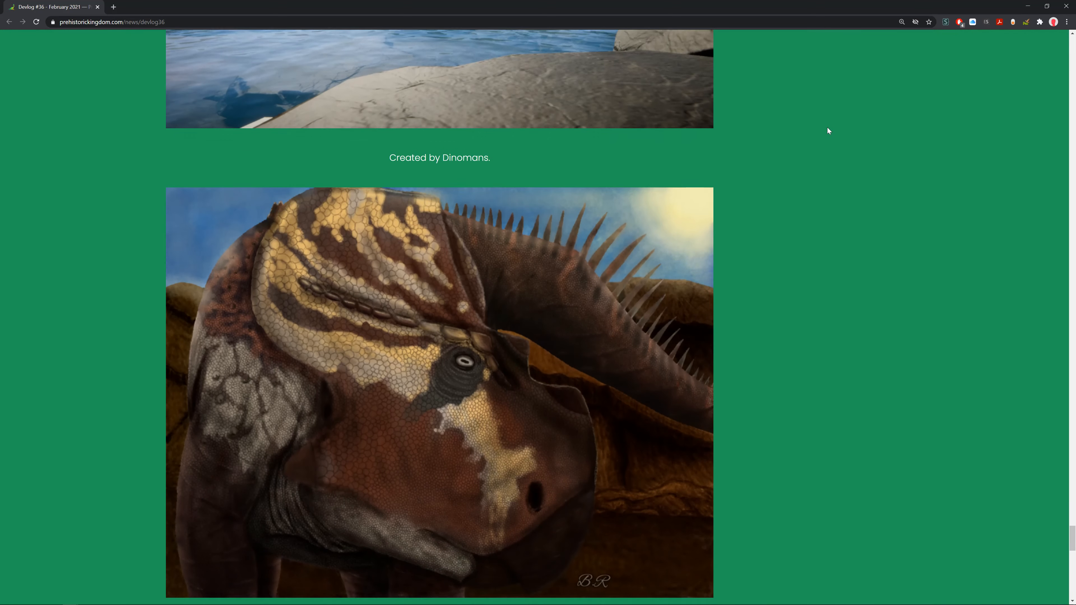
# Step: Scroll past bautii's dinosaur portrait credit to the closing February thank-you message with wishlist and sign-up links
pyautogui.scroll(3)
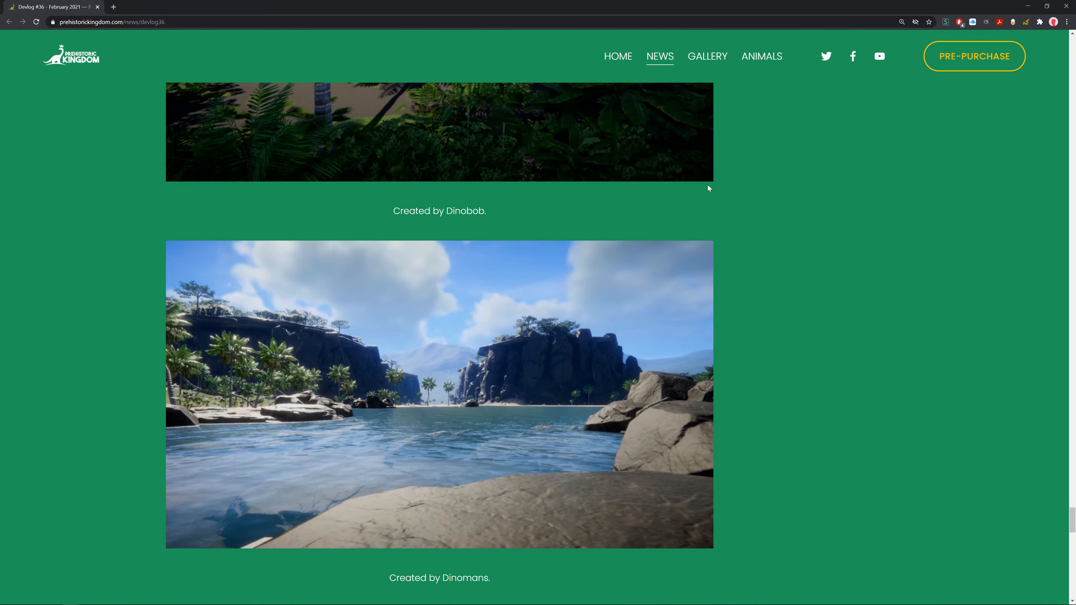
pyautogui.scroll(-3)
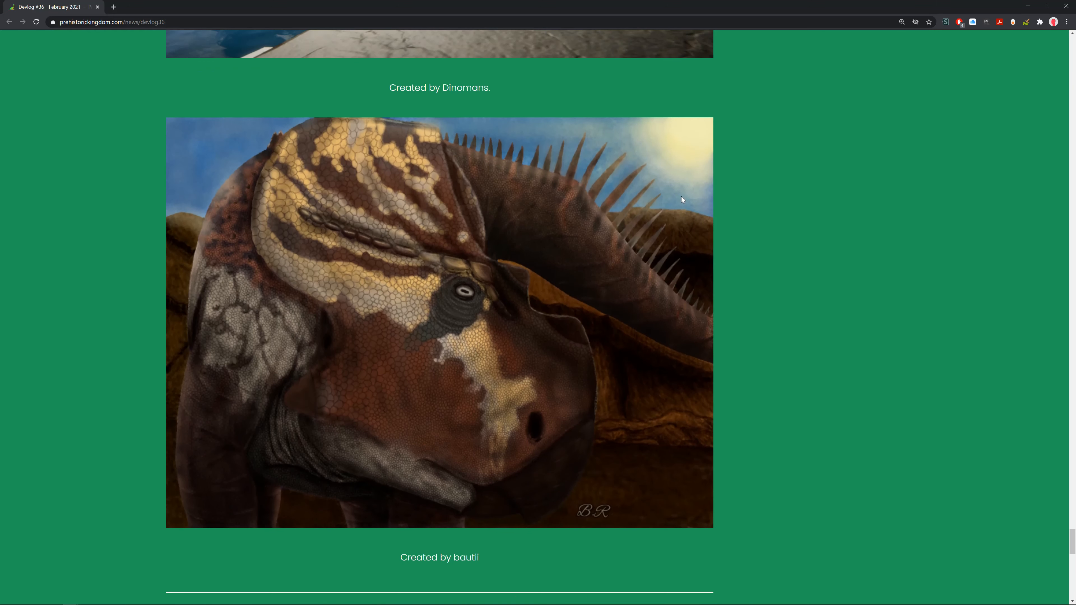
pyautogui.moveTo(639, 321)
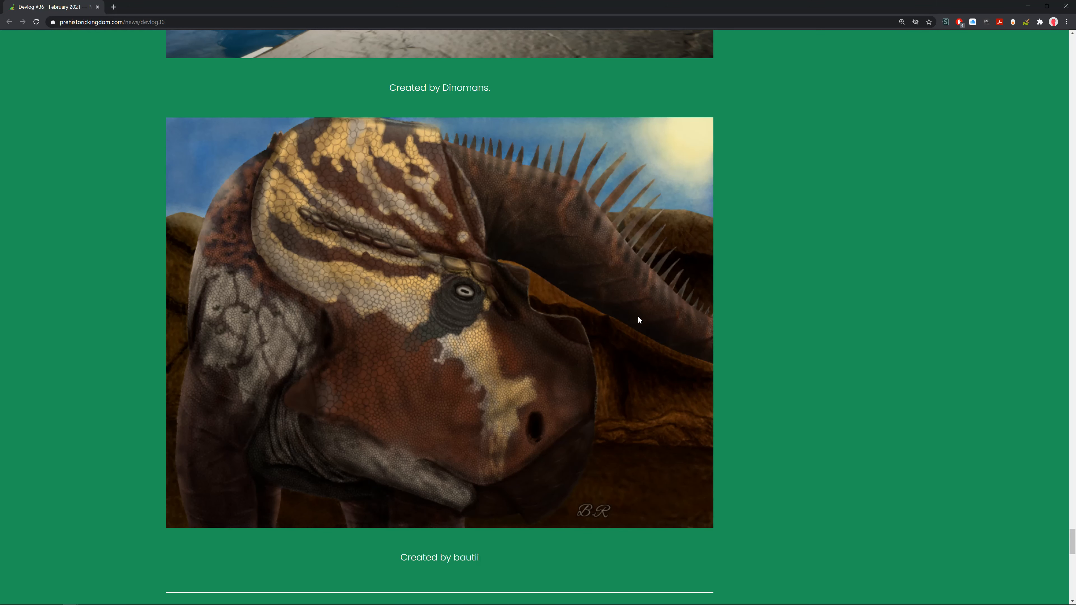
pyautogui.moveTo(585, 321)
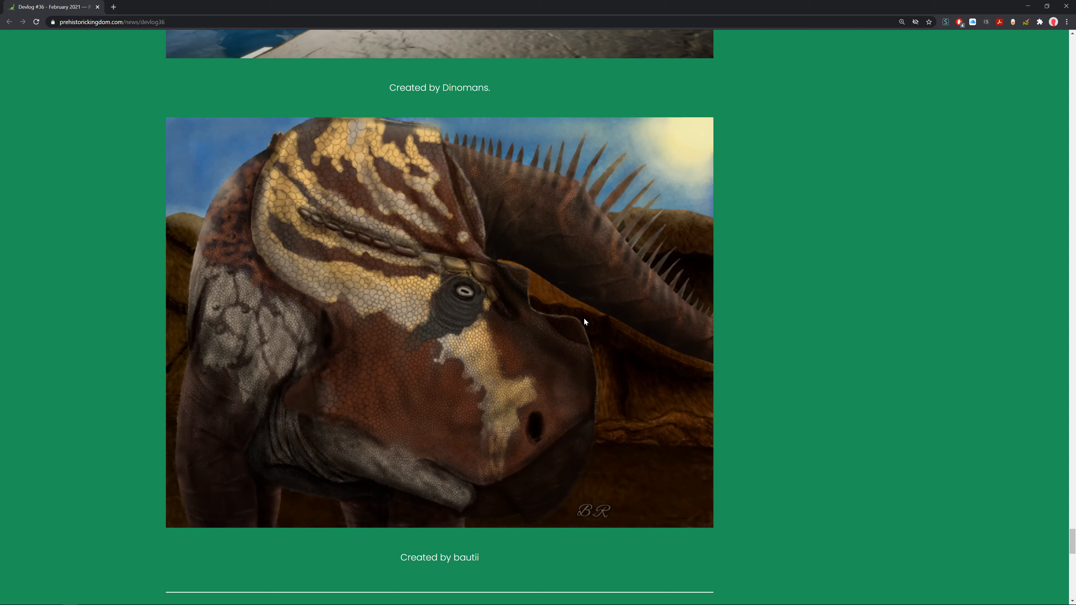
pyautogui.moveTo(884, 313)
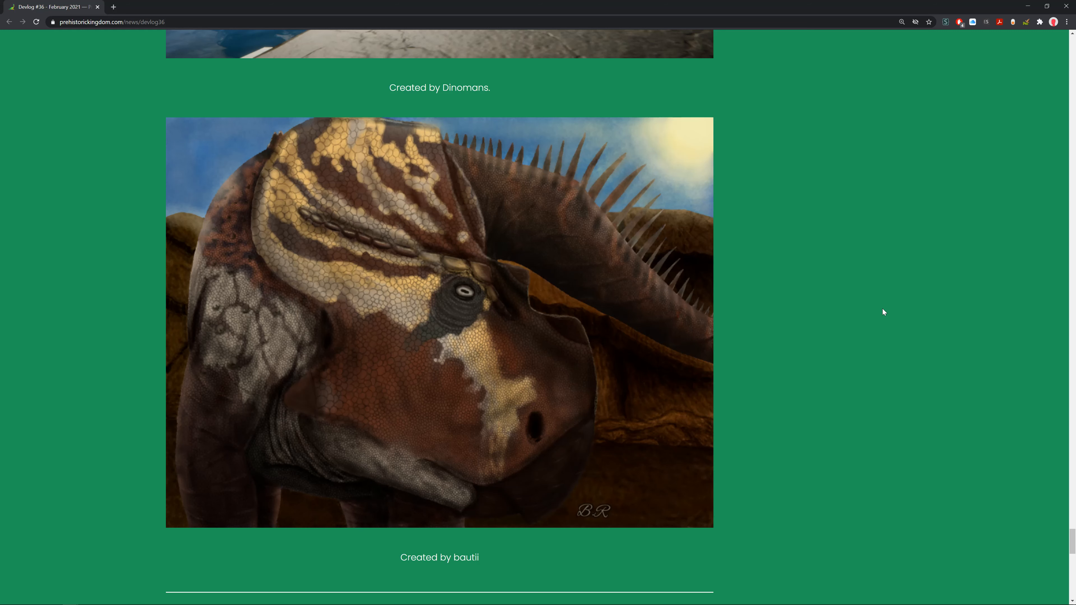
pyautogui.scroll(-3)
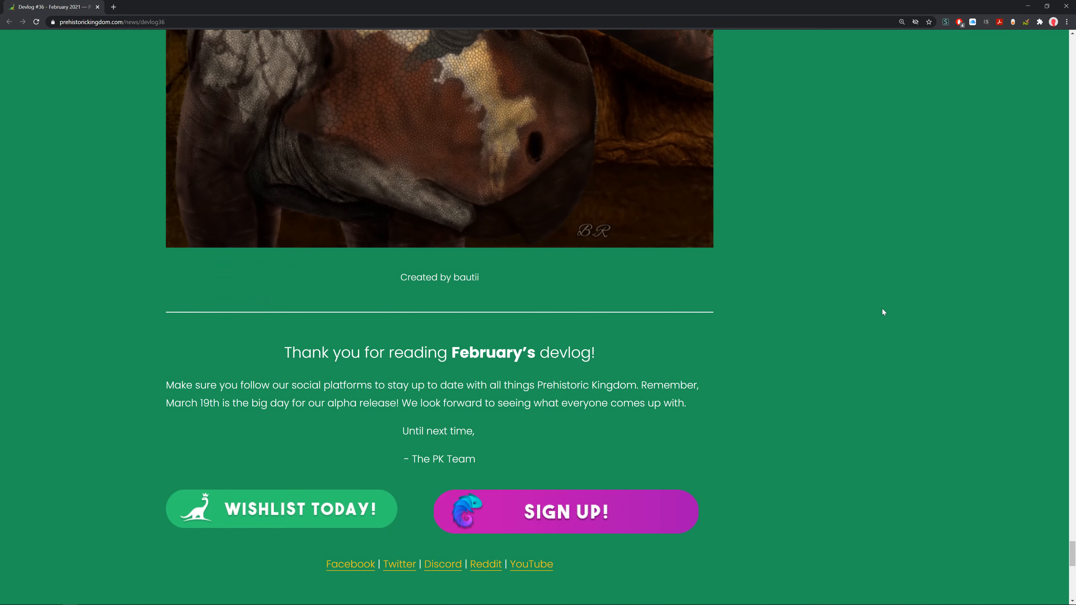